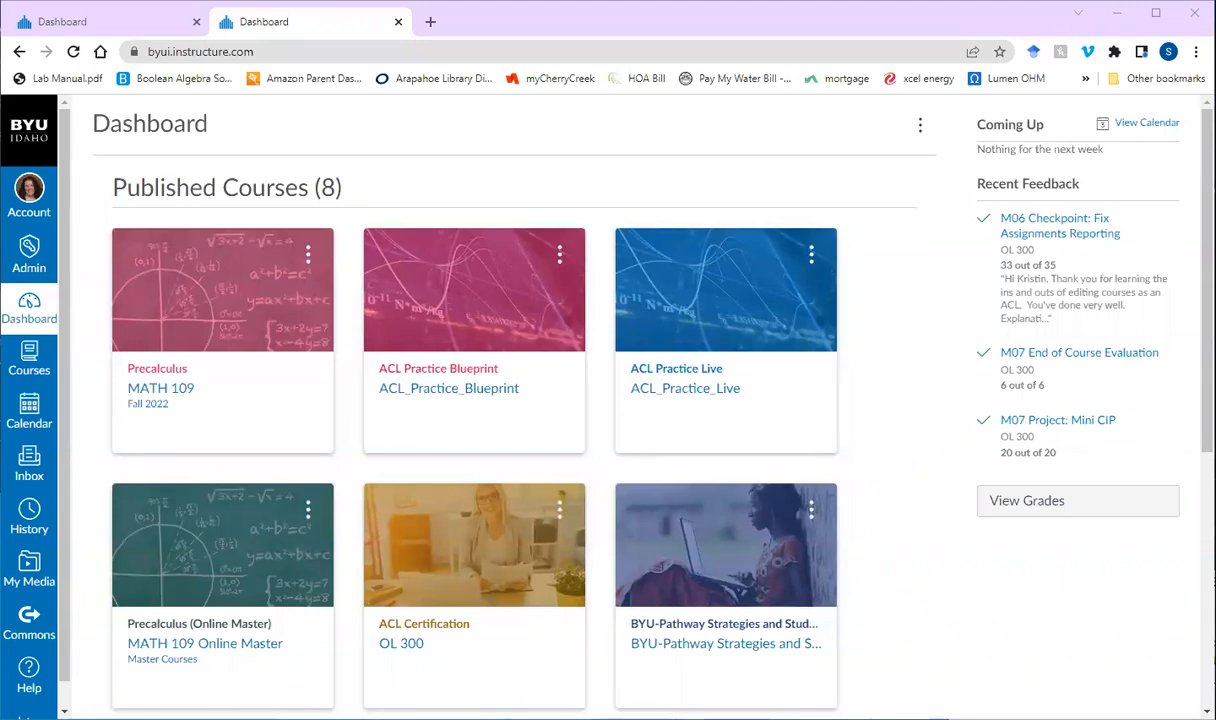
pyautogui.moveTo(375, 500)
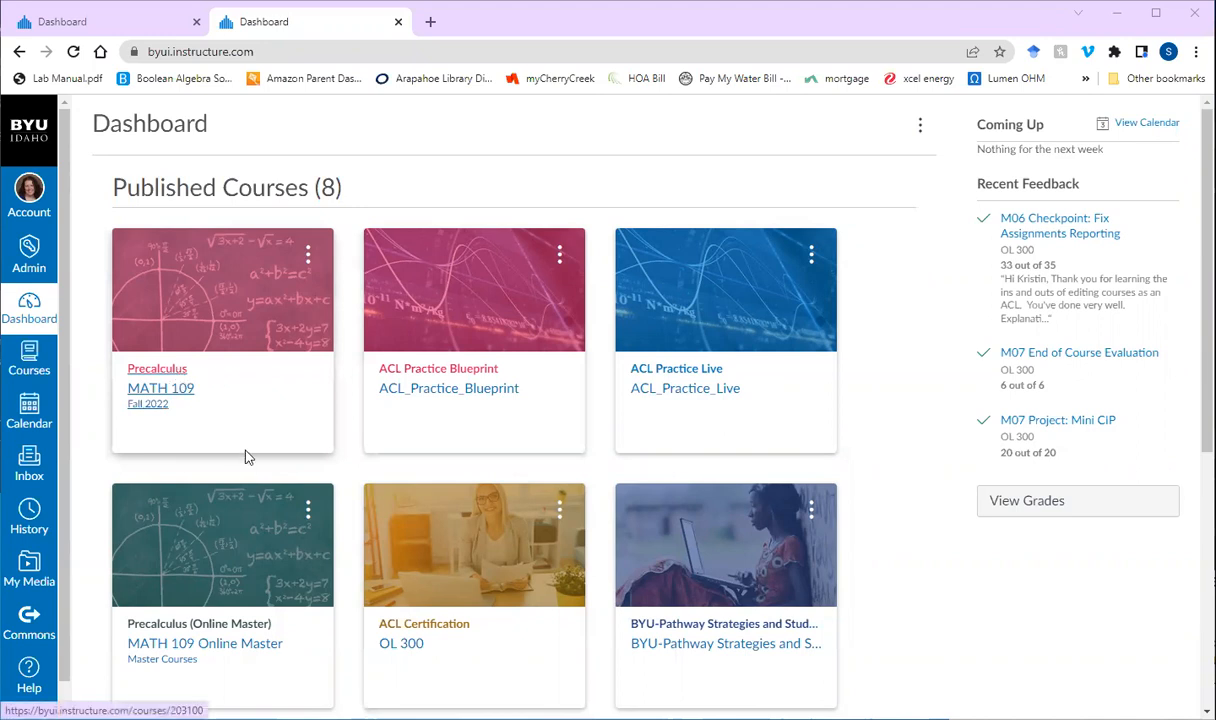
# Open the Precalculus MATH 109 course card and scroll its home page to Recent Announcements.
pyautogui.click(160, 388)
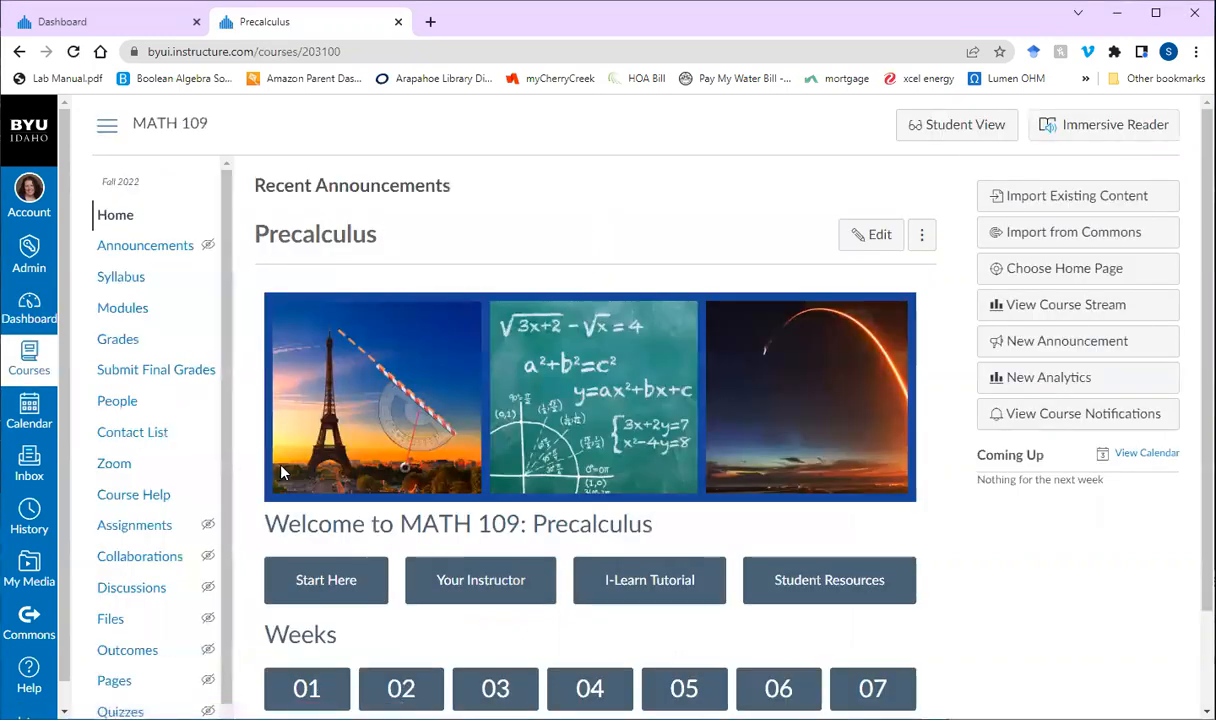
pyautogui.scroll(-3)
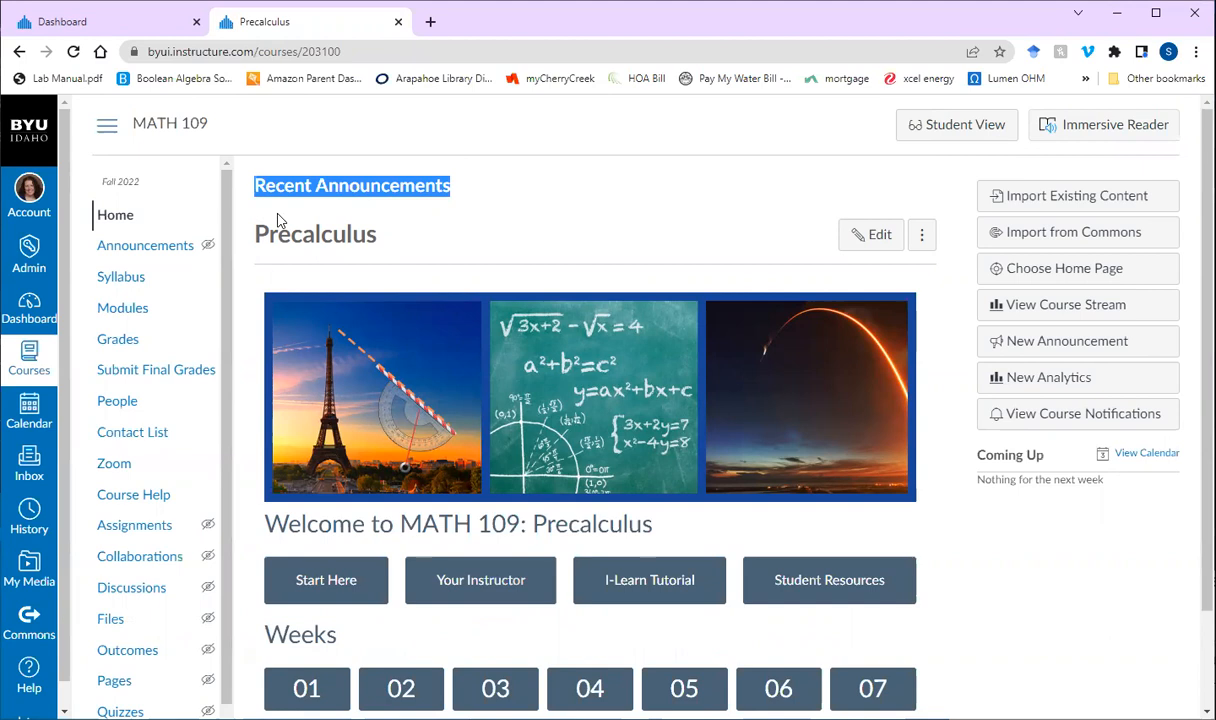
pyautogui.moveTo(398, 210)
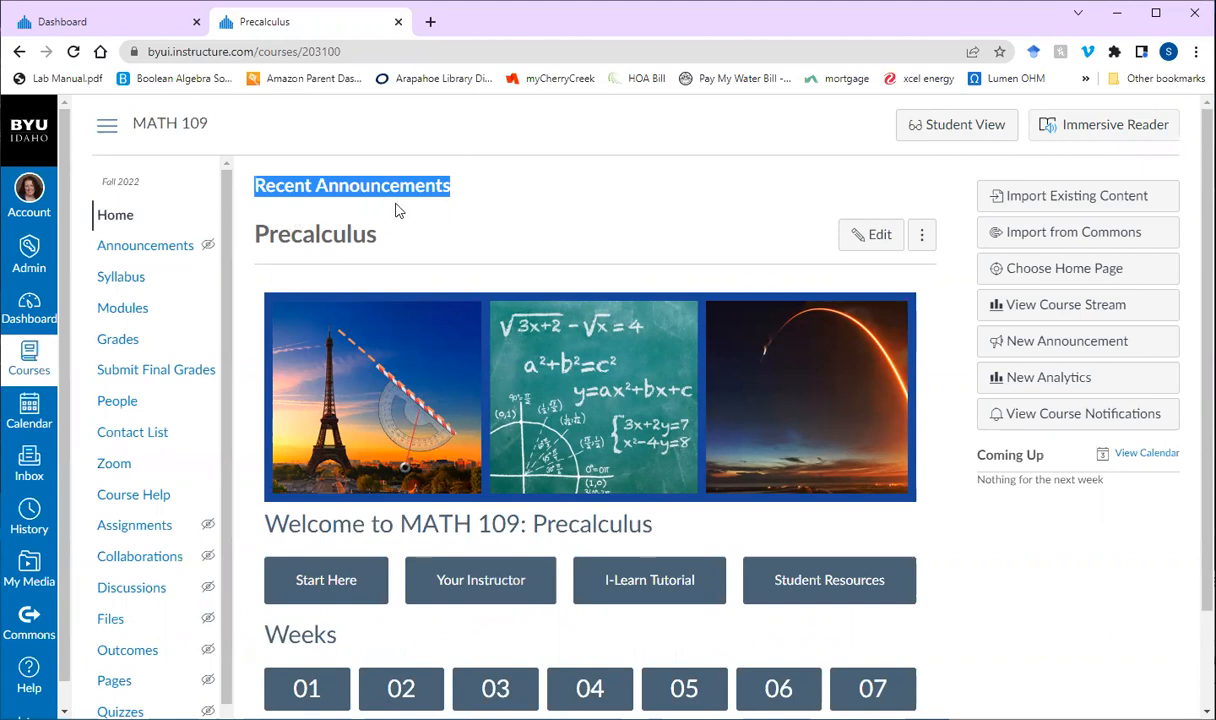
pyautogui.moveTo(365, 203)
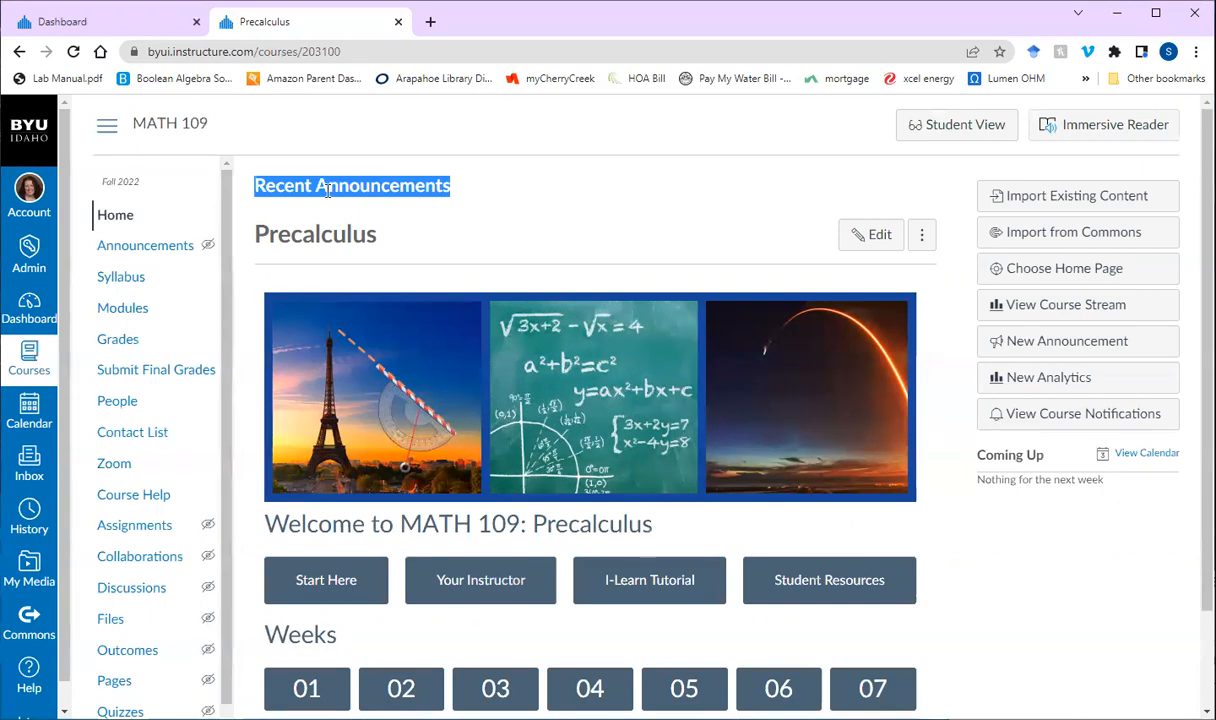
pyautogui.moveTo(25, 448)
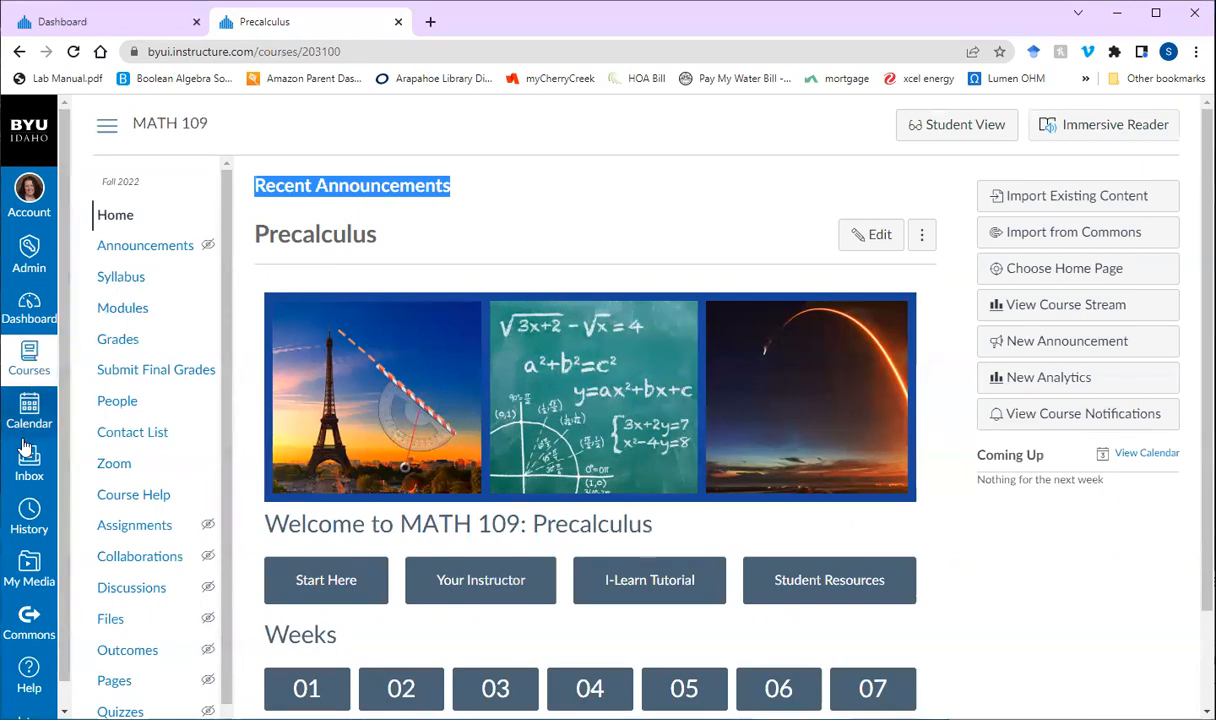
pyautogui.moveTo(29, 458)
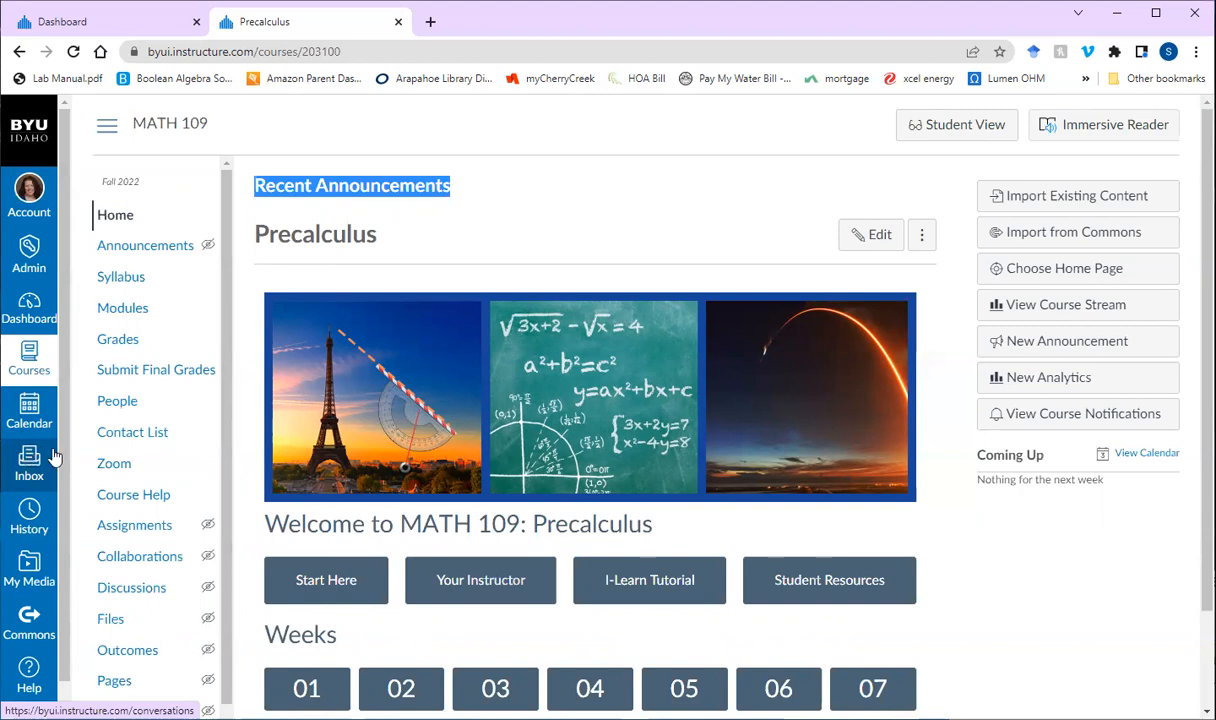
pyautogui.moveTo(557, 581)
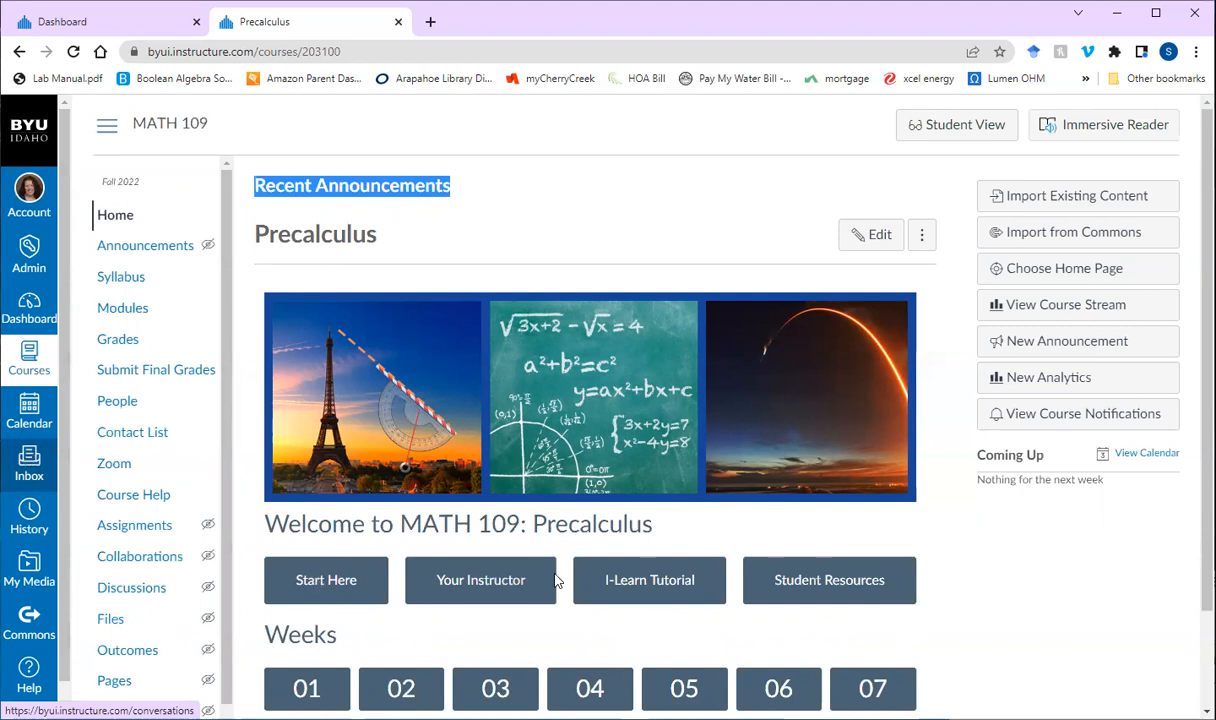
pyautogui.moveTo(486, 572)
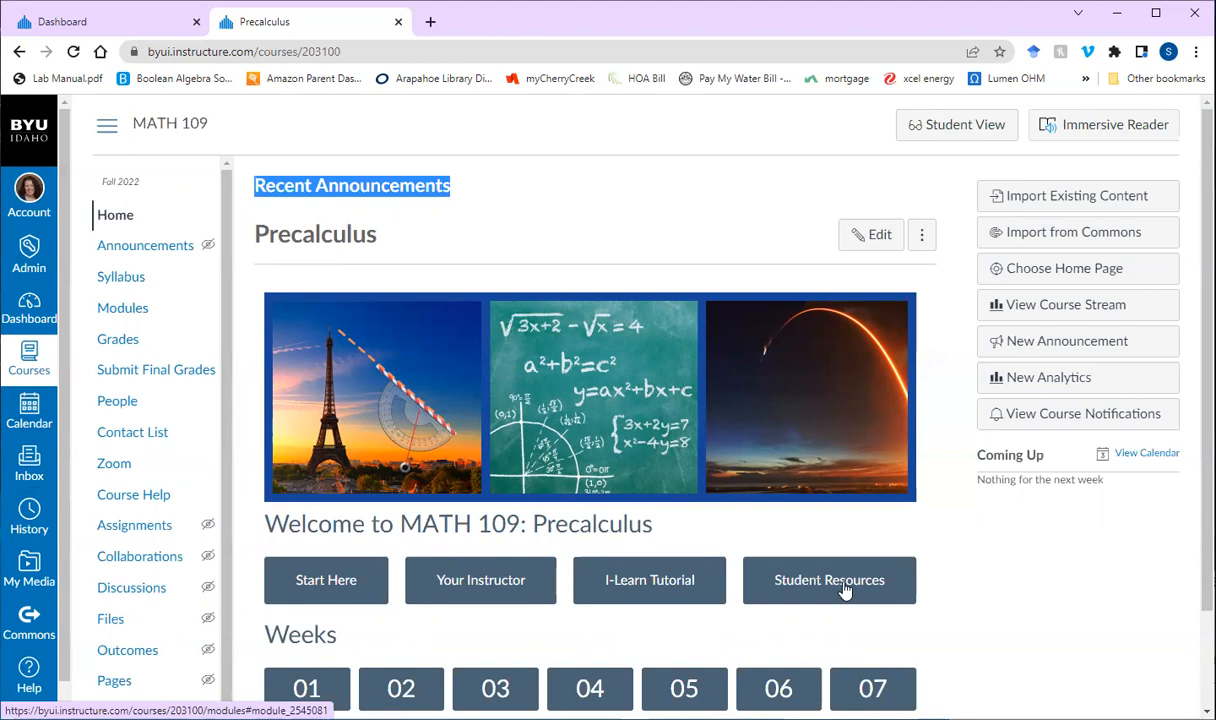
pyautogui.moveTo(649, 580)
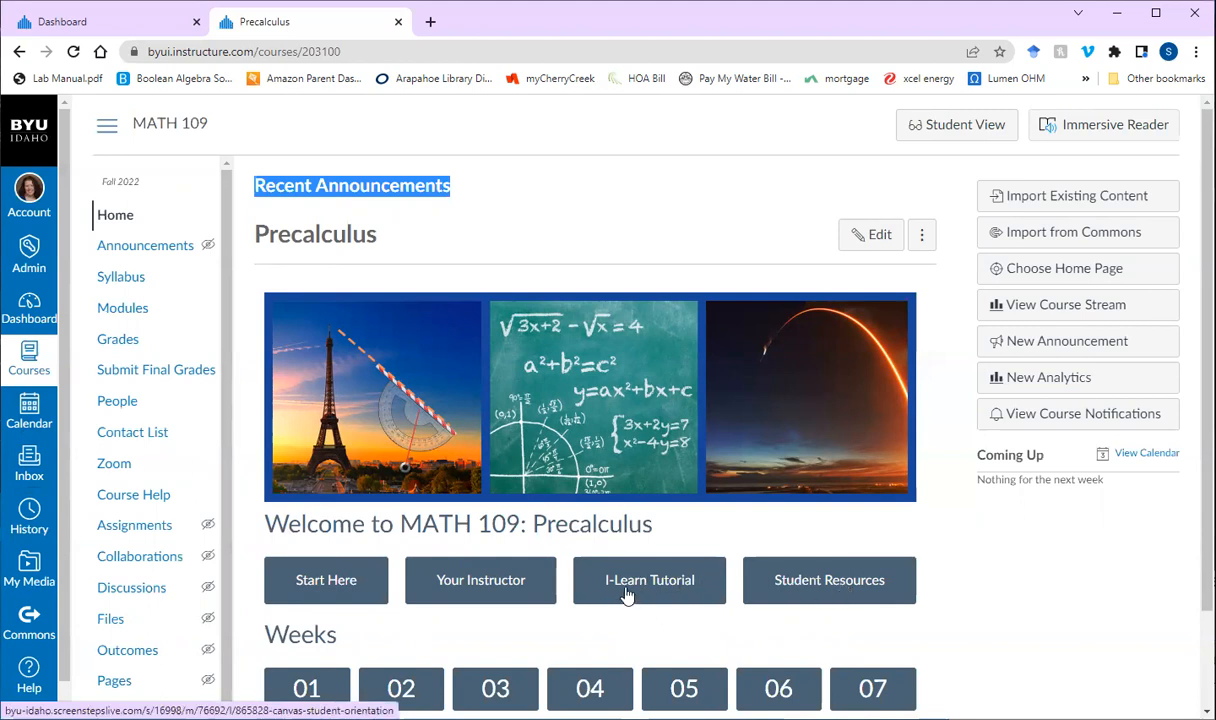
pyautogui.moveTo(315, 582)
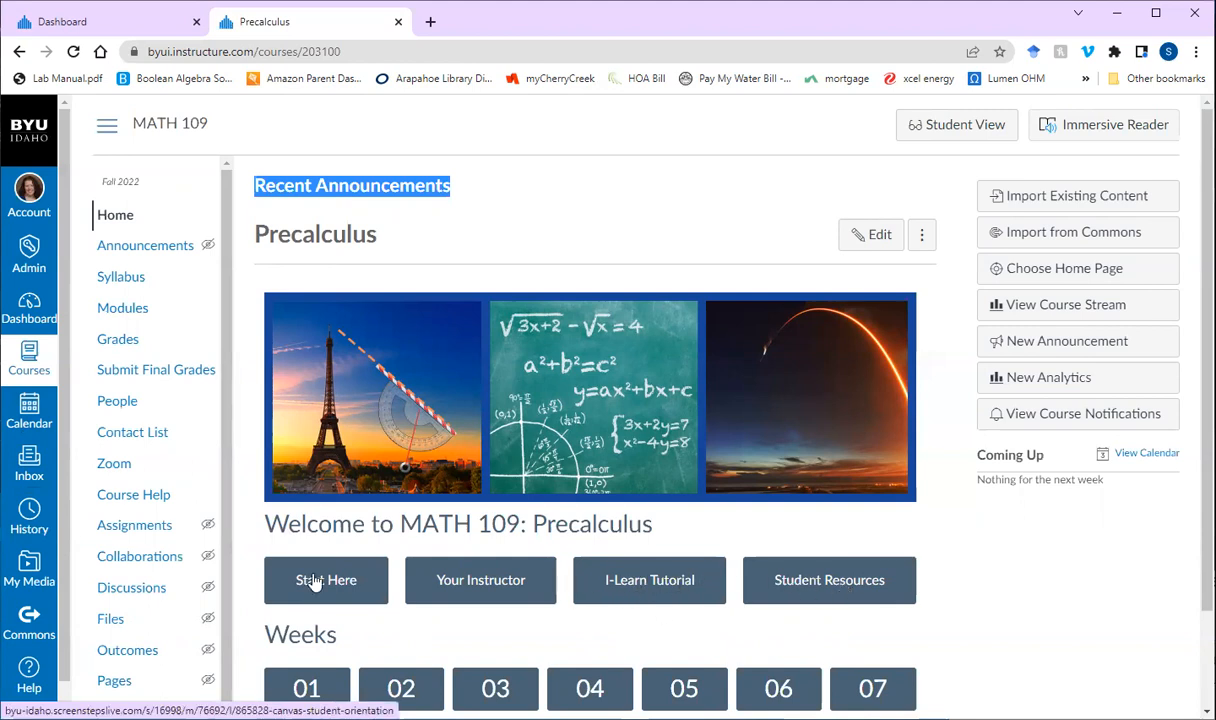
# Go to Start Here and scroll Modules to Week 01: Introduction and Initial Knowledge Check.
pyautogui.click(123, 307)
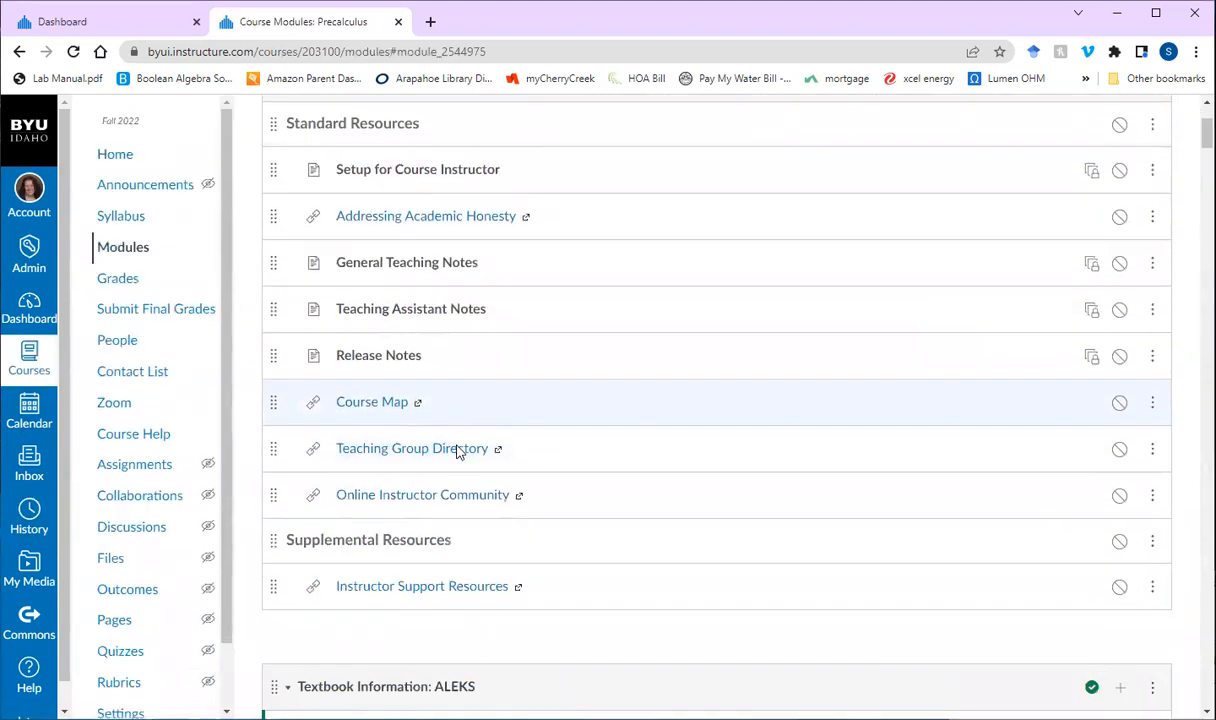
pyautogui.scroll(-3)
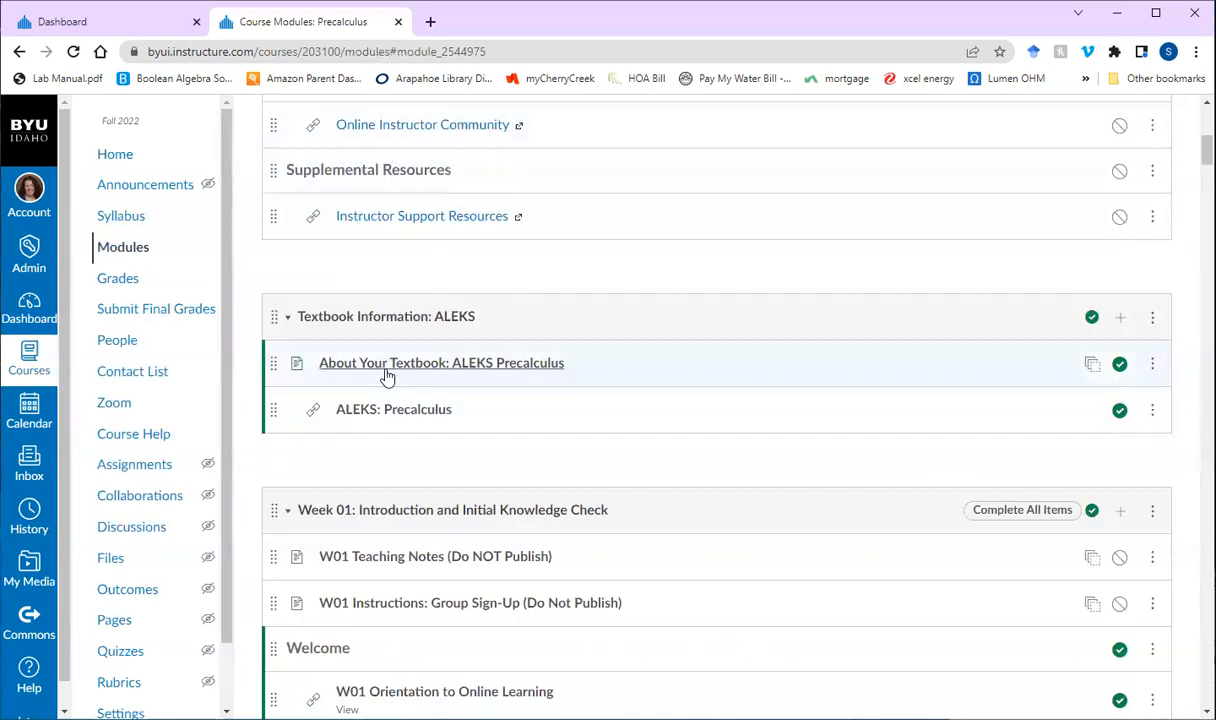
pyautogui.moveTo(484, 380)
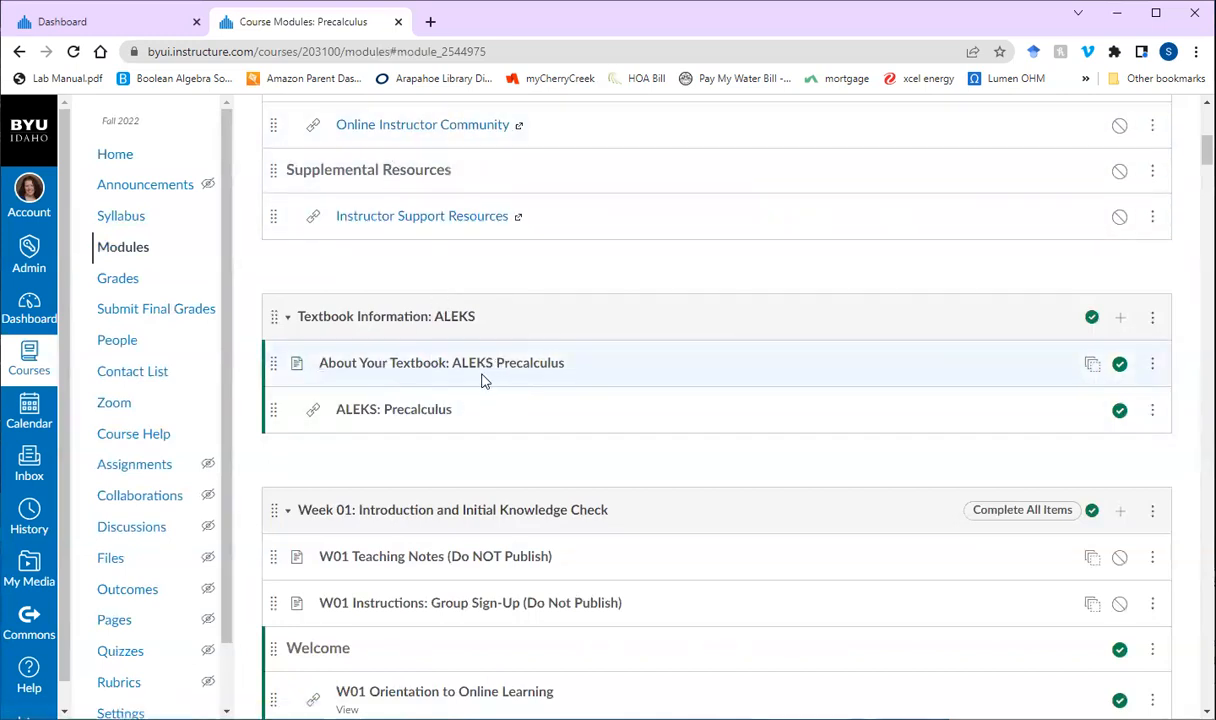
pyautogui.scroll(-3)
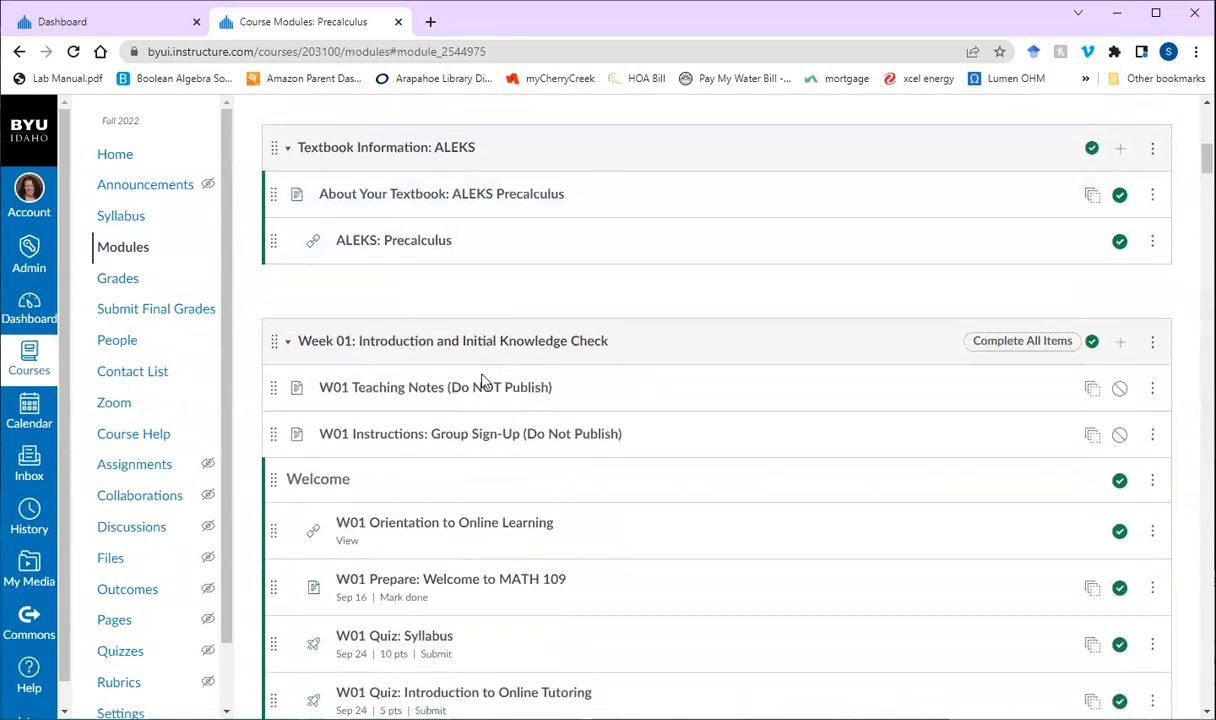
pyautogui.moveTo(360, 333)
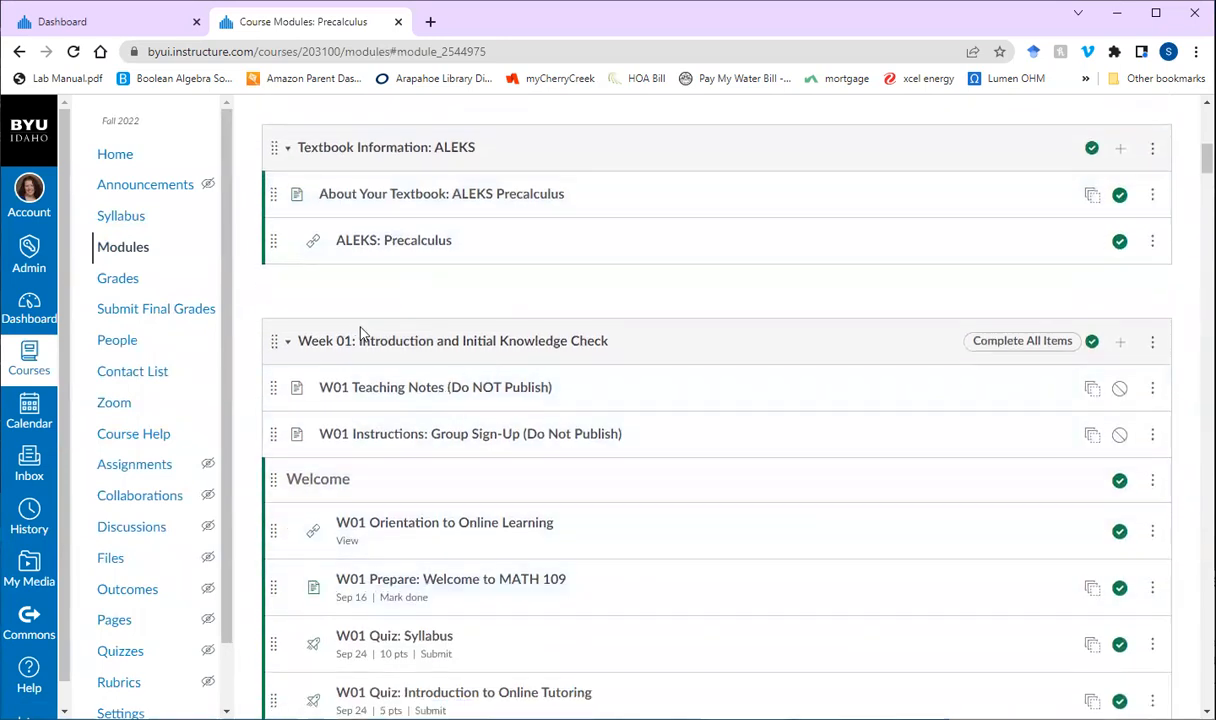
pyautogui.moveTo(655, 364)
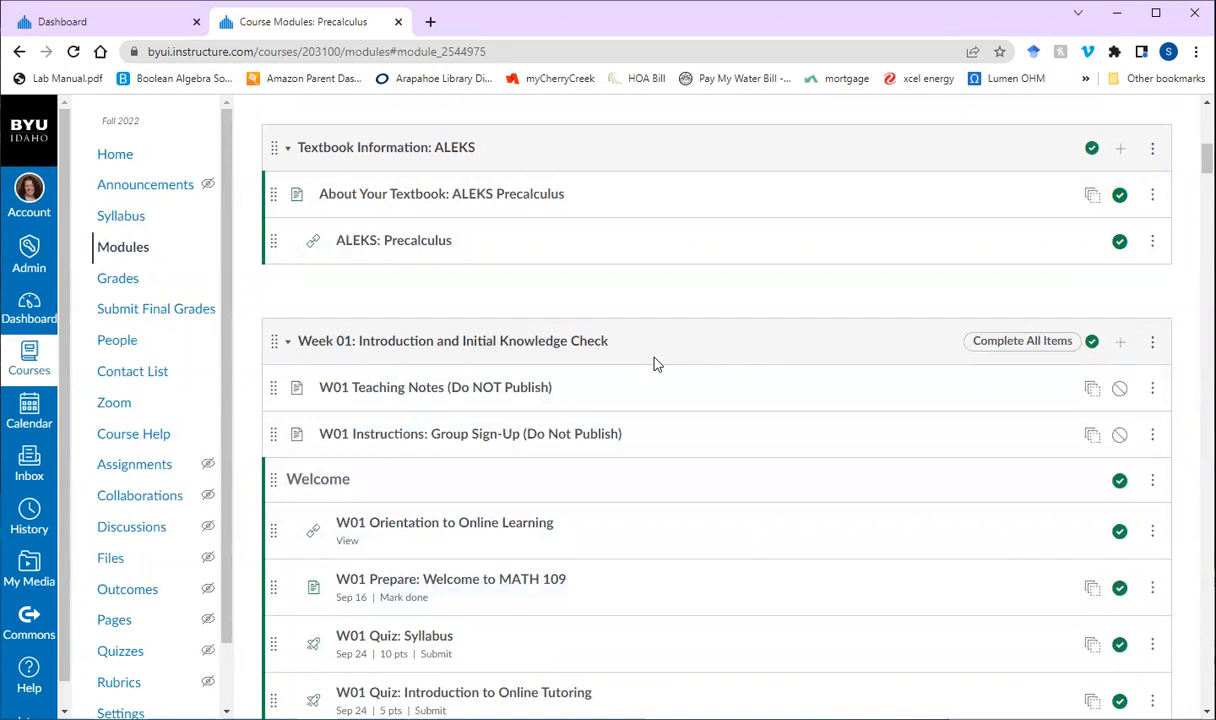
pyautogui.moveTo(641, 357)
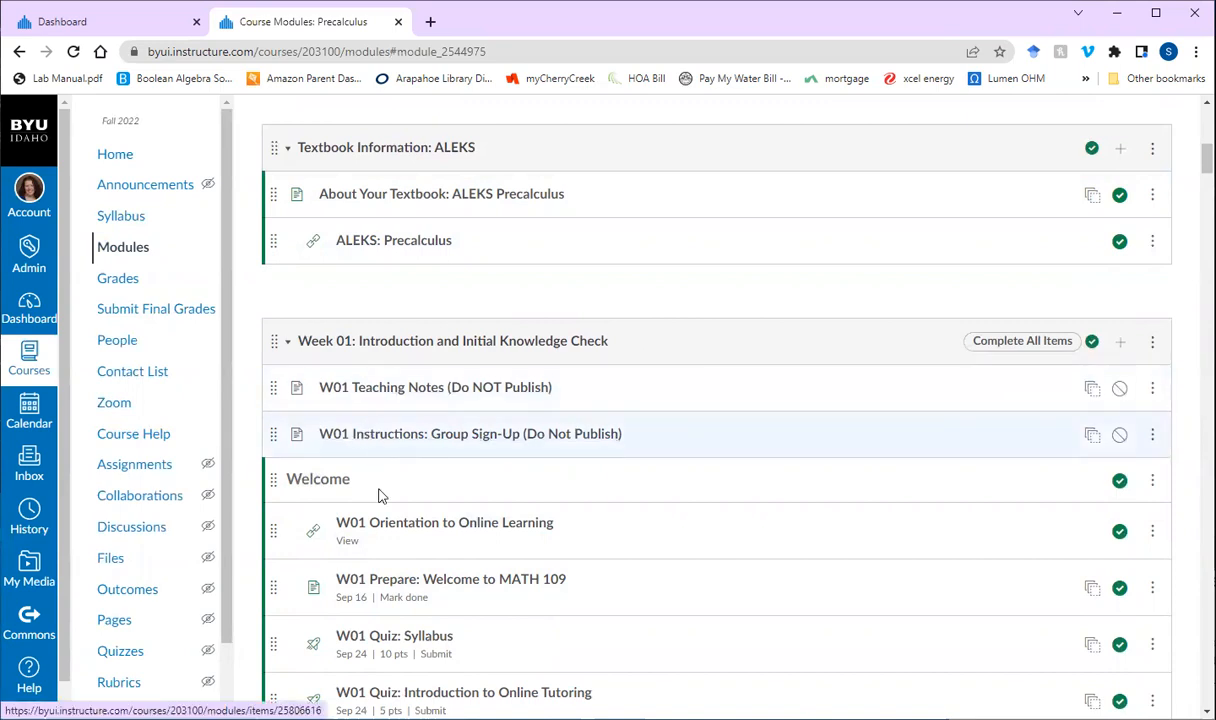
pyautogui.scroll(-3)
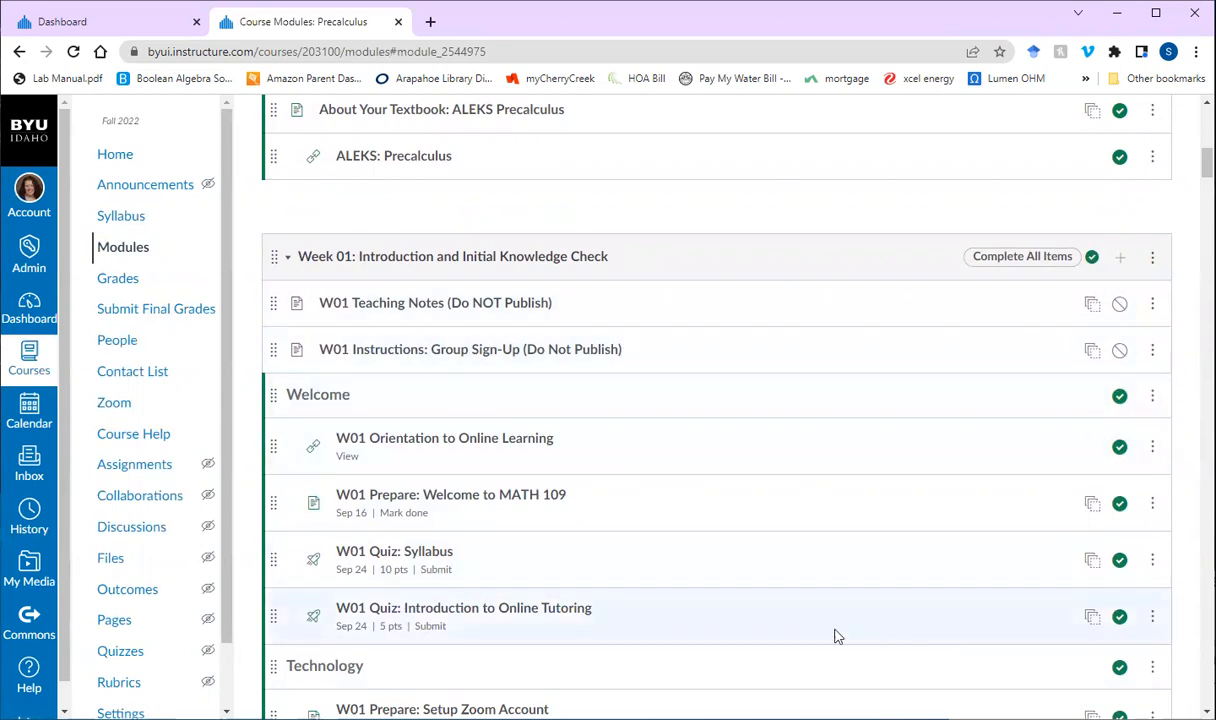
pyautogui.moveTo(645, 486)
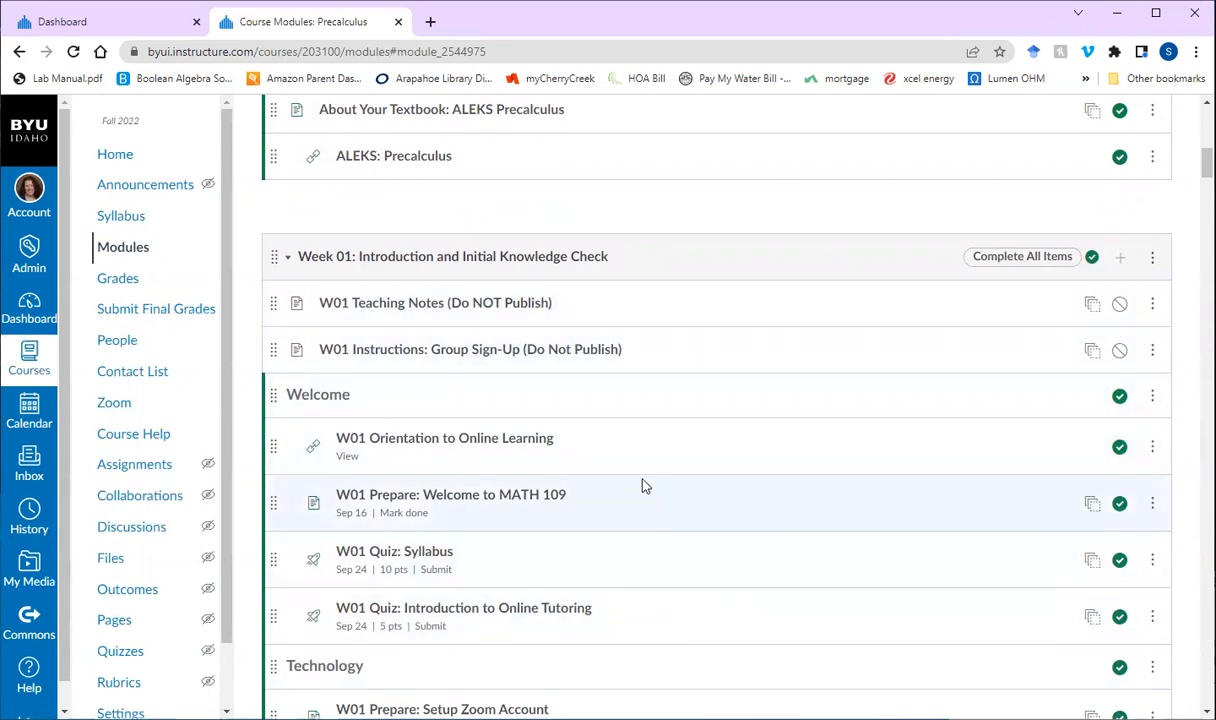
pyautogui.moveTo(463, 303)
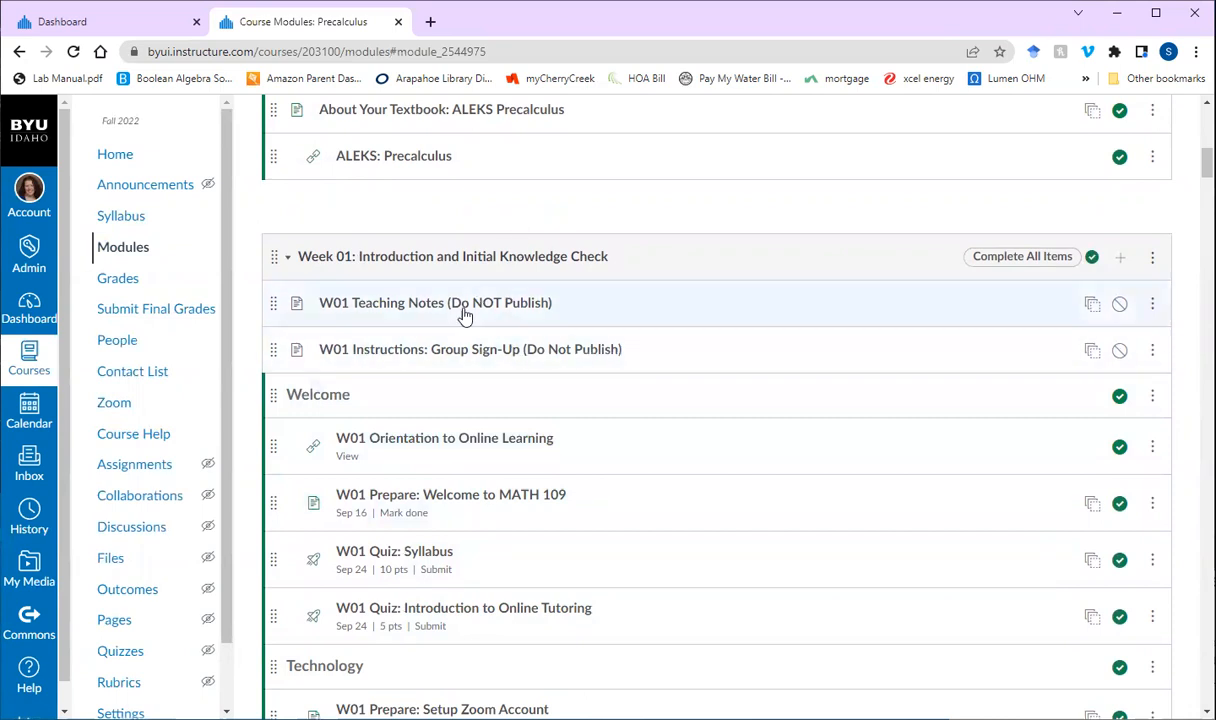
pyautogui.moveTo(285, 513)
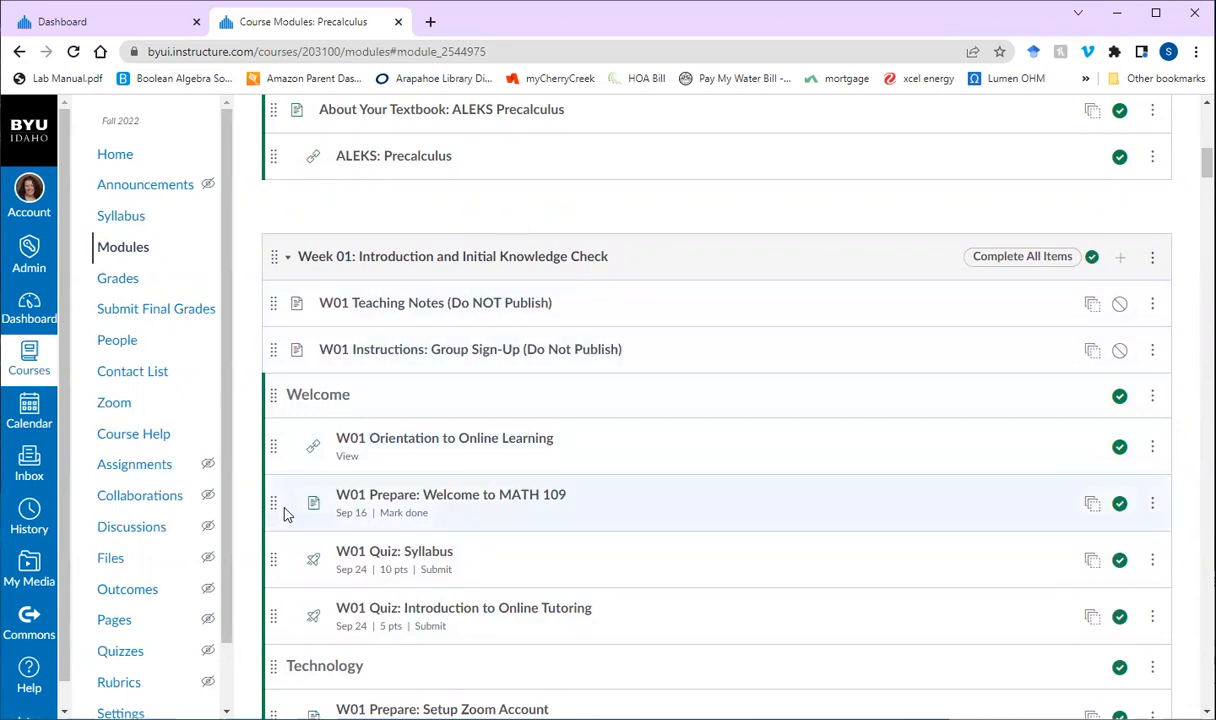
pyautogui.moveTo(645, 499)
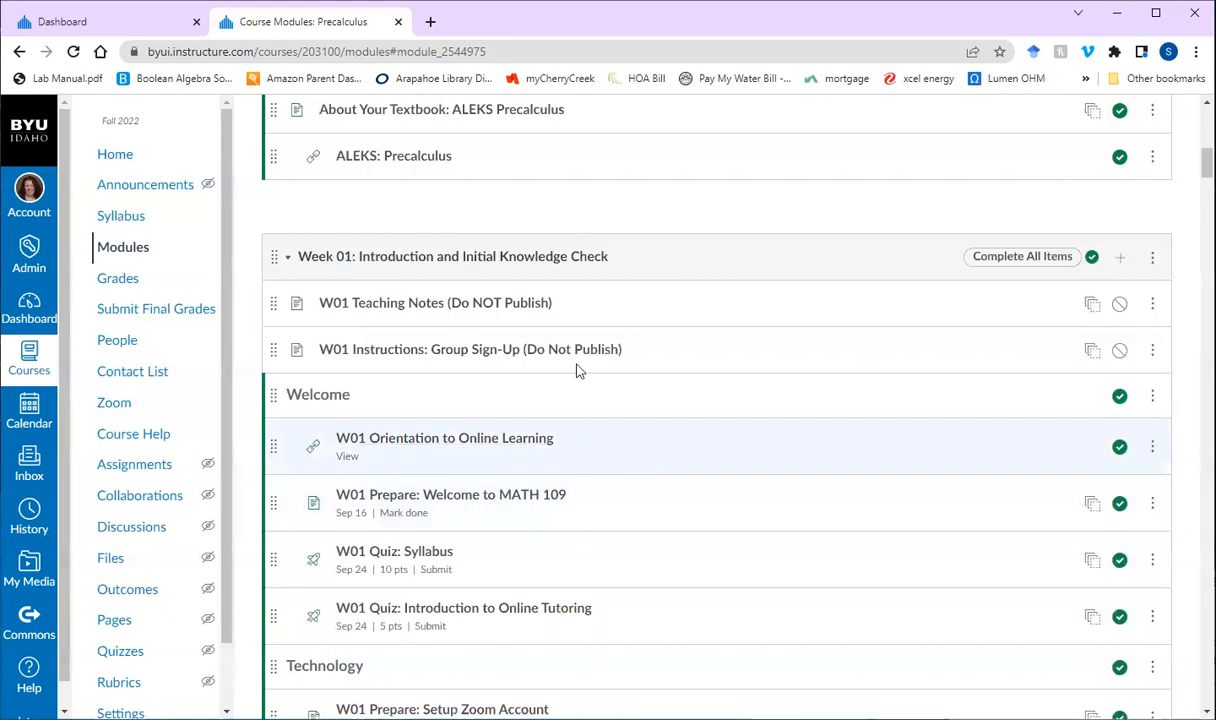
pyautogui.scroll(-3)
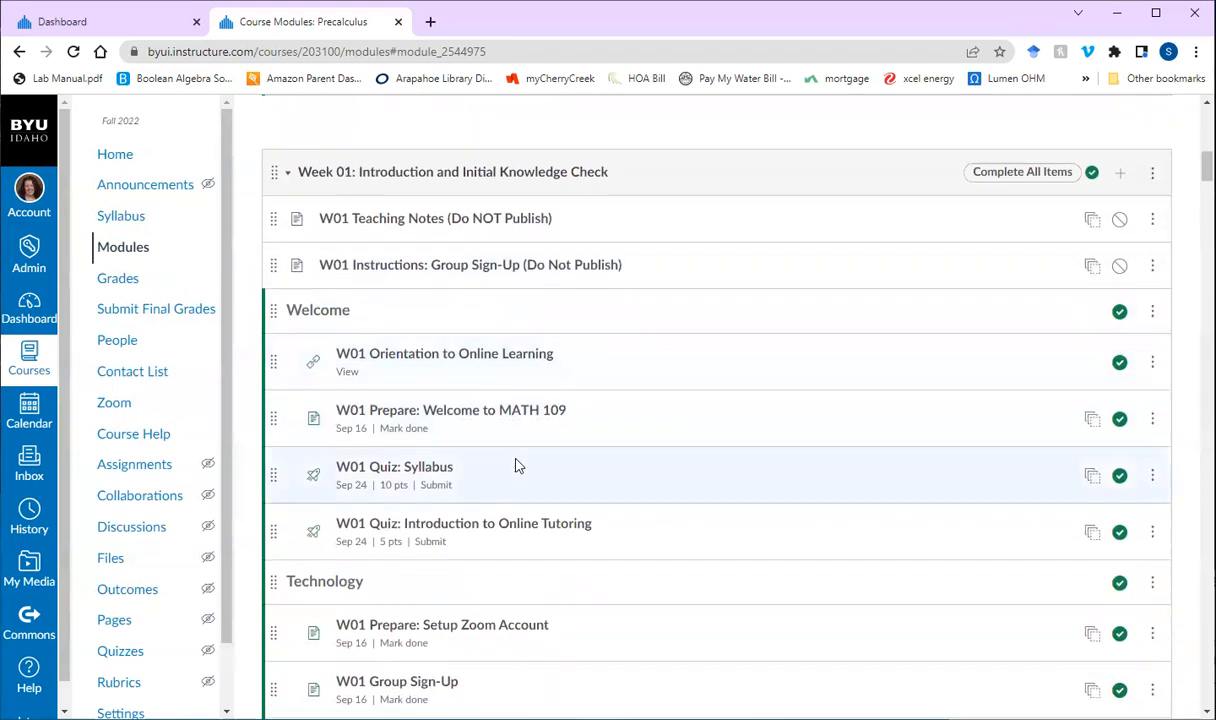
pyautogui.moveTo(394, 466)
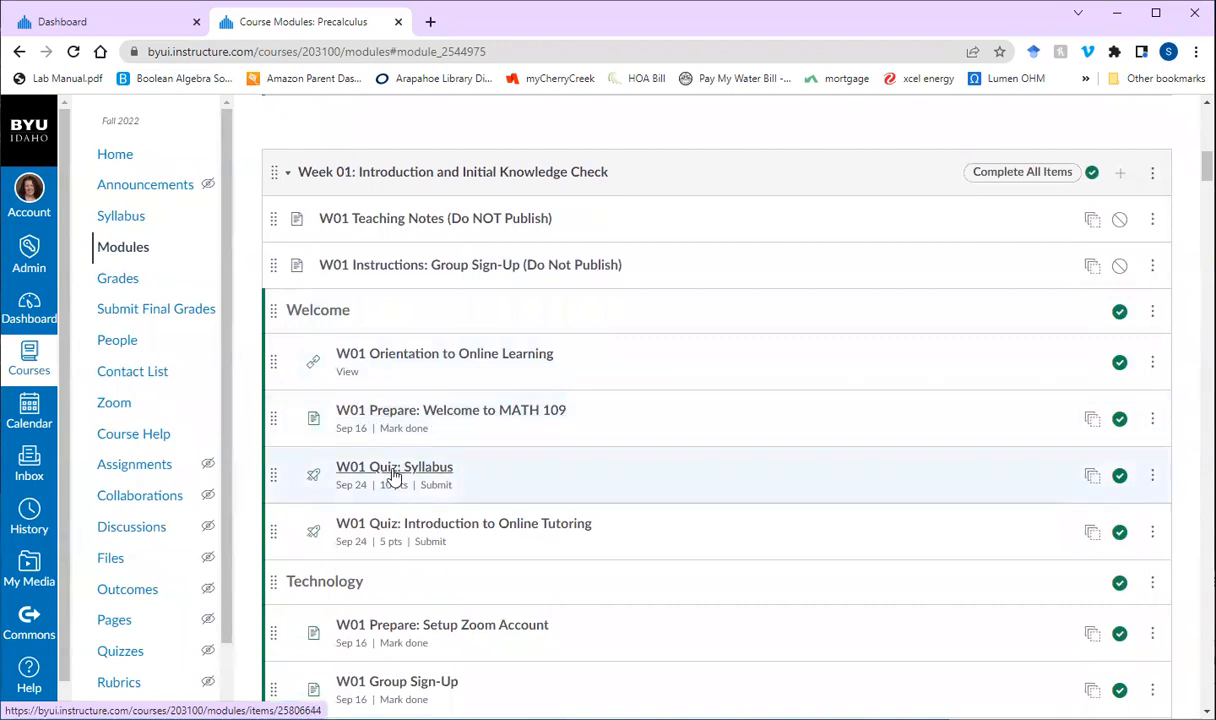
pyautogui.moveTo(451, 430)
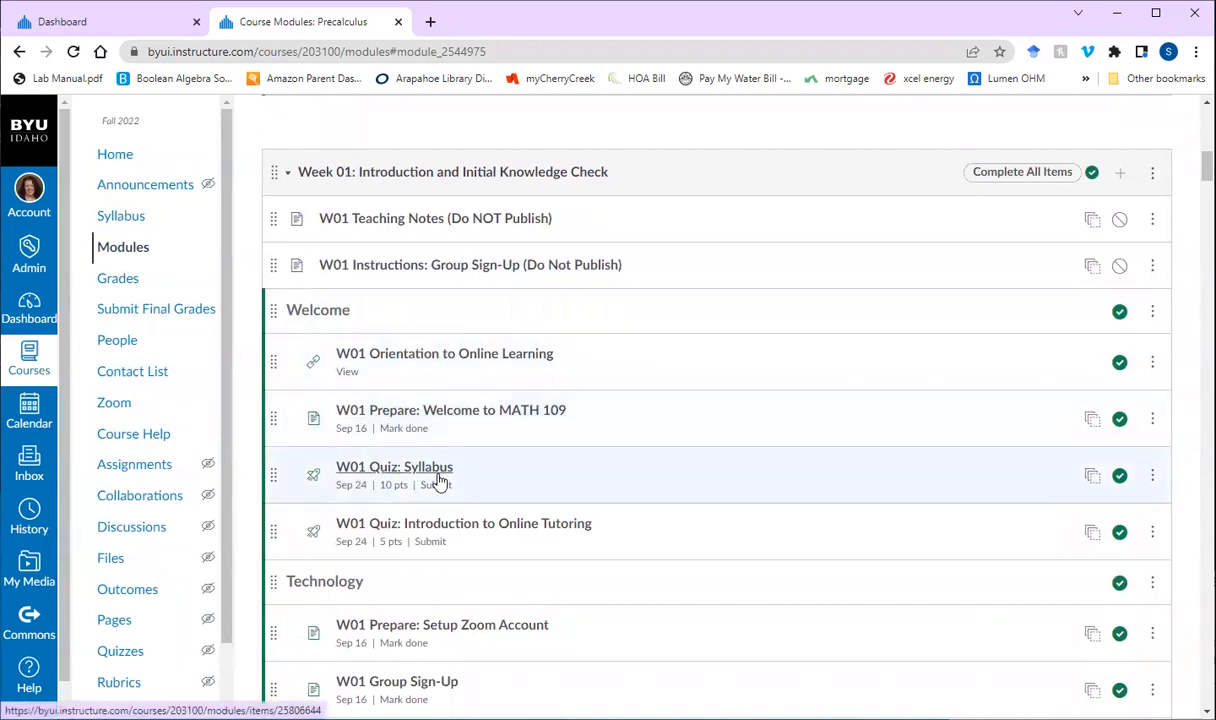
pyautogui.moveTo(549, 537)
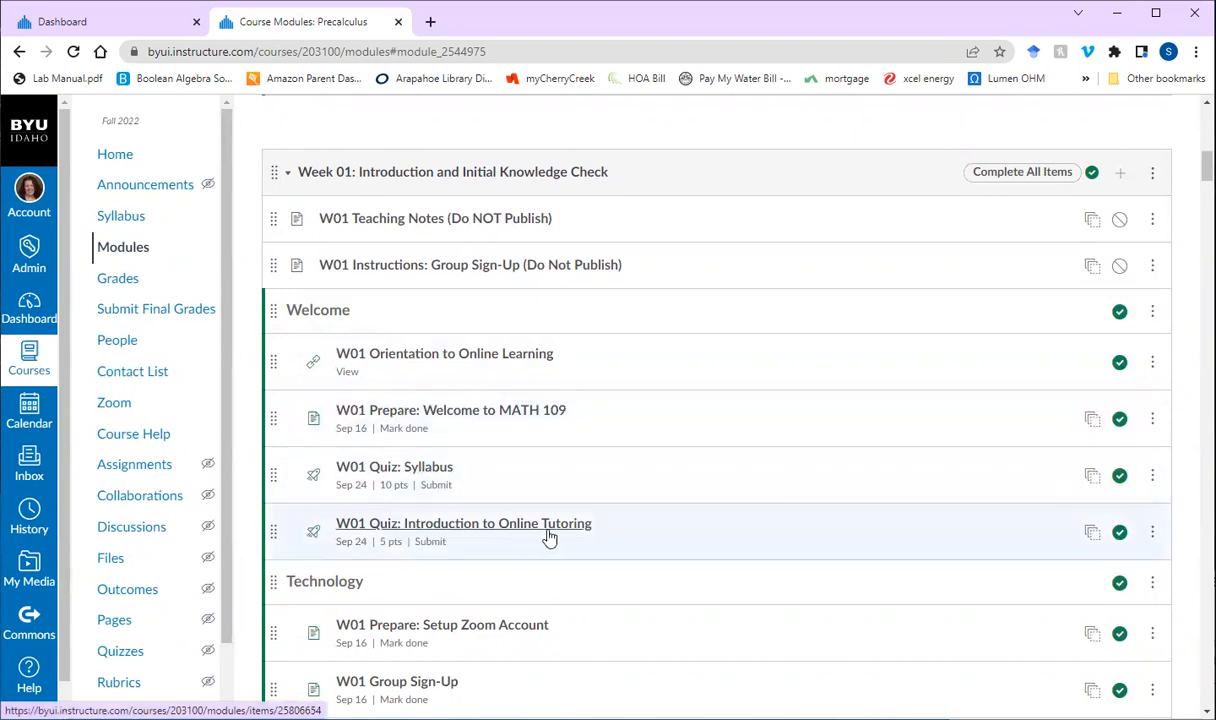
pyautogui.moveTo(518, 535)
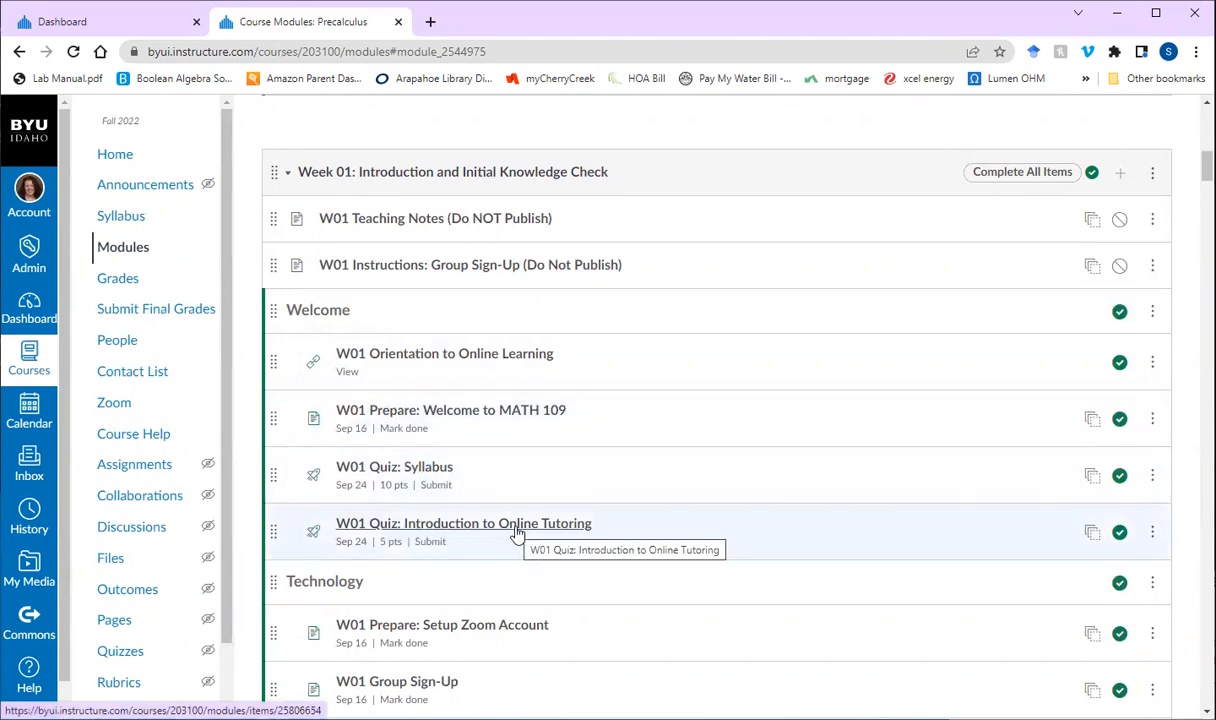
# Open W01 Quiz: Introduction to Online Tutoring and scroll through its description and settings.
pyautogui.click(463, 523)
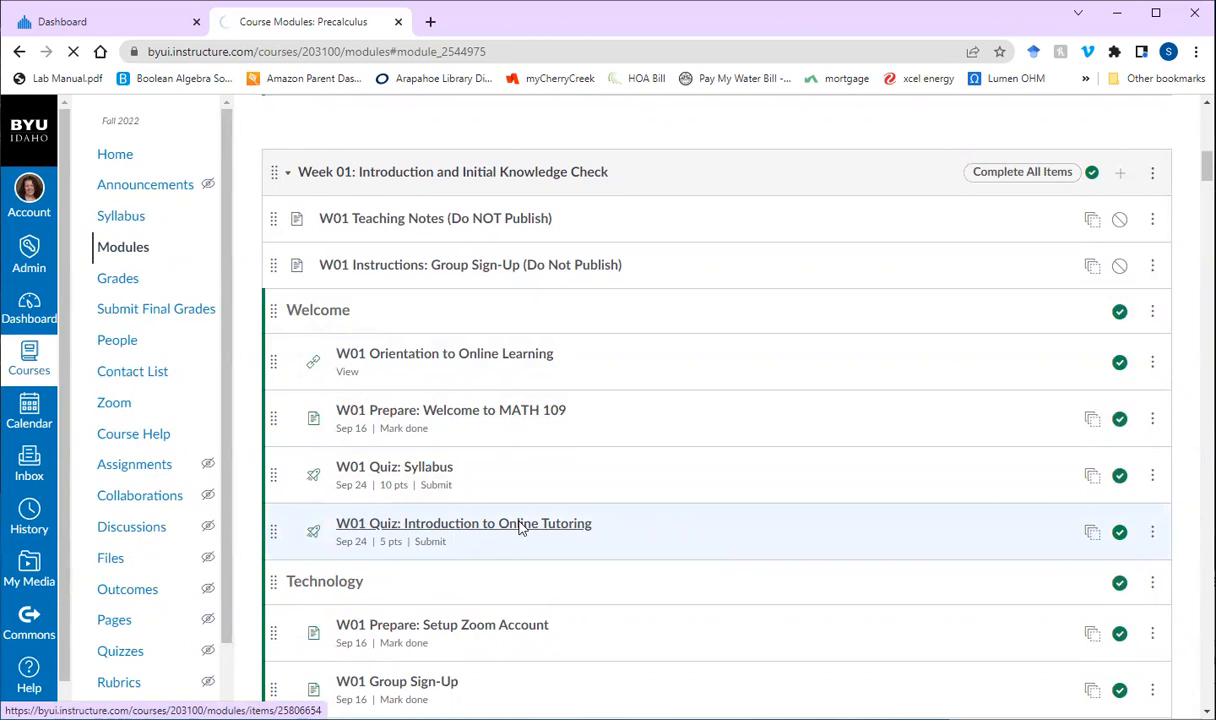
pyautogui.click(464, 523)
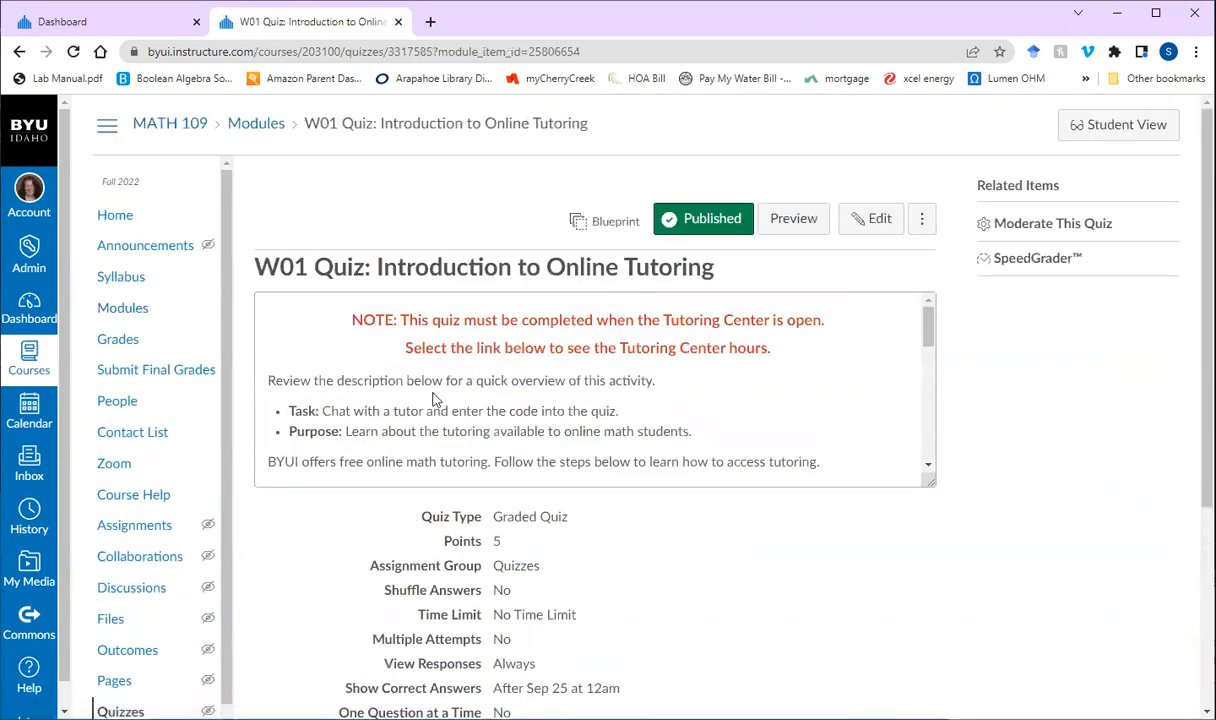
pyautogui.scroll(-3)
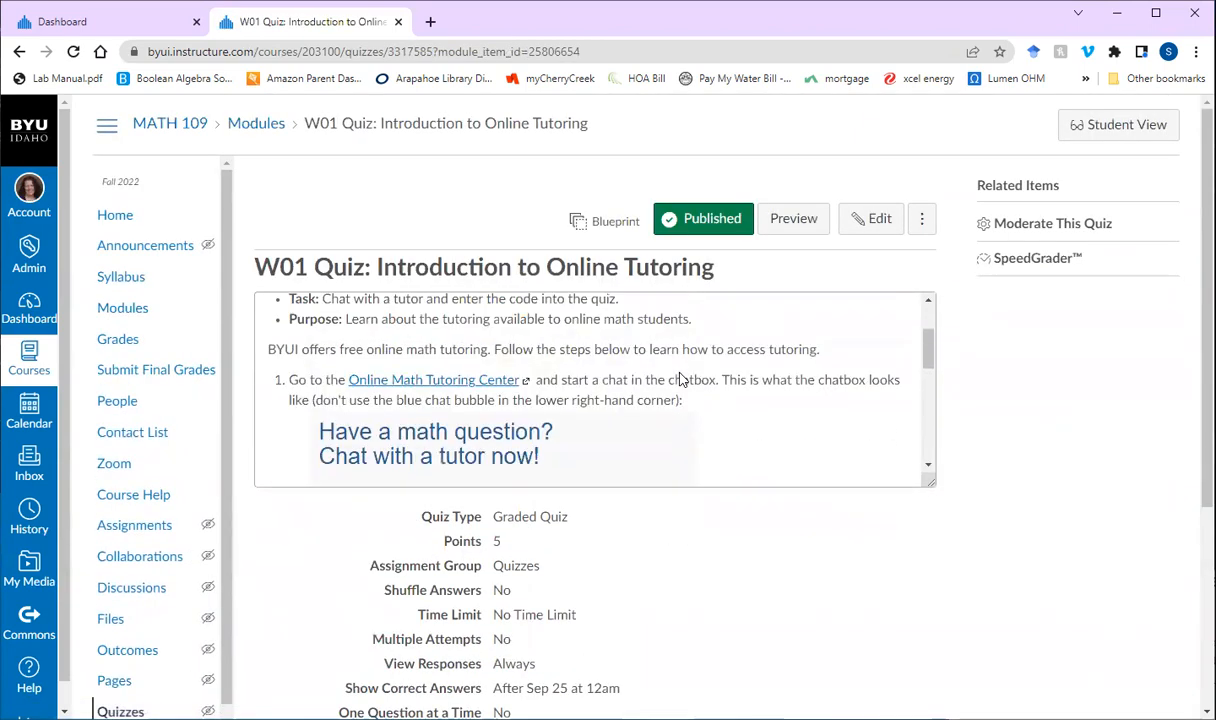
pyautogui.click(256, 123)
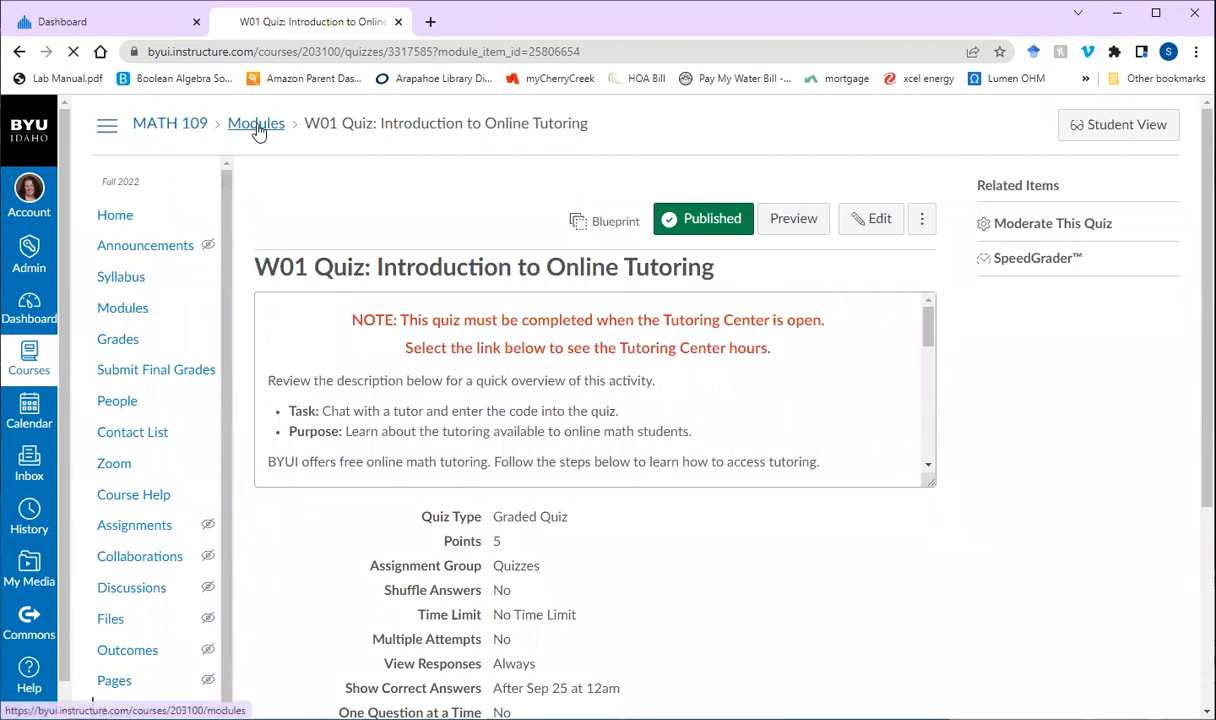
# Return to Modules and scroll past Week 01 to Week 02: Functions and Graphing.
pyautogui.click(256, 123)
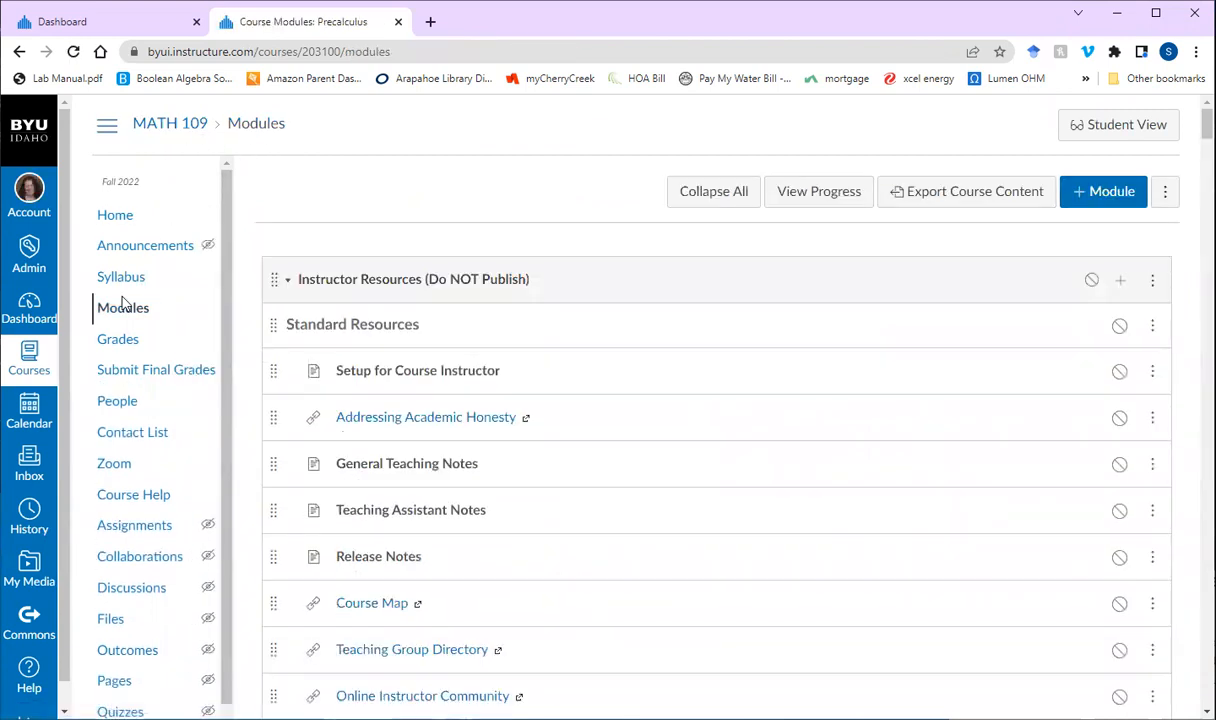
pyautogui.scroll(-3)
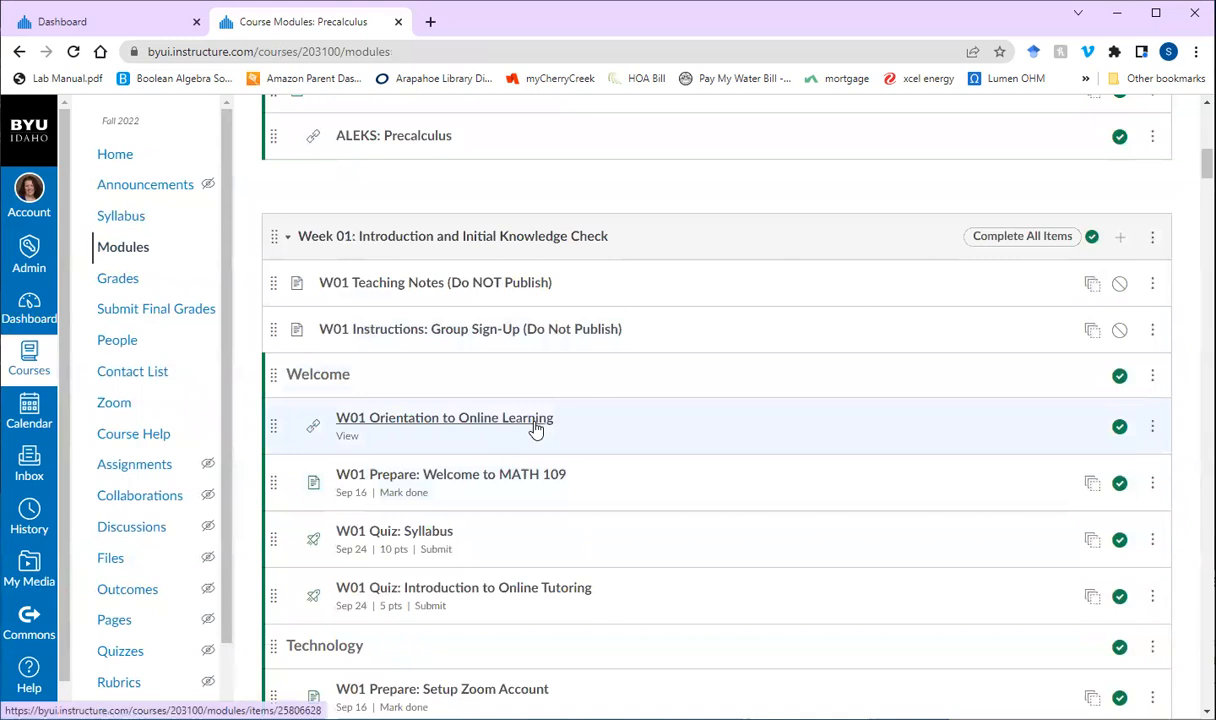
pyautogui.scroll(-3)
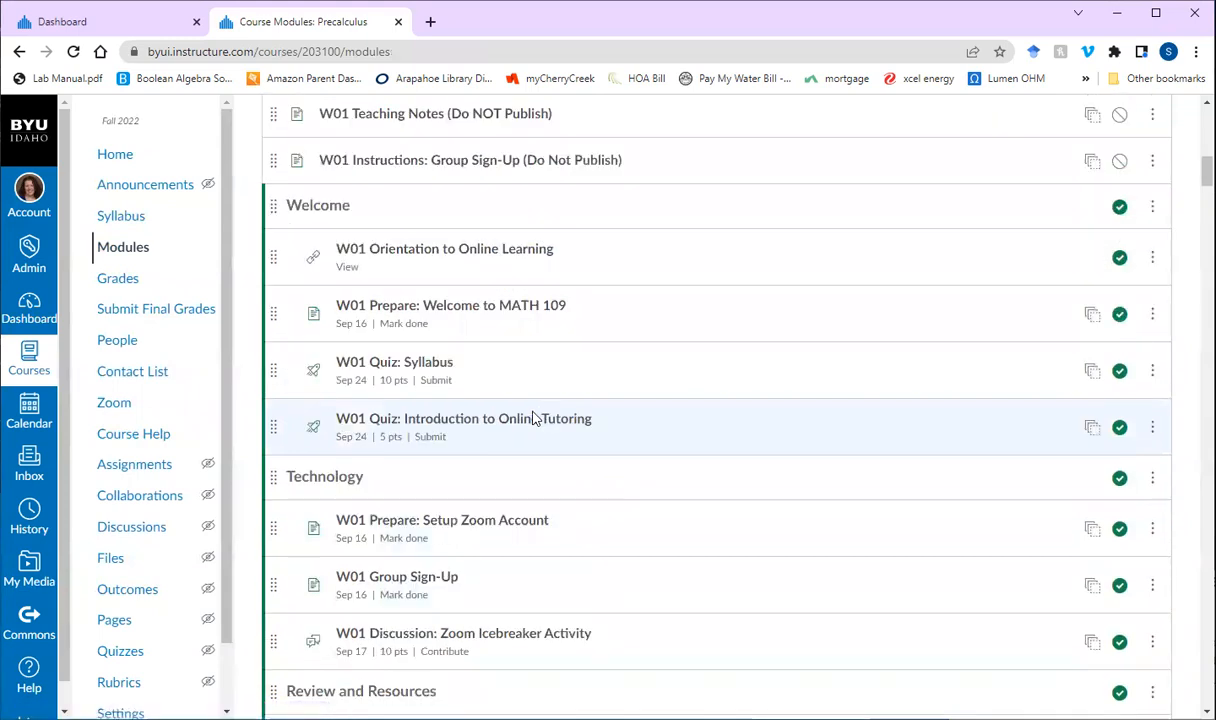
pyautogui.moveTo(643, 305)
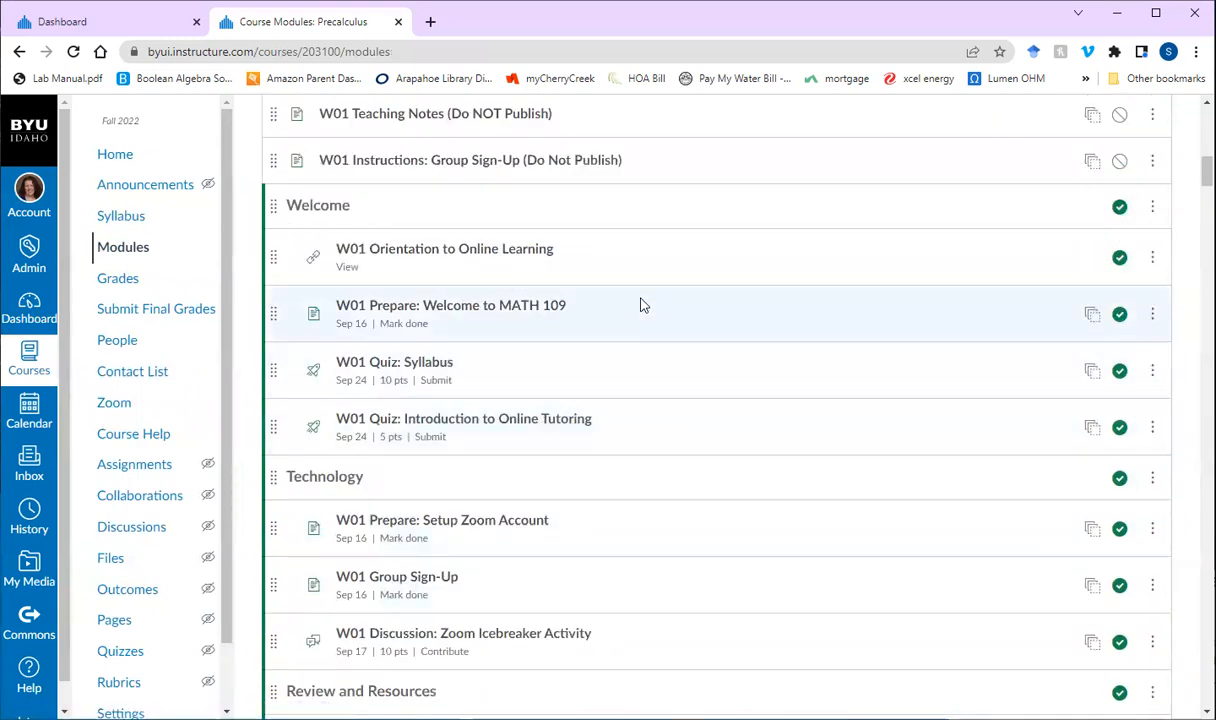
pyautogui.scroll(-3)
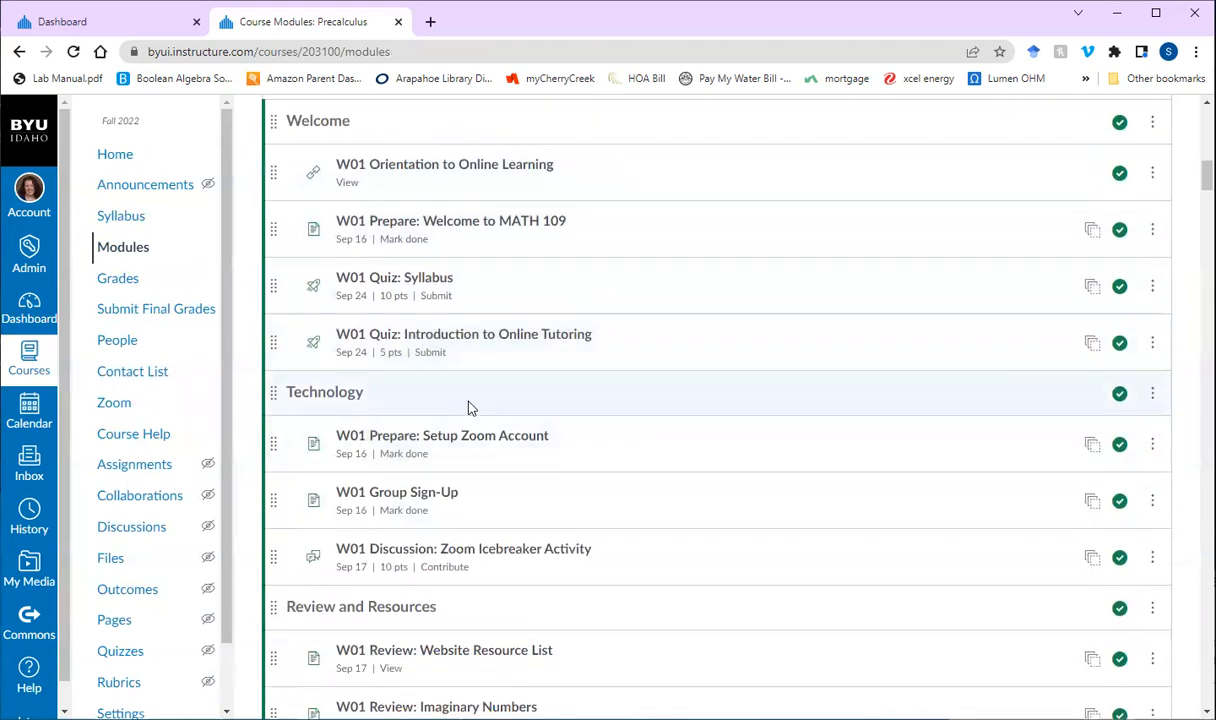
pyautogui.moveTo(563, 383)
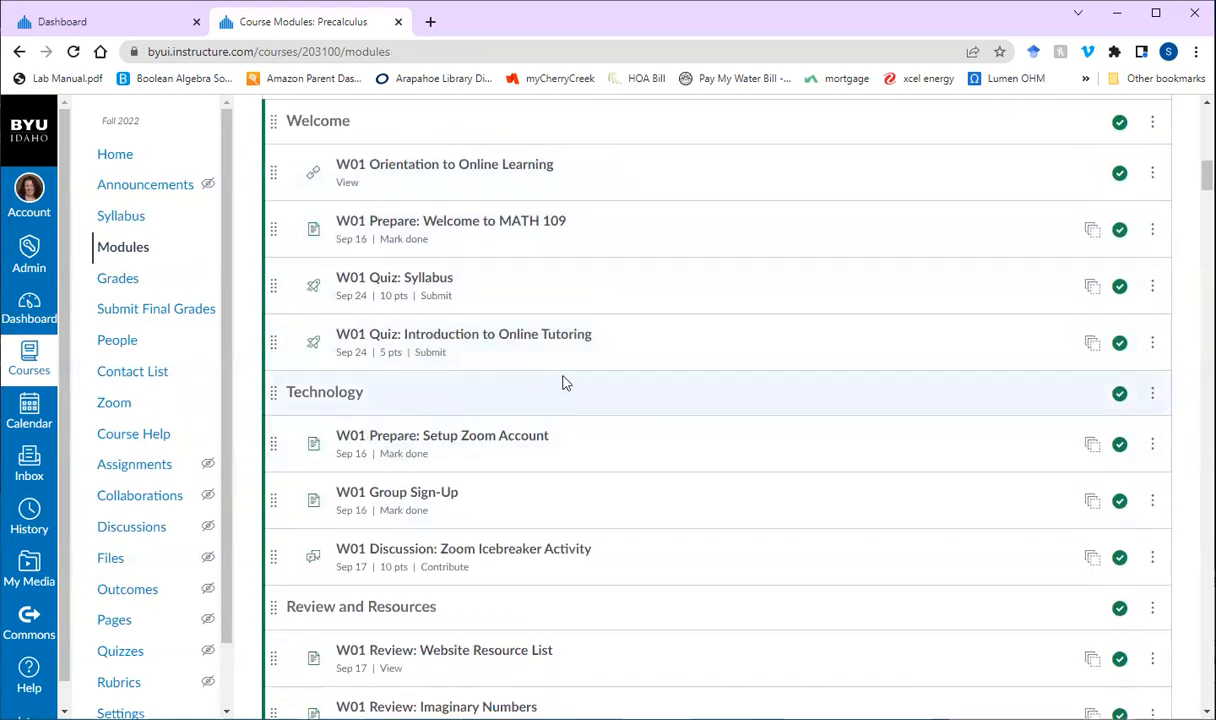
pyautogui.moveTo(424, 496)
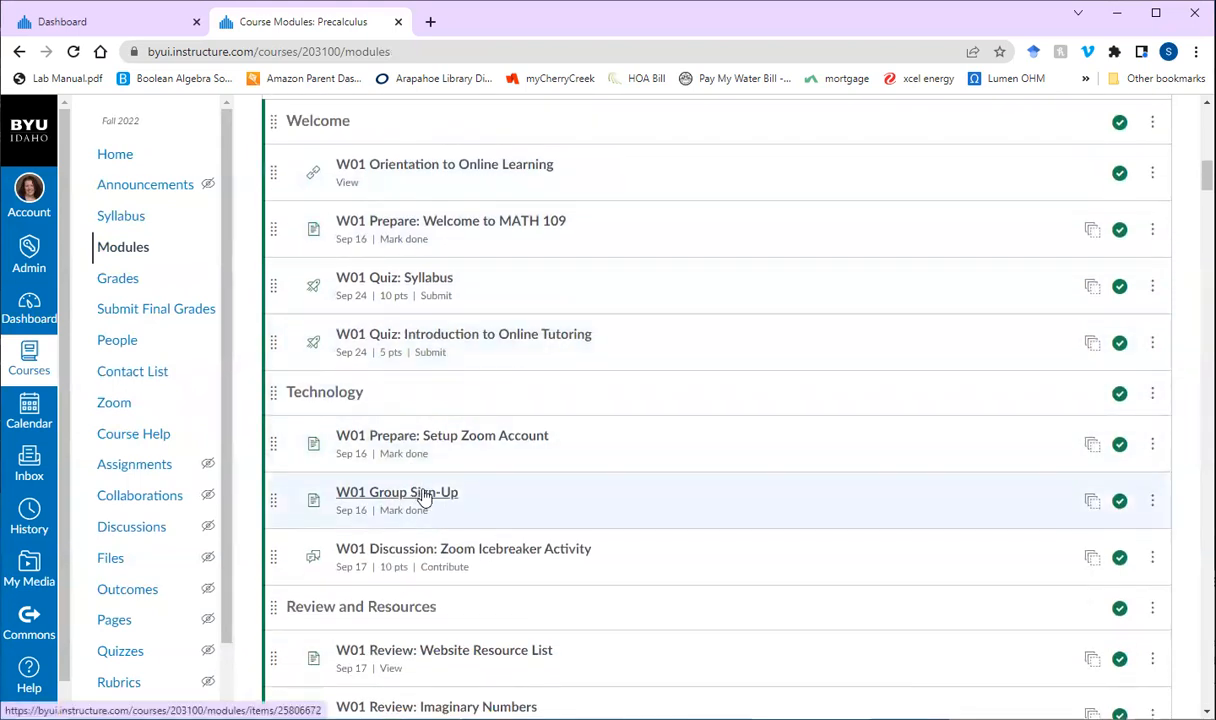
pyautogui.moveTo(420, 495)
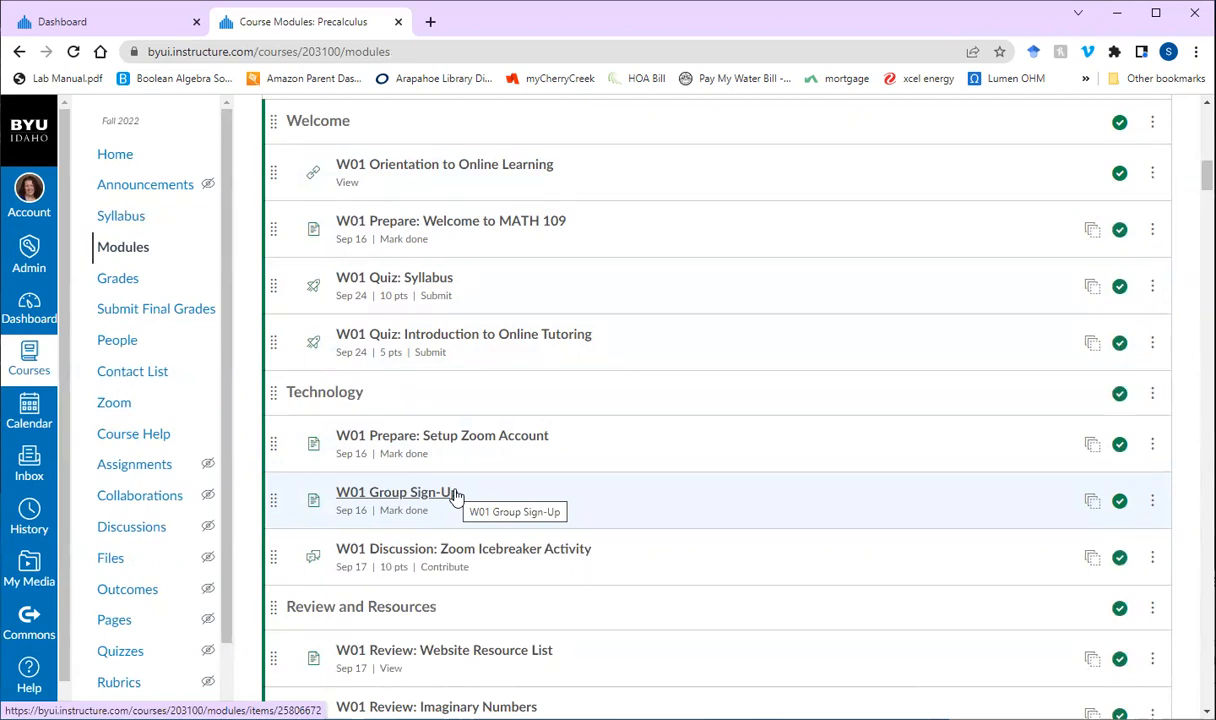
pyautogui.moveTo(450, 481)
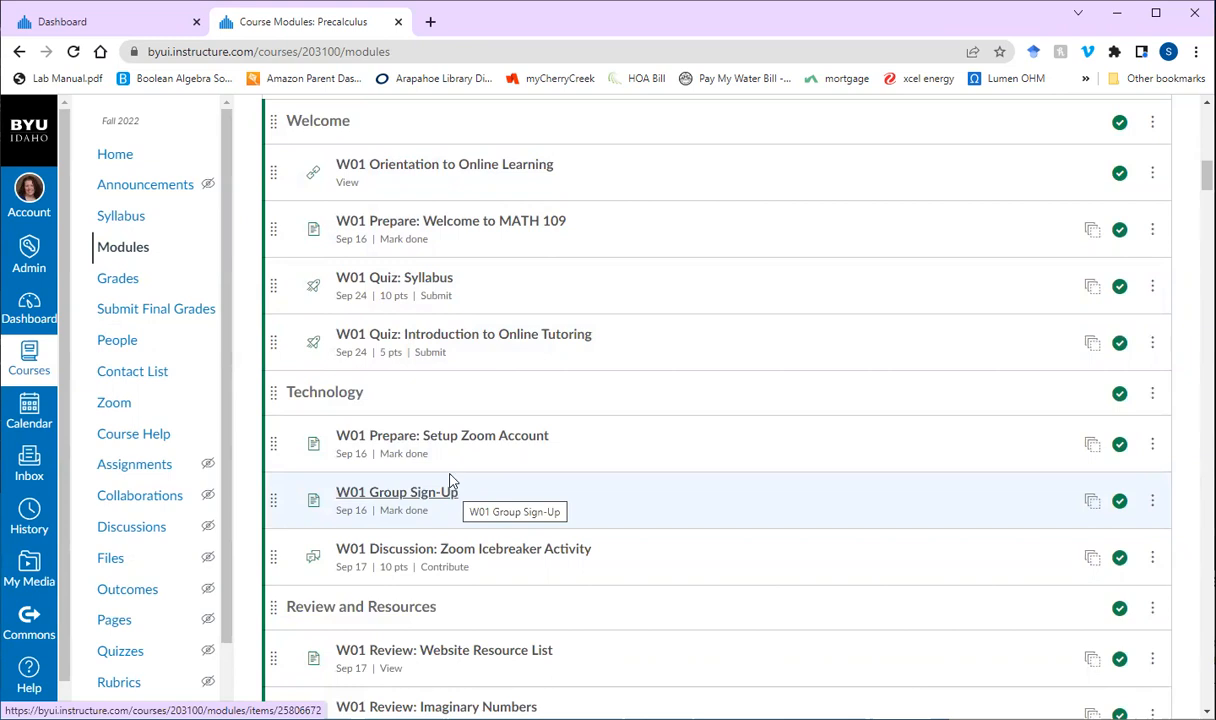
pyautogui.scroll(-3)
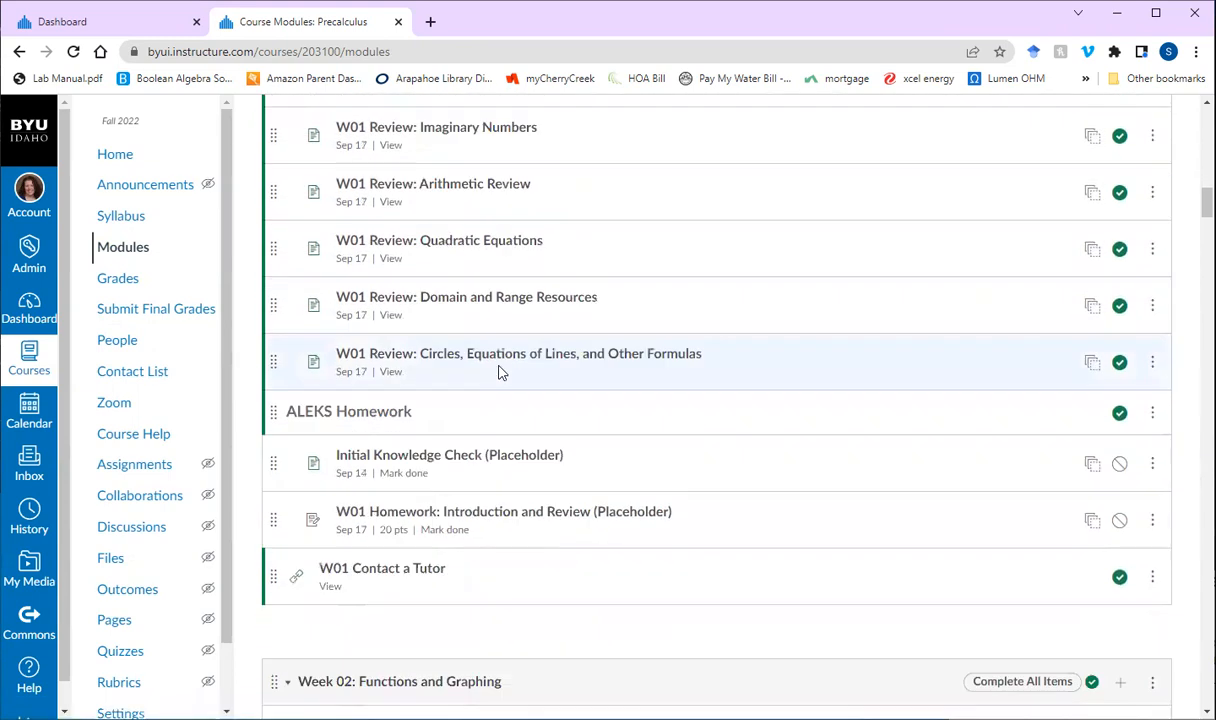
pyautogui.scroll(-3)
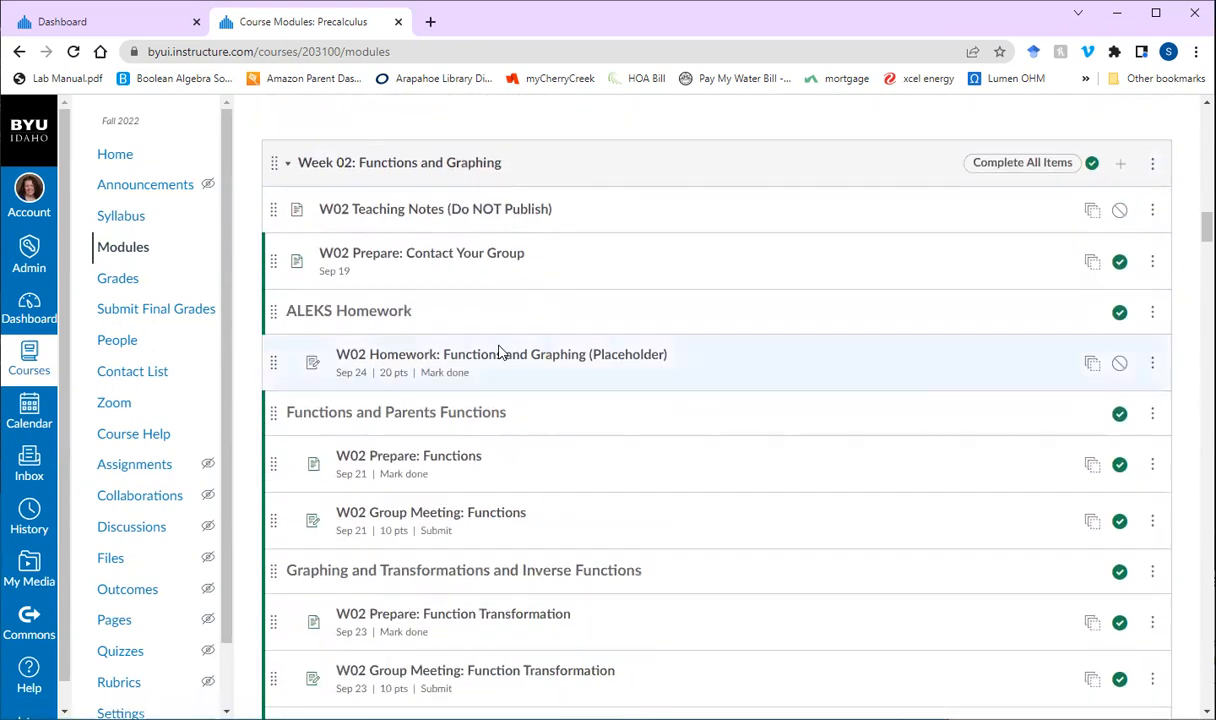
pyautogui.moveTo(447, 462)
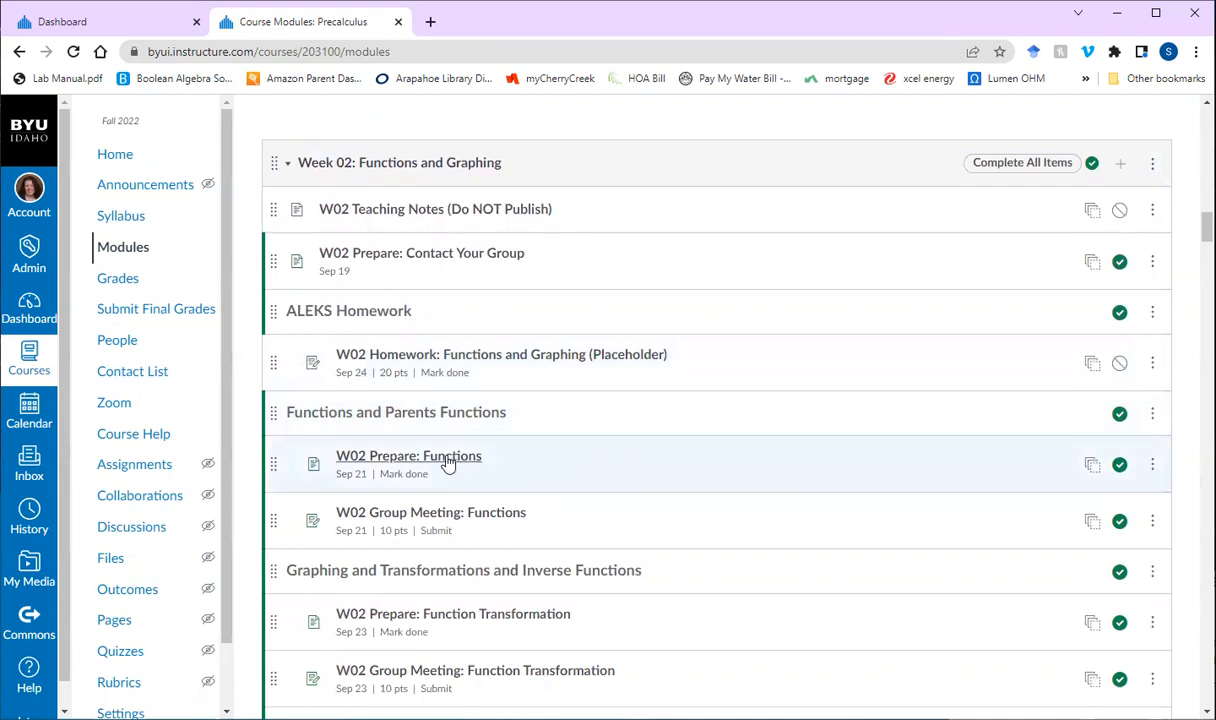
pyautogui.moveTo(393, 491)
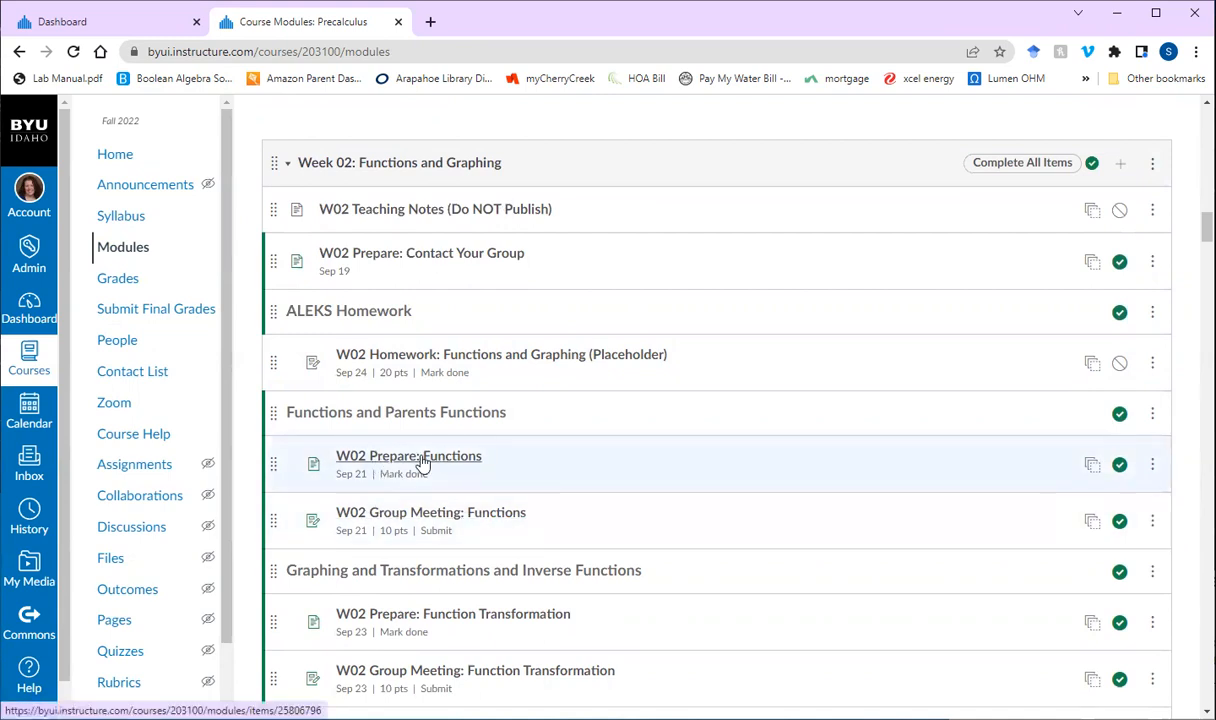
pyautogui.moveTo(408, 456)
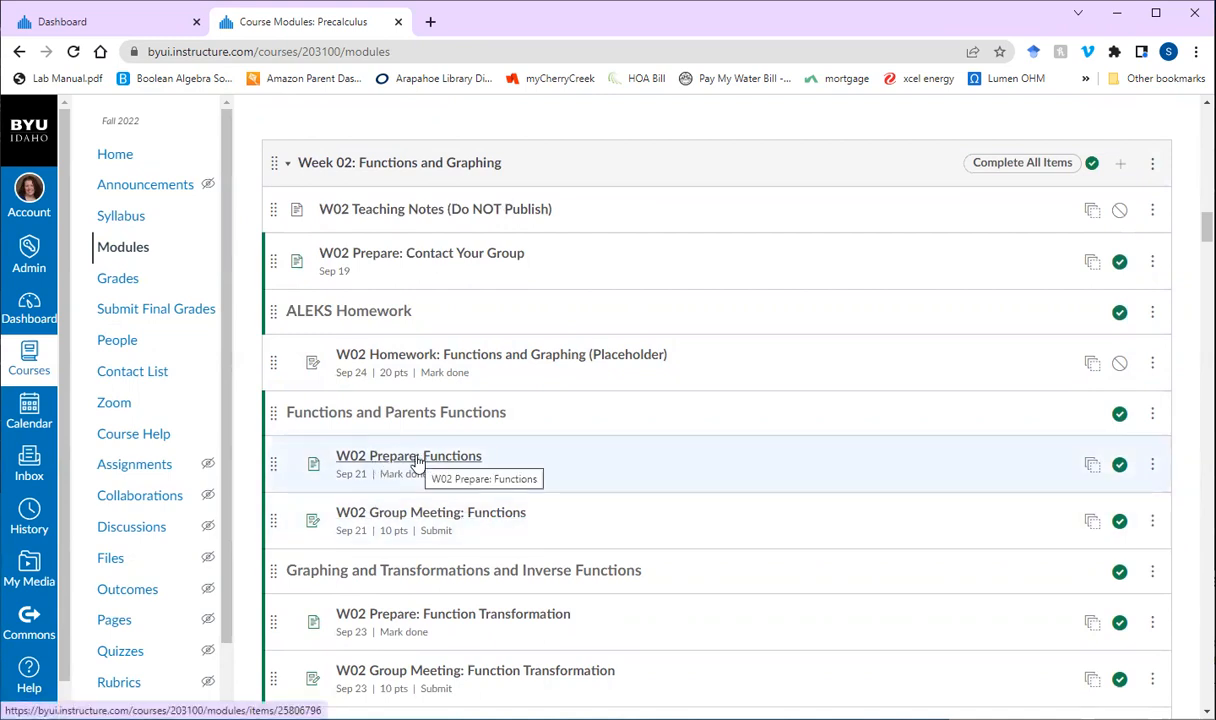
pyautogui.moveTo(470, 463)
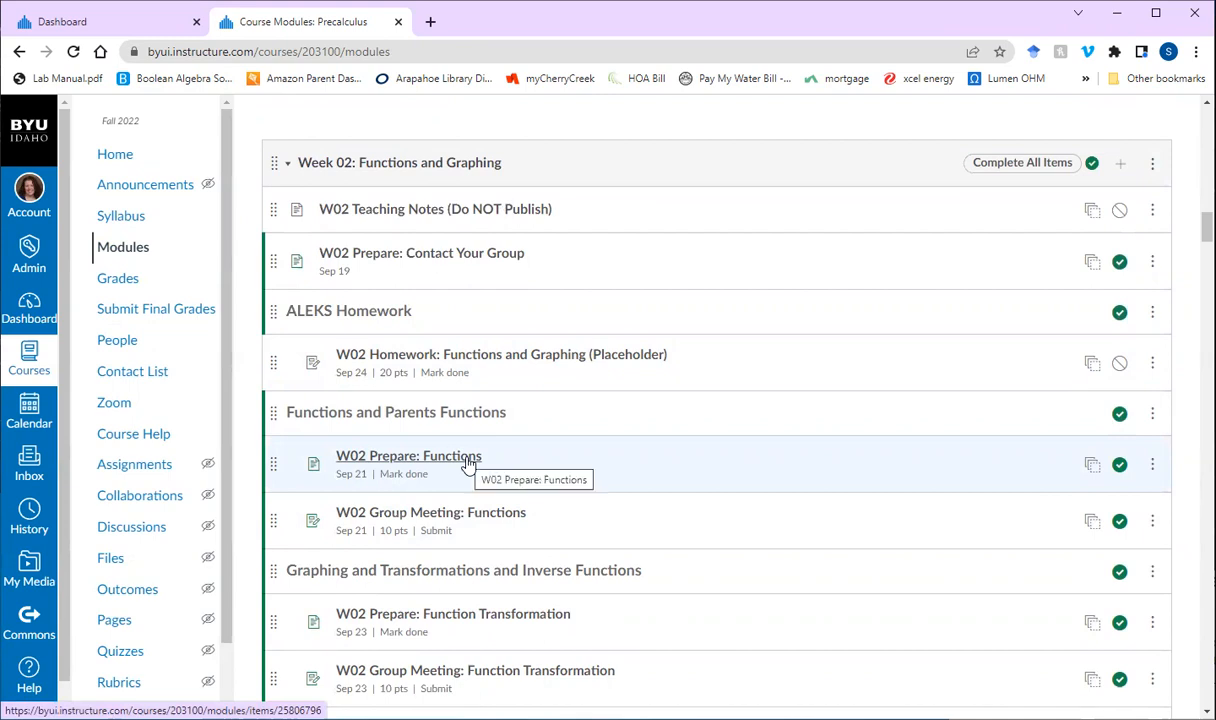
pyautogui.scroll(-3)
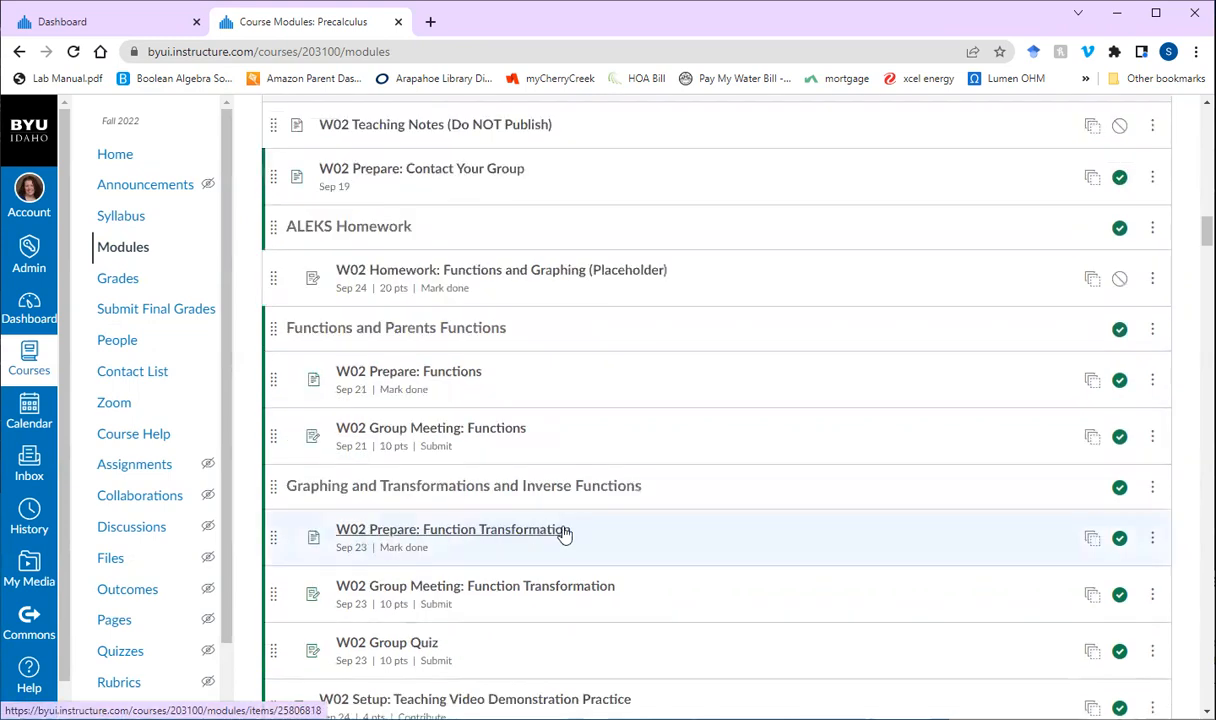
pyautogui.moveTo(587, 555)
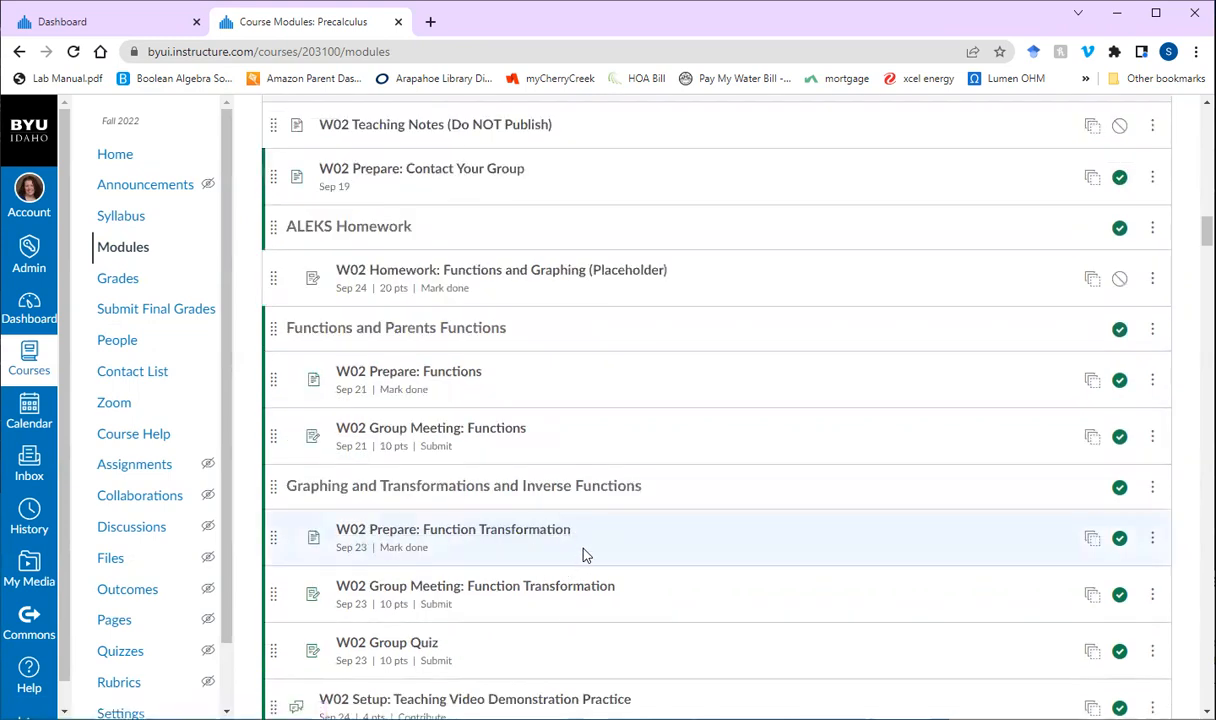
pyautogui.moveTo(595, 543)
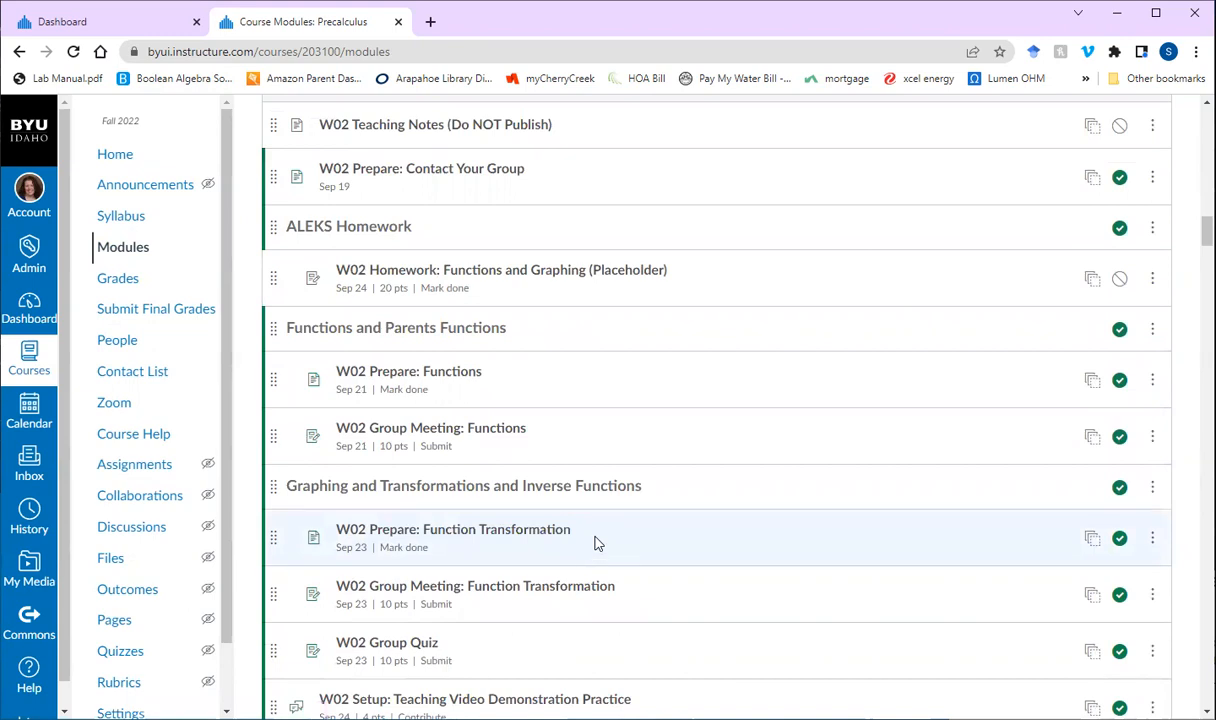
pyautogui.moveTo(460, 378)
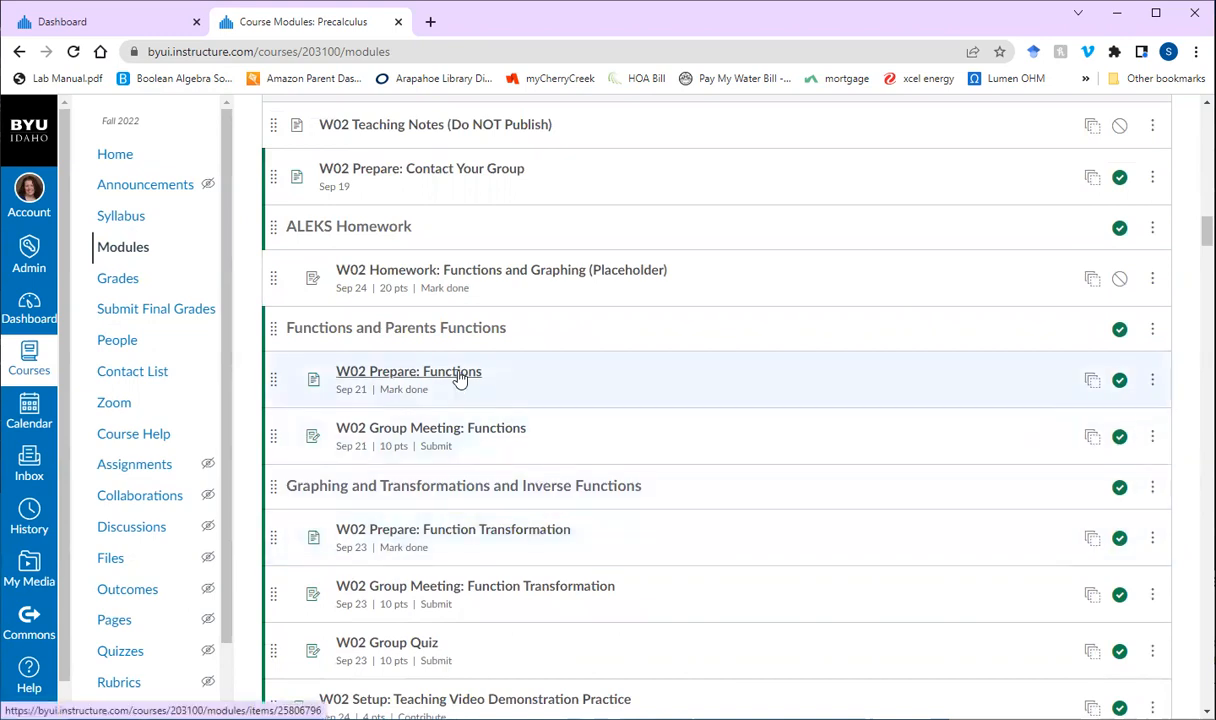
pyautogui.moveTo(460, 380)
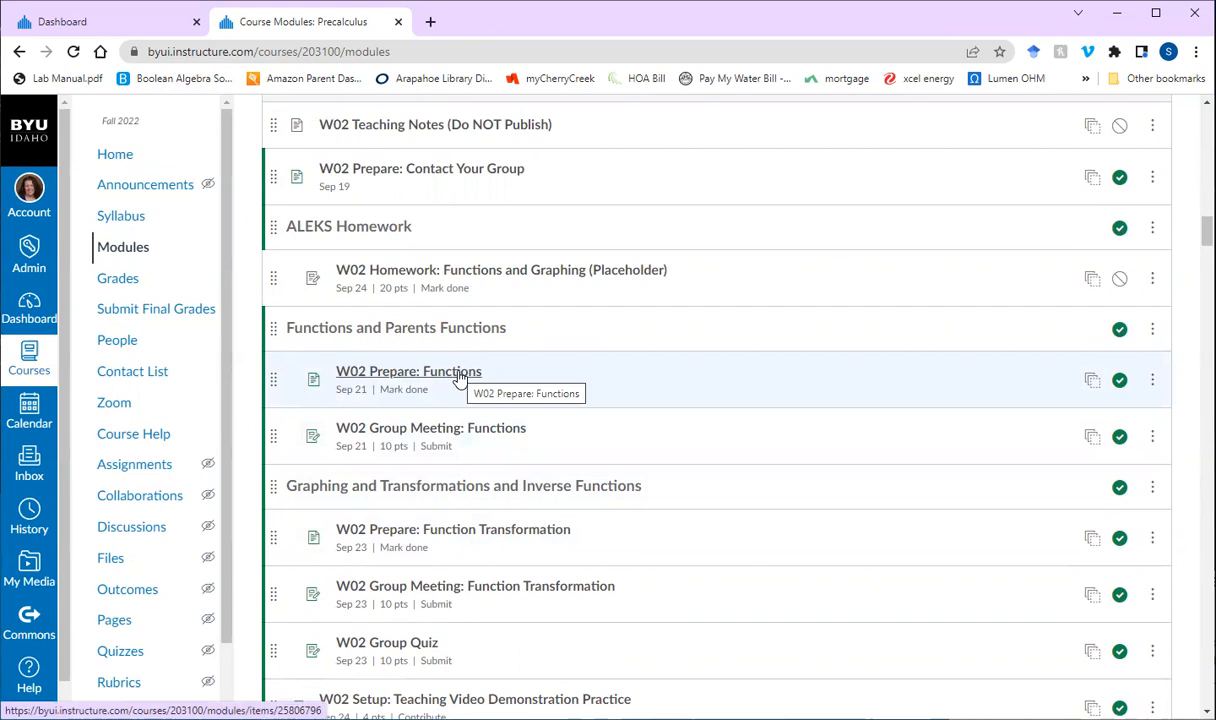
pyautogui.moveTo(440, 387)
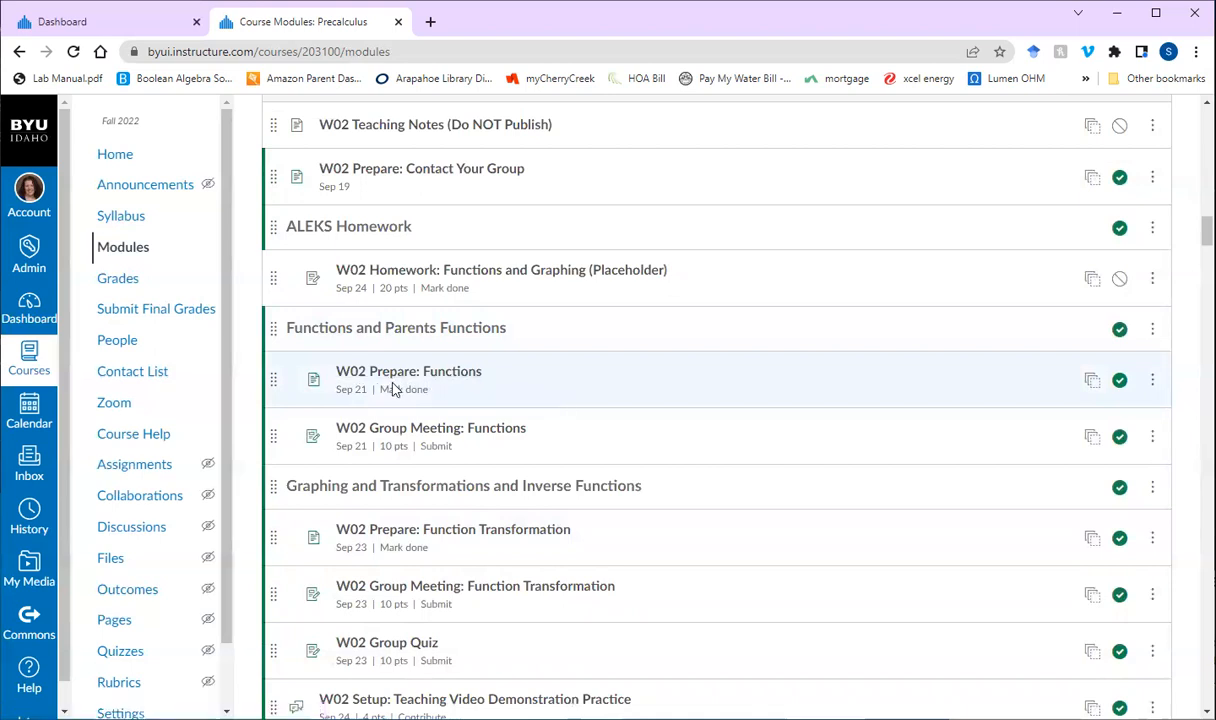
pyautogui.scroll(3)
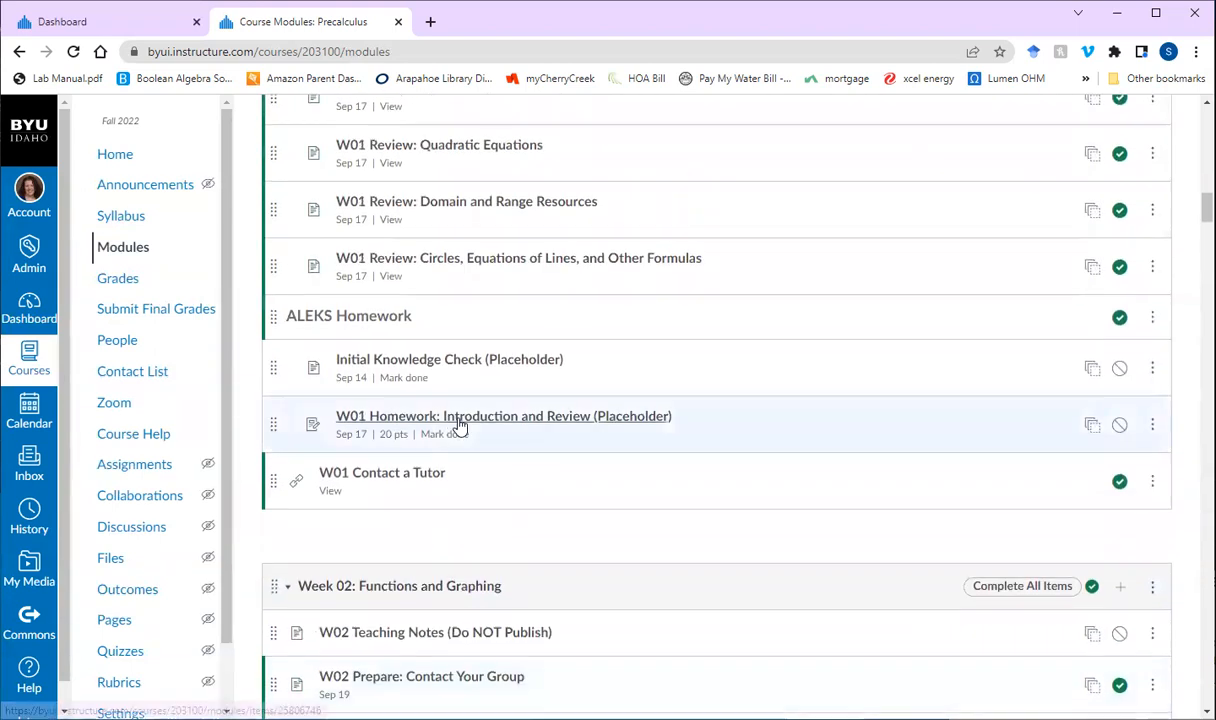
pyautogui.scroll(3)
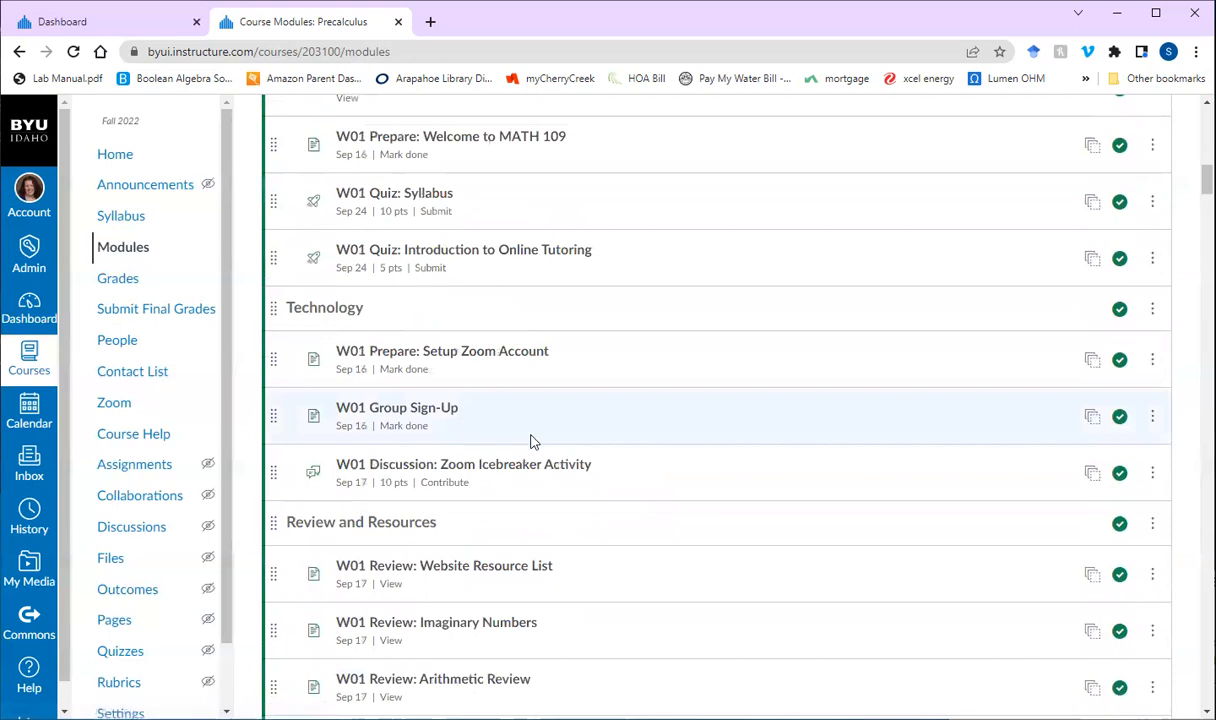
pyautogui.moveTo(421, 415)
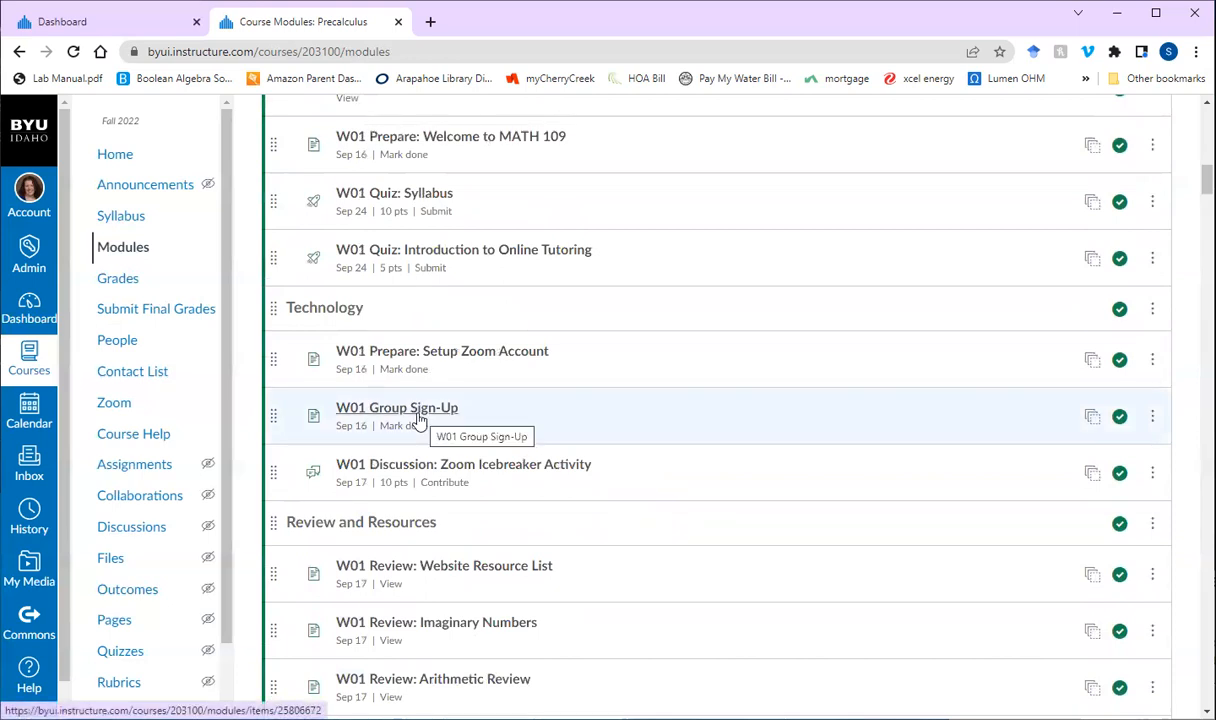
pyautogui.moveTo(410, 415)
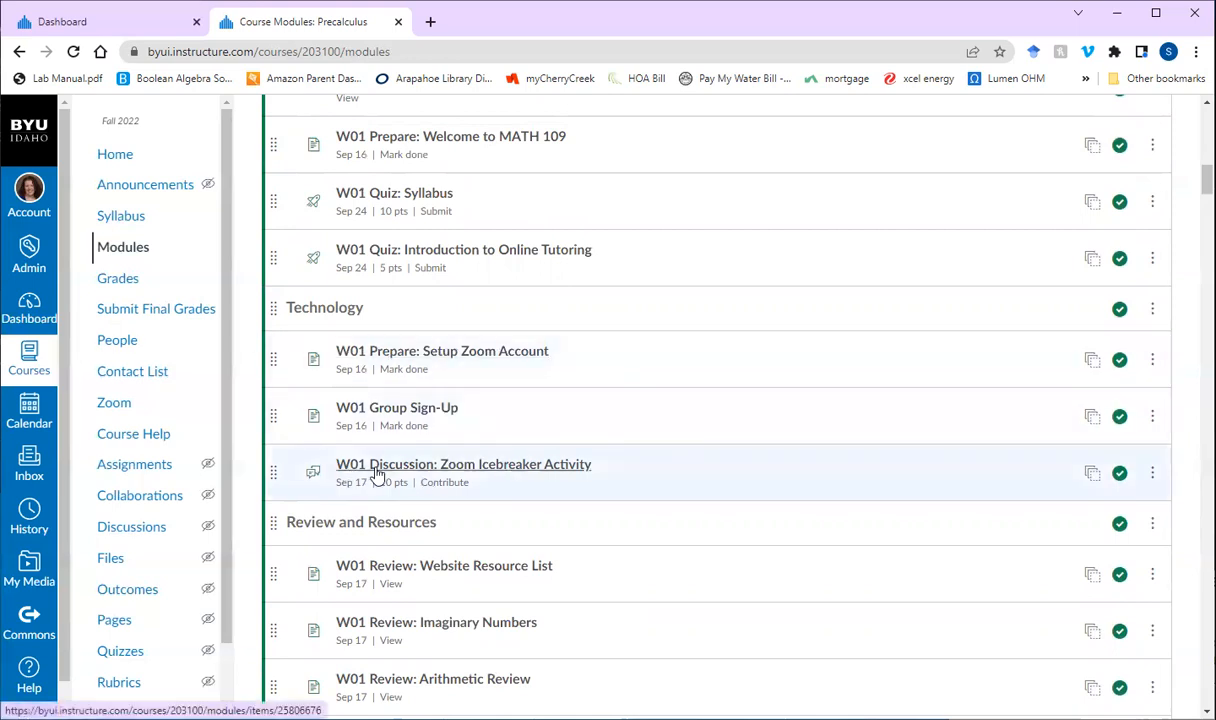
pyautogui.moveTo(565, 478)
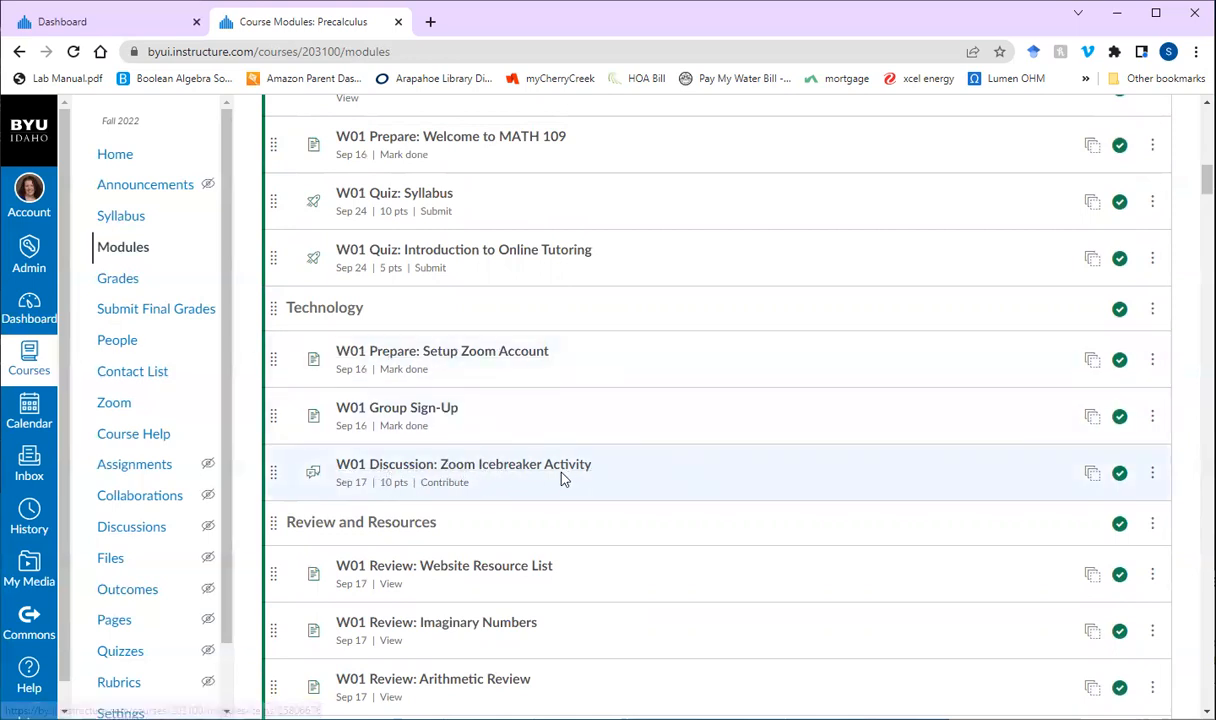
pyautogui.moveTo(548, 476)
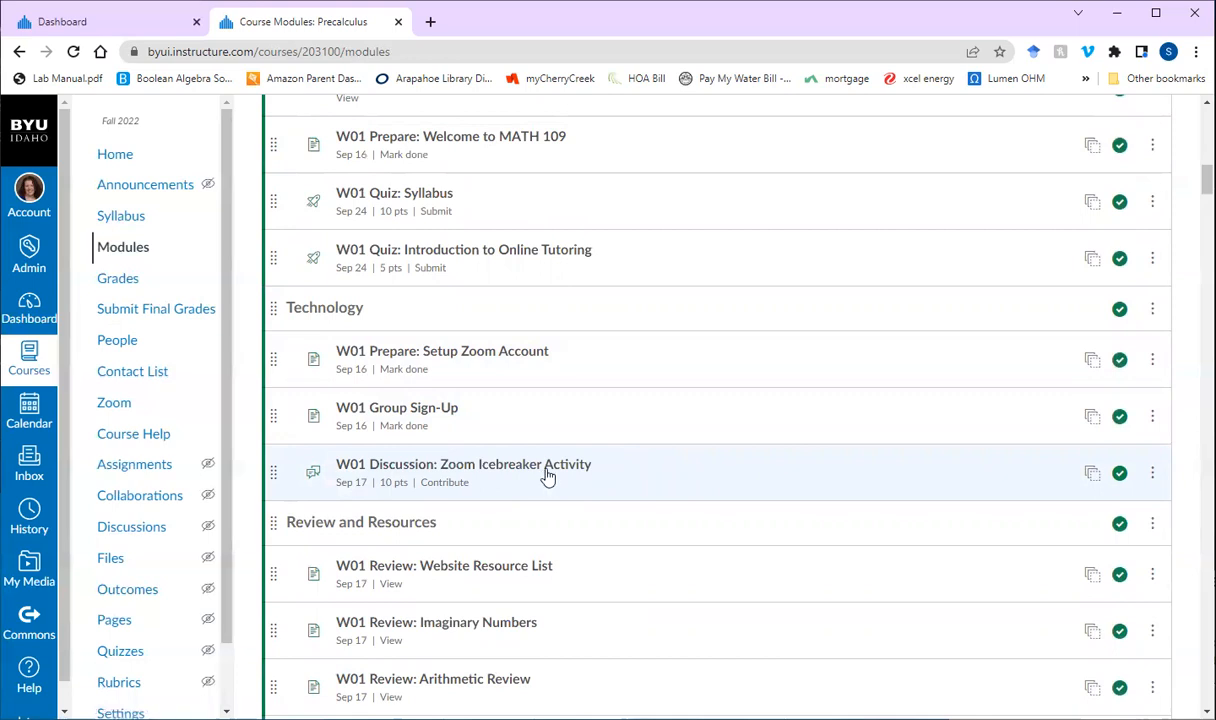
pyautogui.moveTo(550, 472)
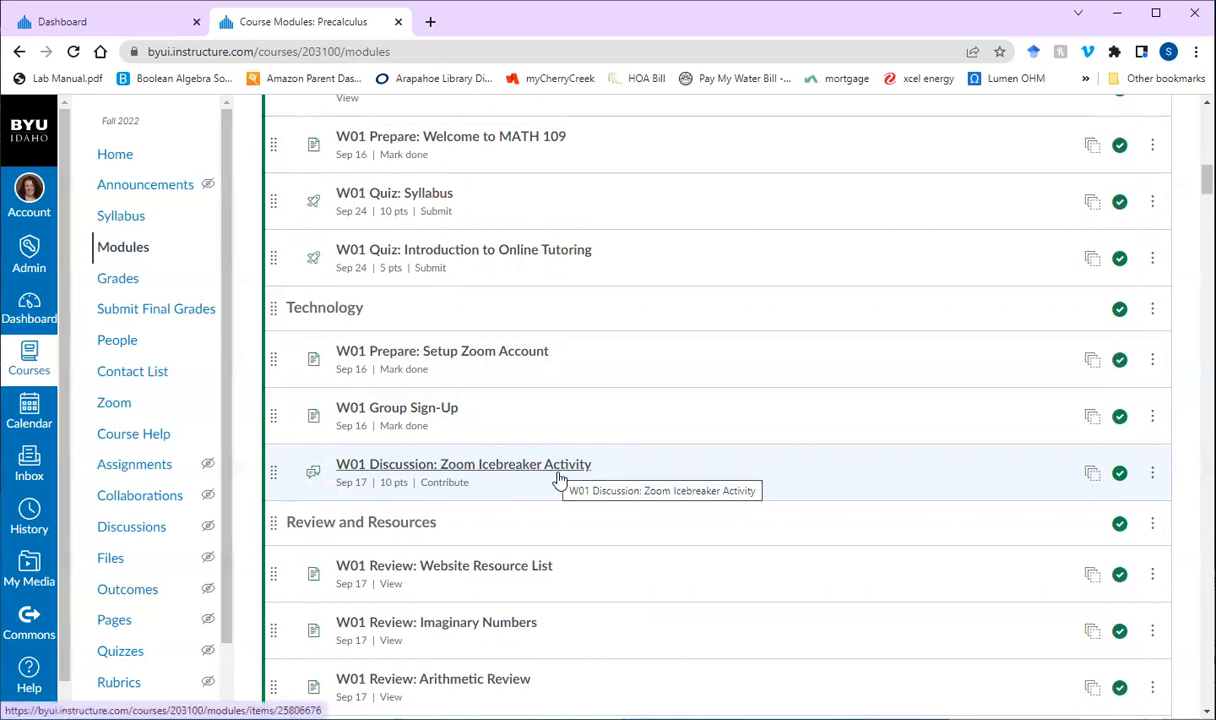
pyautogui.moveTo(580, 470)
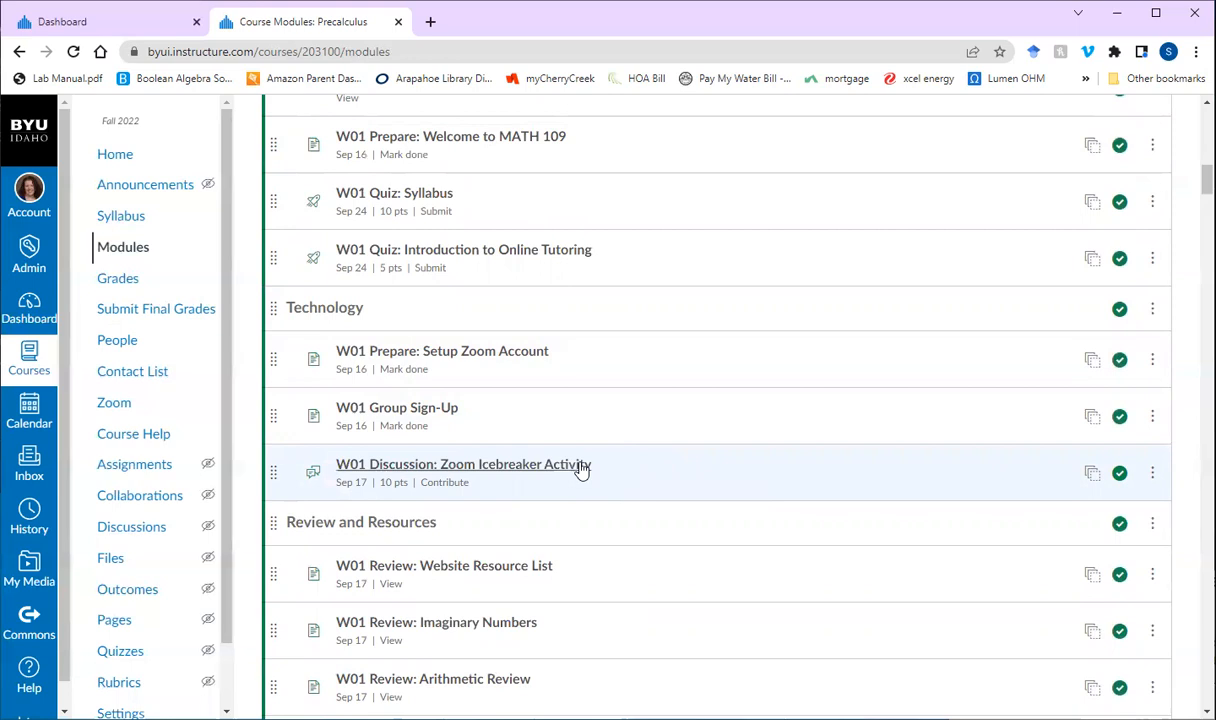
pyautogui.moveTo(582, 470)
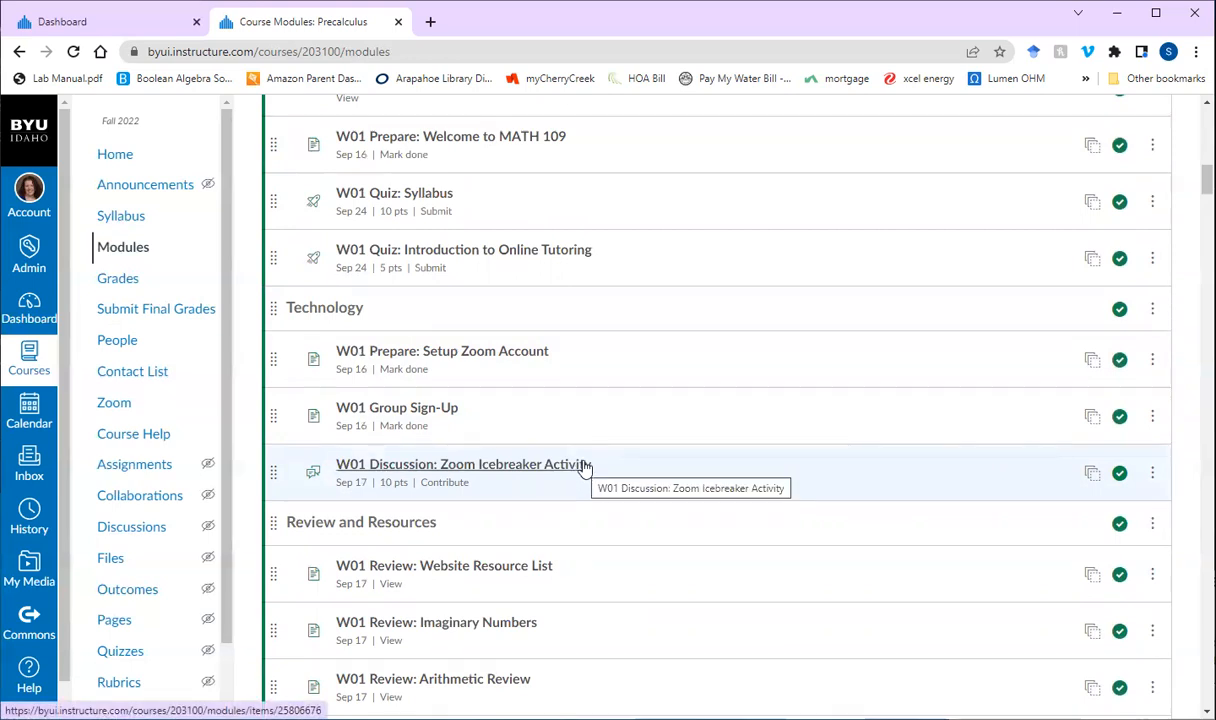
pyautogui.moveTo(592, 477)
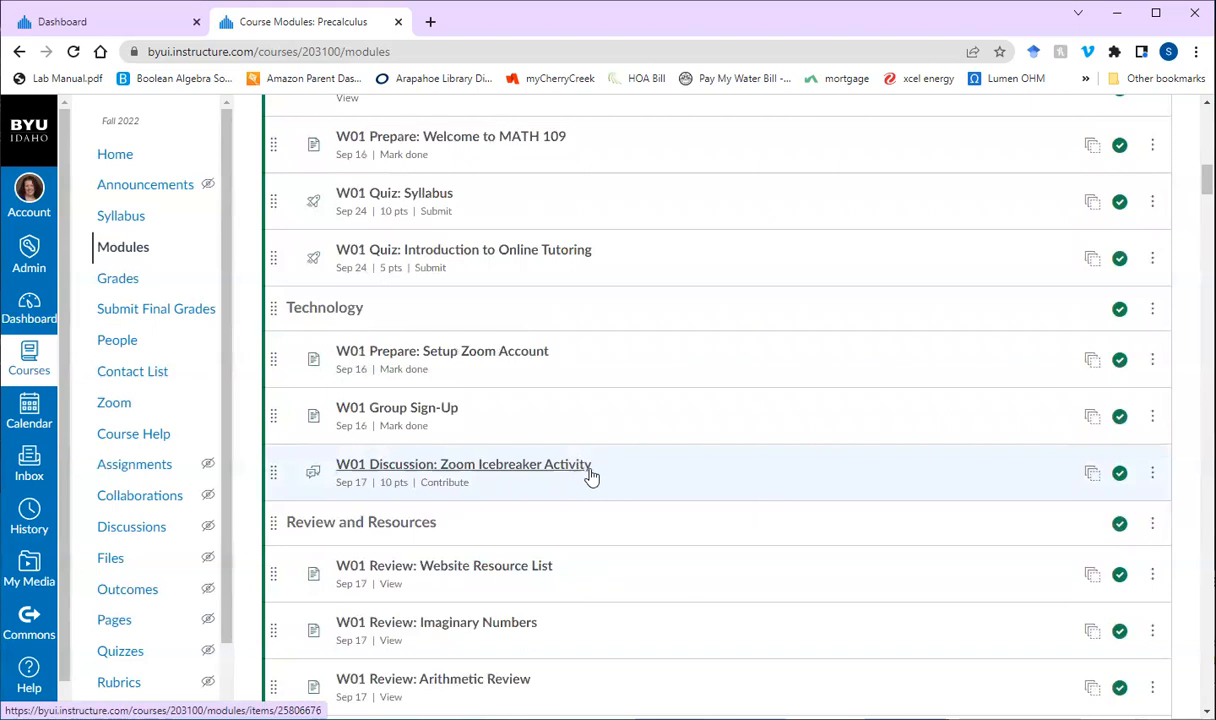
pyautogui.moveTo(622, 463)
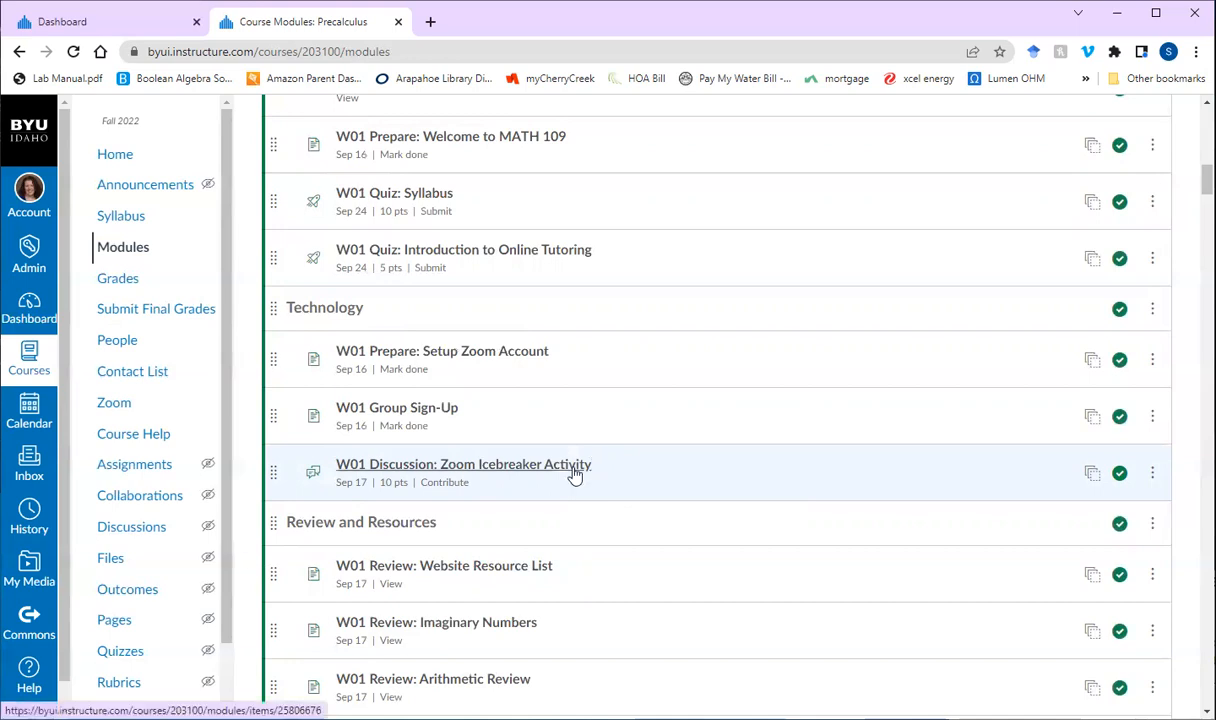
pyautogui.moveTo(622, 388)
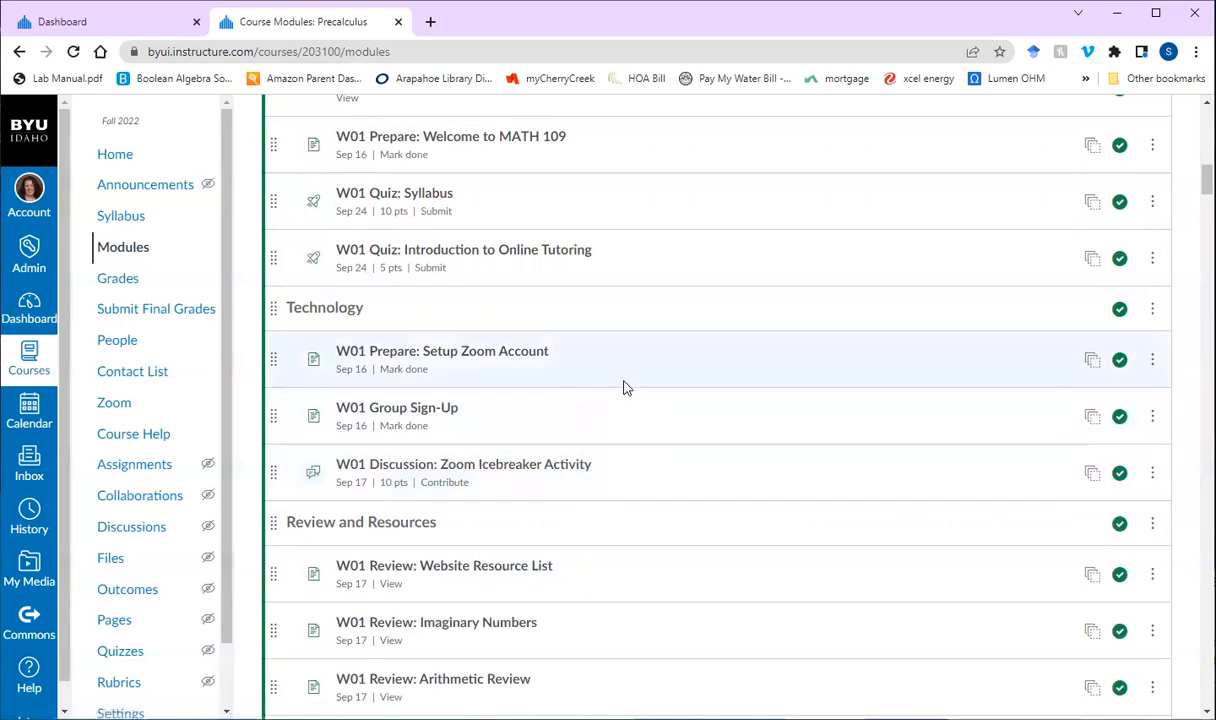
pyautogui.moveTo(640, 416)
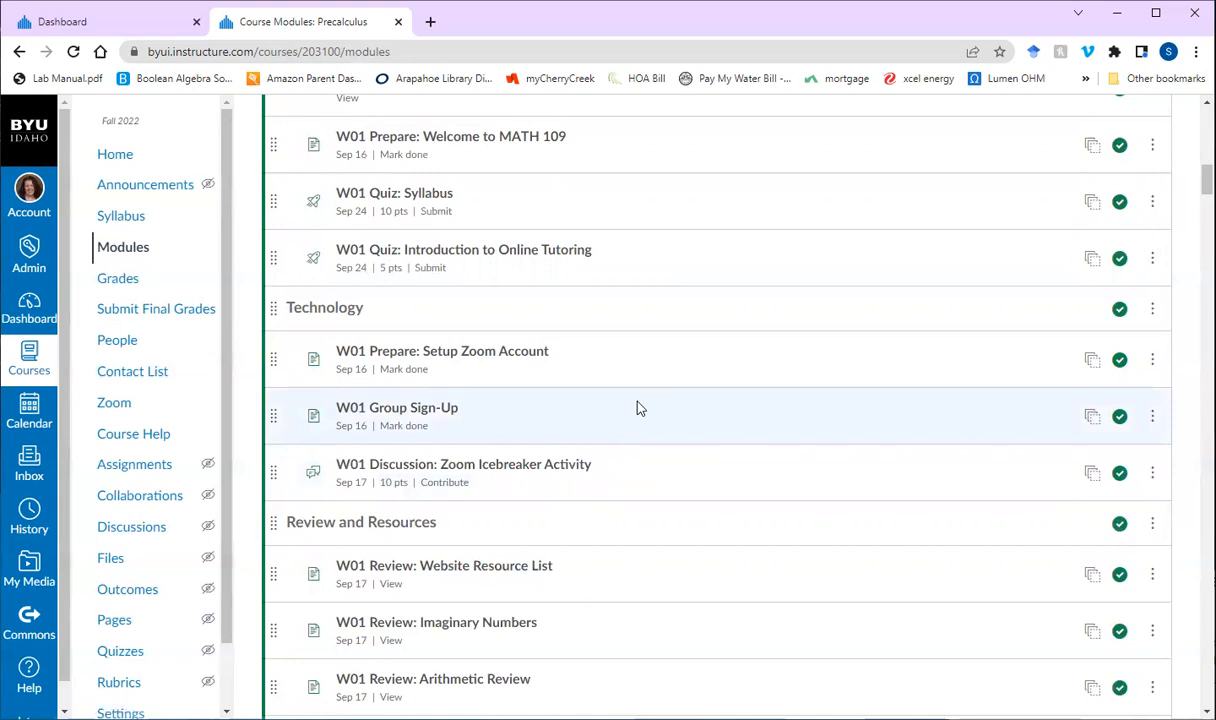
pyautogui.moveTo(660, 423)
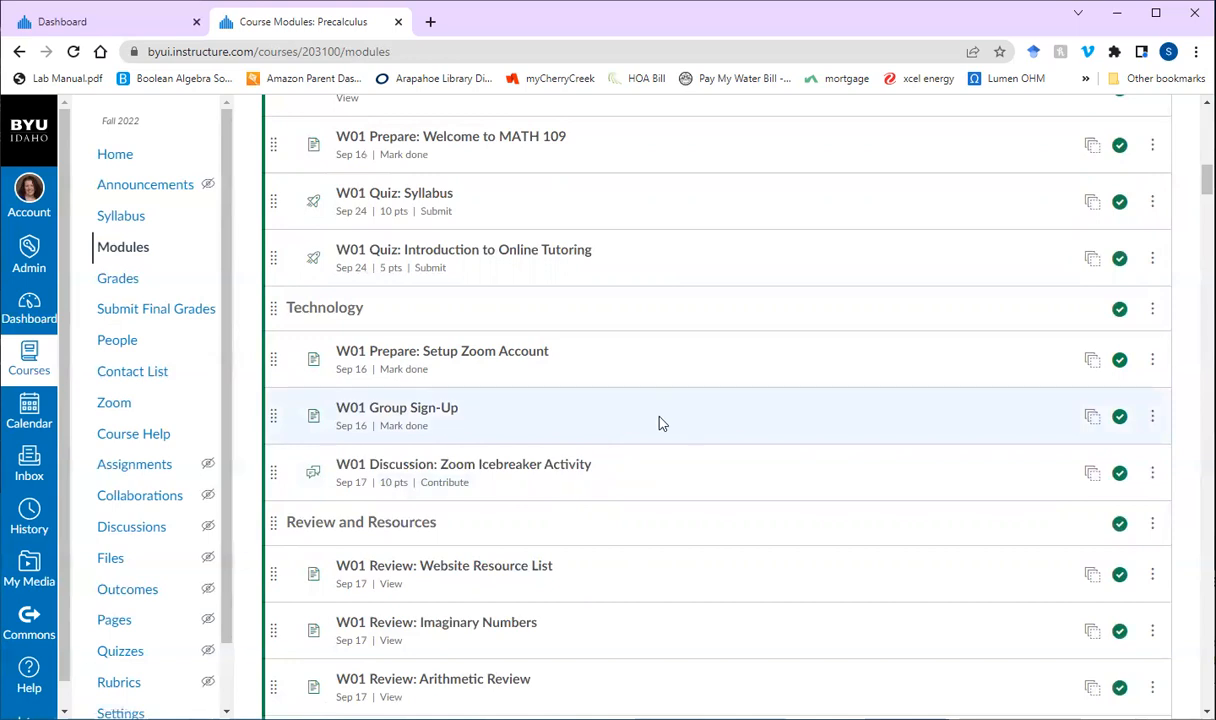
pyautogui.moveTo(687, 435)
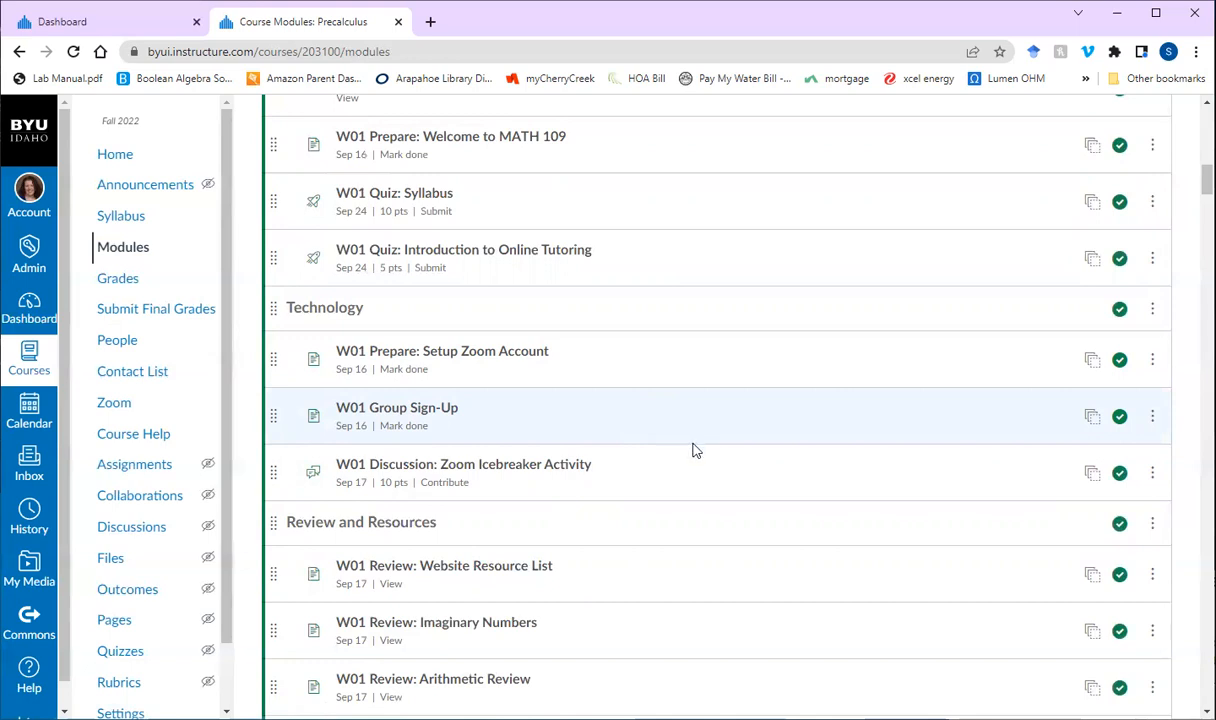
pyautogui.moveTo(703, 457)
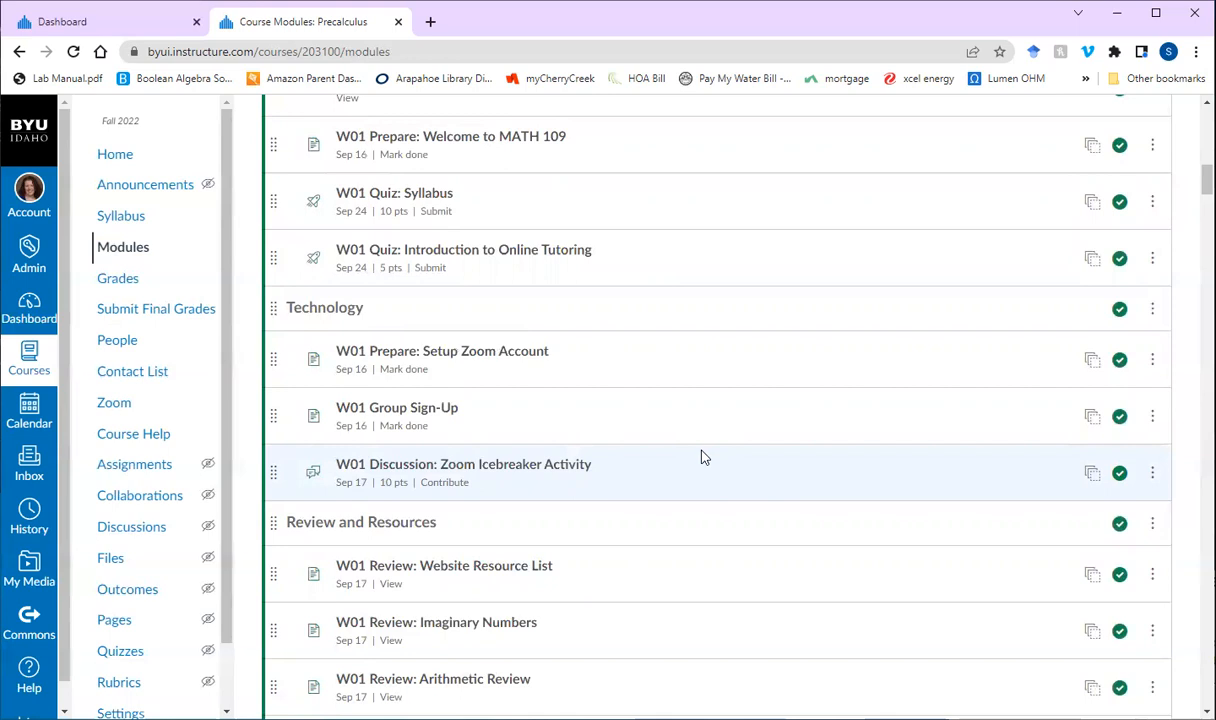
pyautogui.moveTo(640, 476)
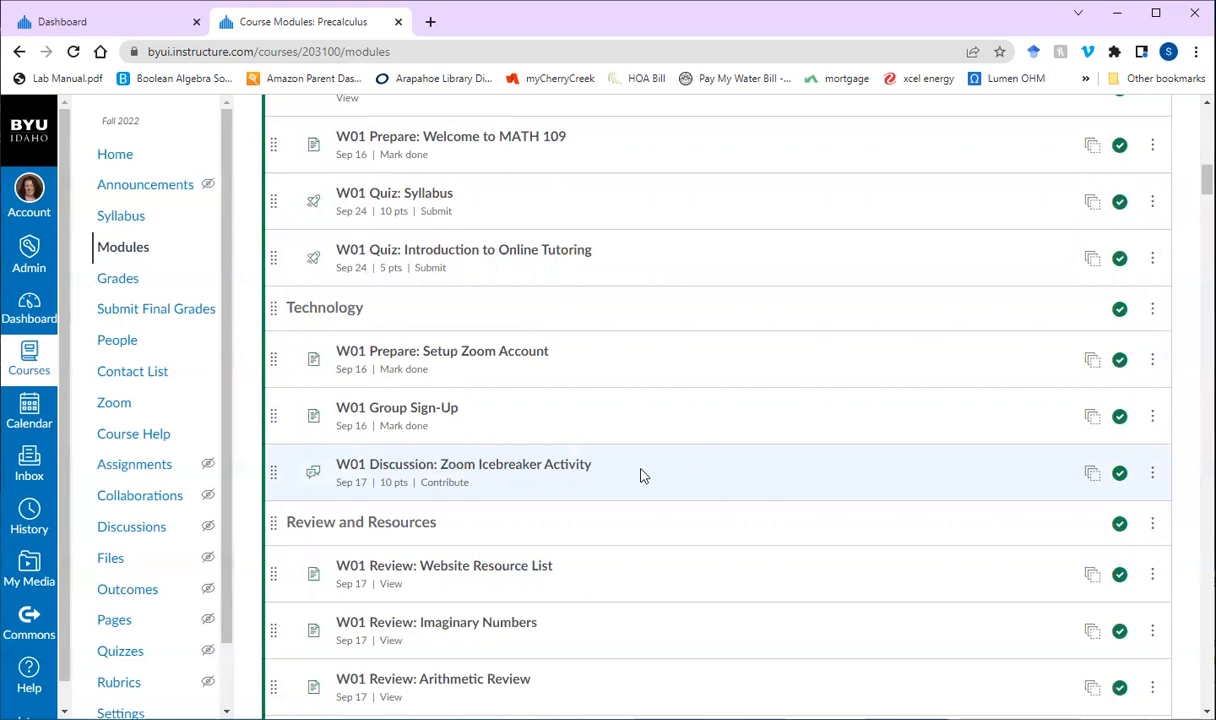
pyautogui.moveTo(640, 475)
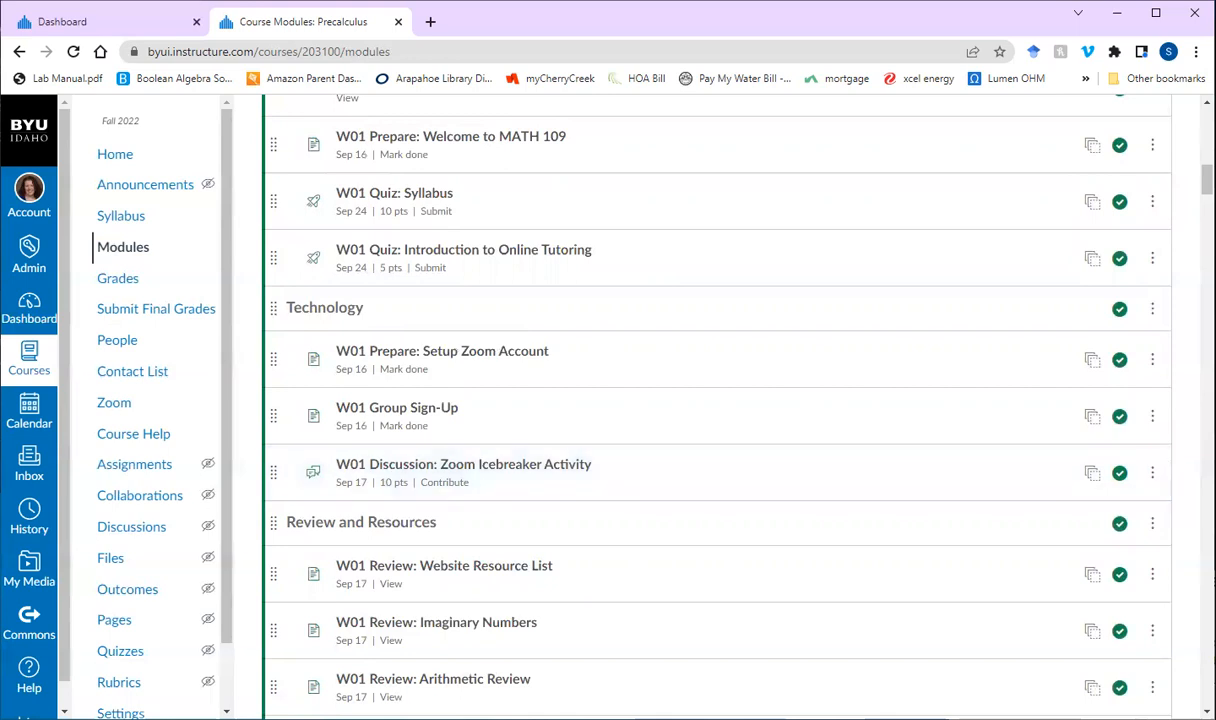
pyautogui.moveTo(530, 546)
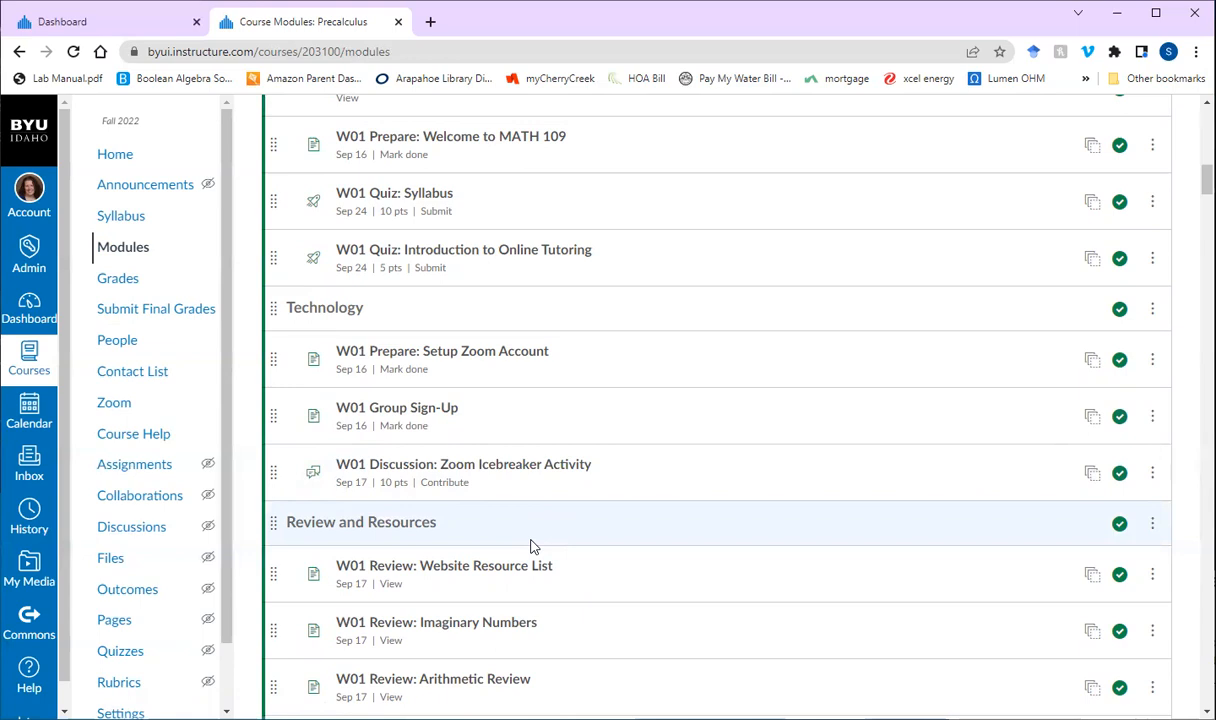
pyautogui.moveTo(593, 540)
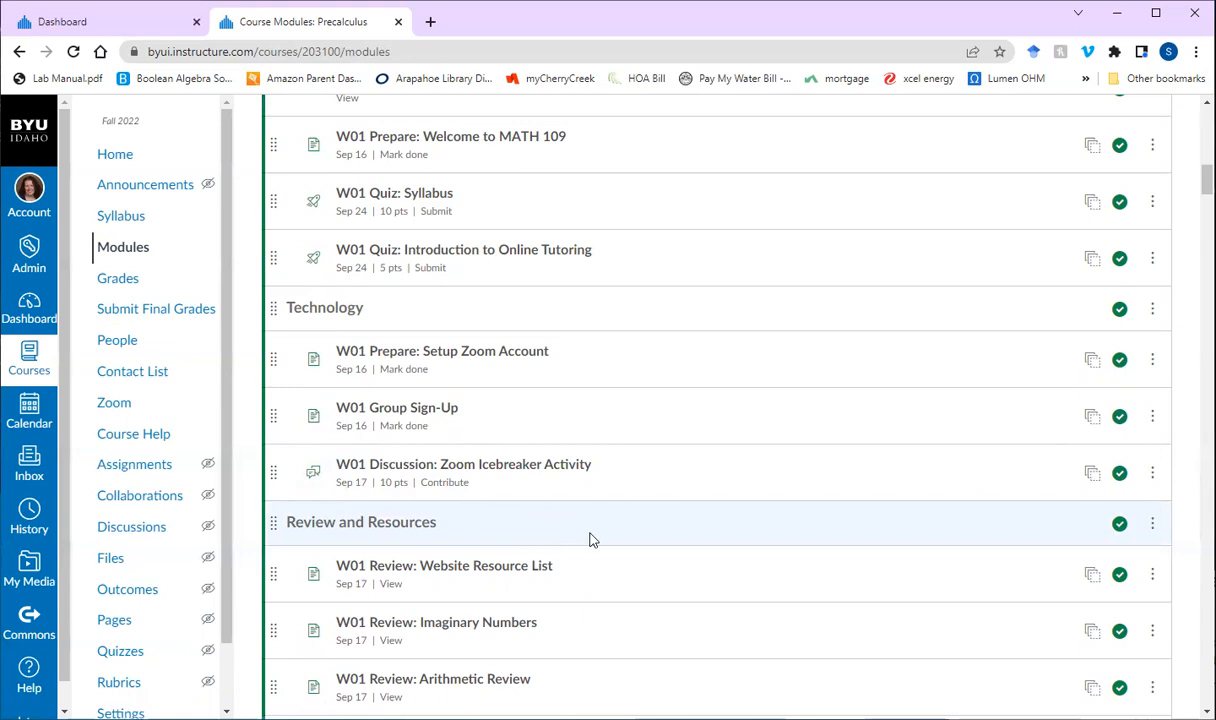
pyautogui.moveTo(673, 535)
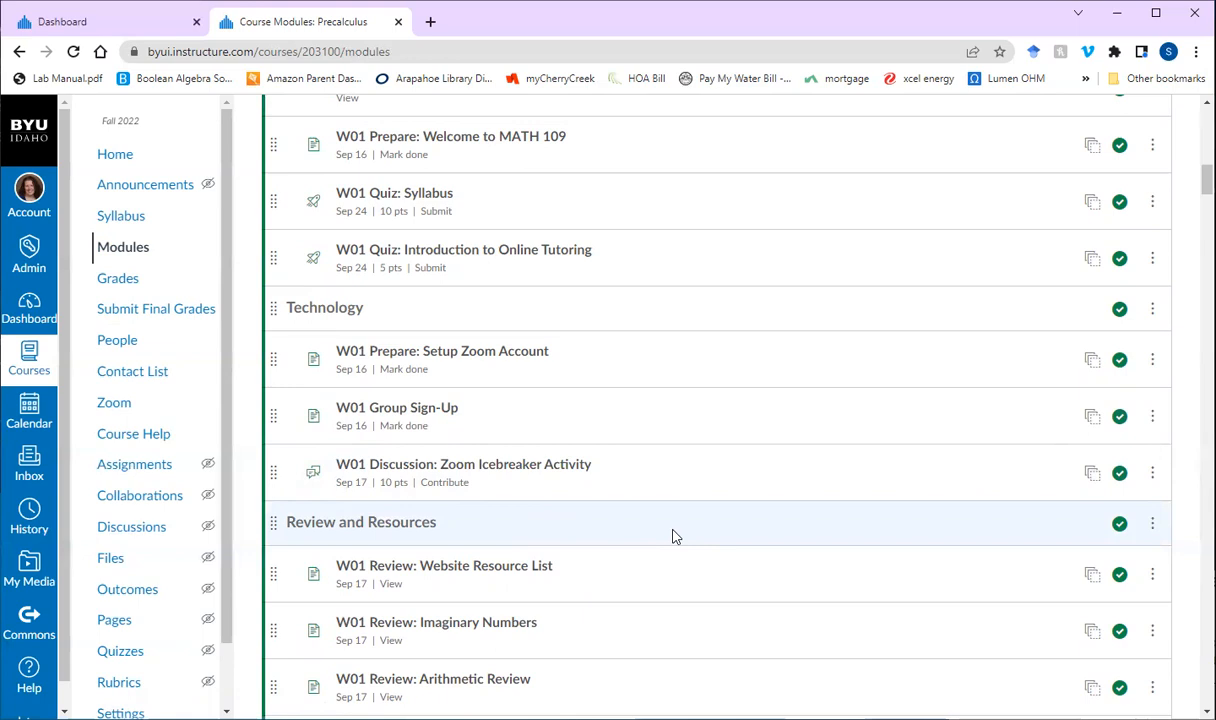
pyautogui.scroll(-3)
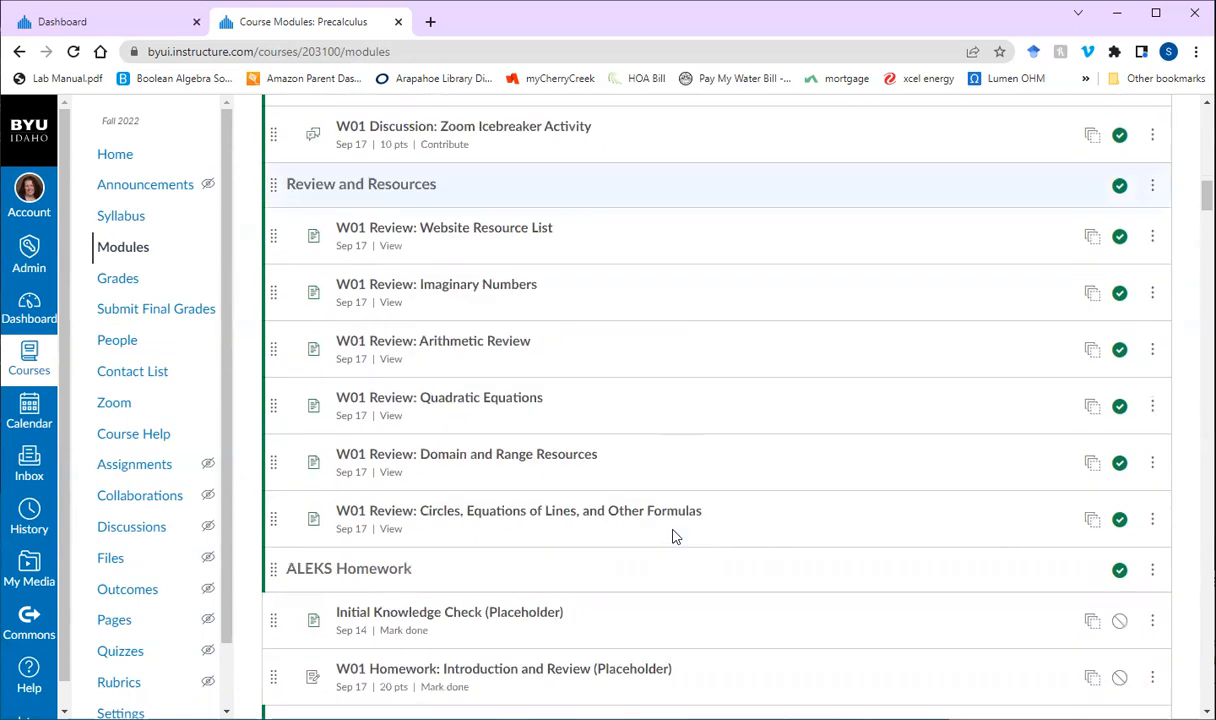
pyautogui.scroll(-3)
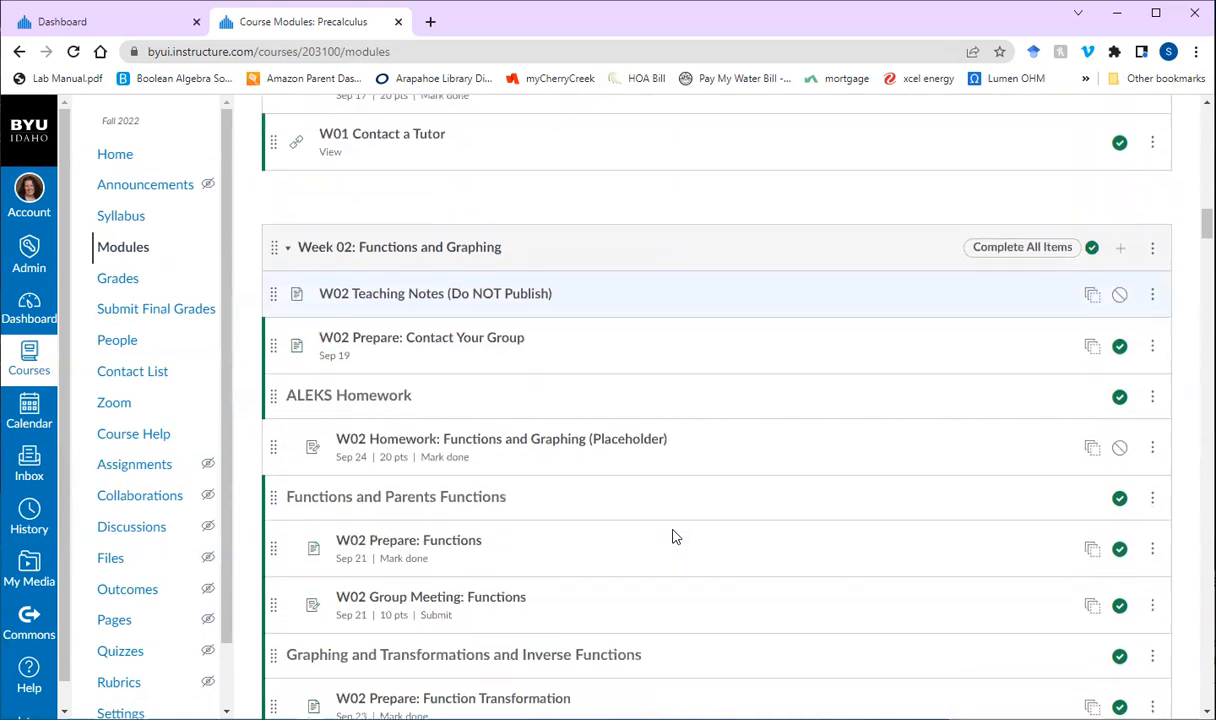
pyautogui.scroll(3)
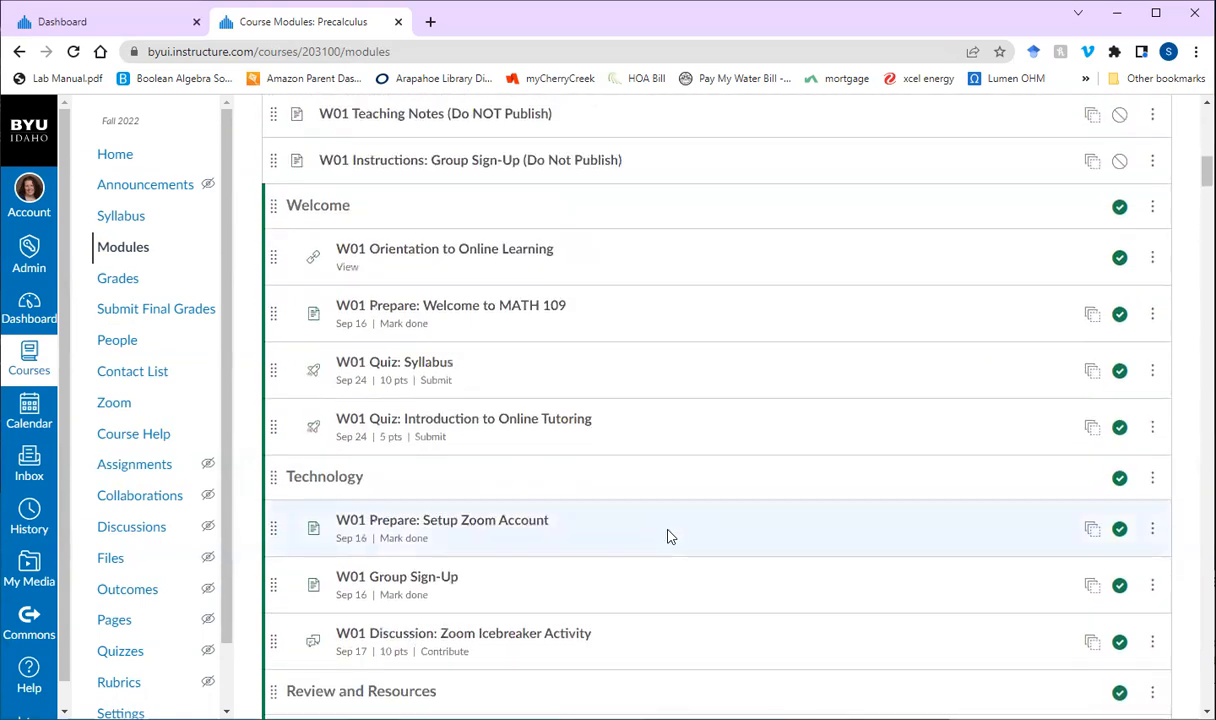
pyautogui.moveTo(658, 561)
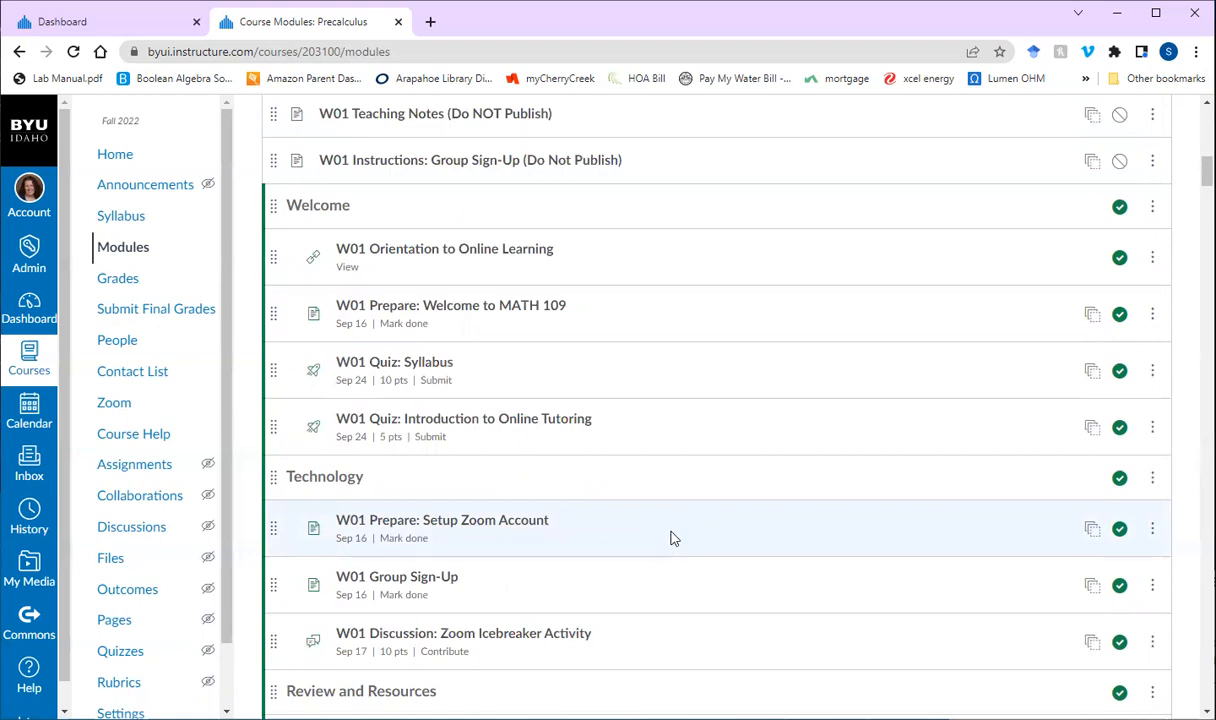
pyautogui.moveTo(616, 543)
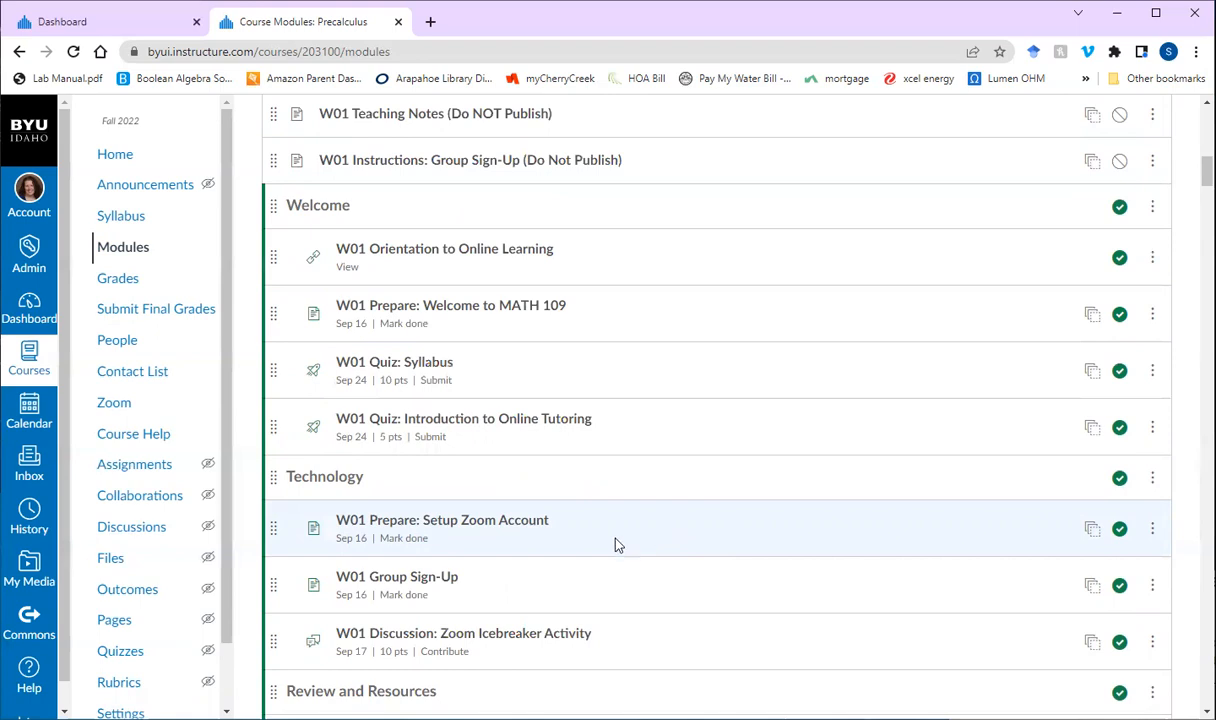
pyautogui.moveTo(118, 278)
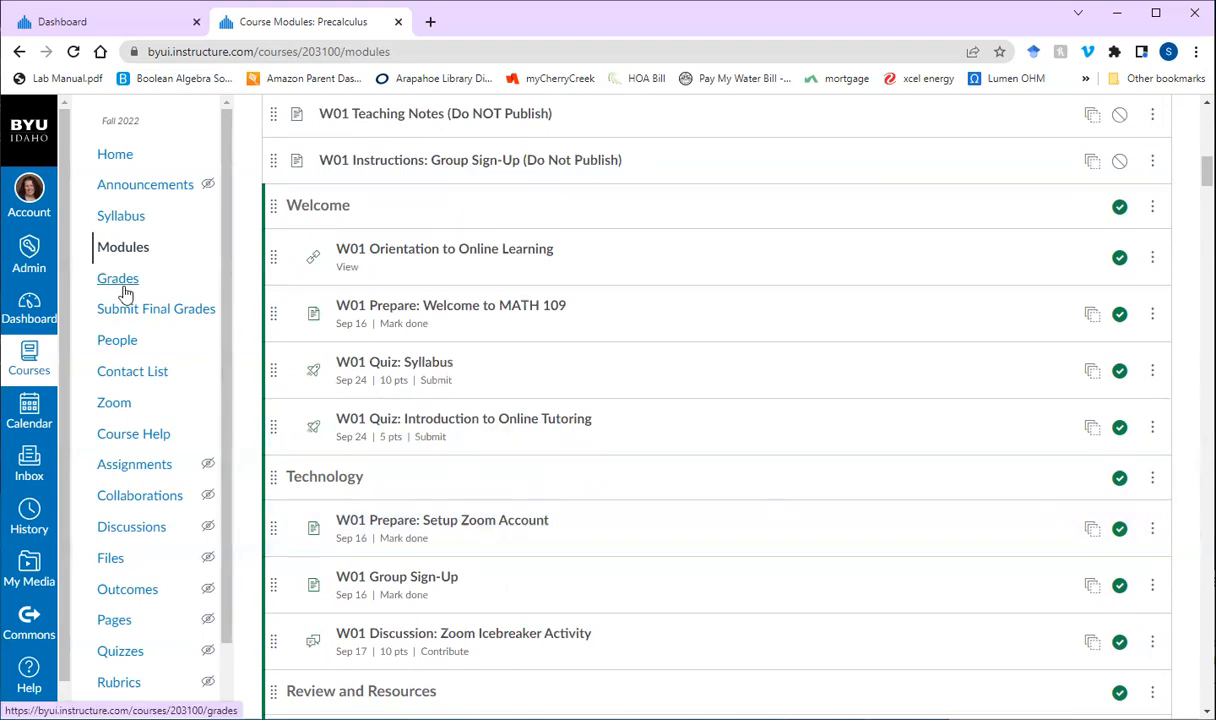
pyautogui.moveTo(163, 290)
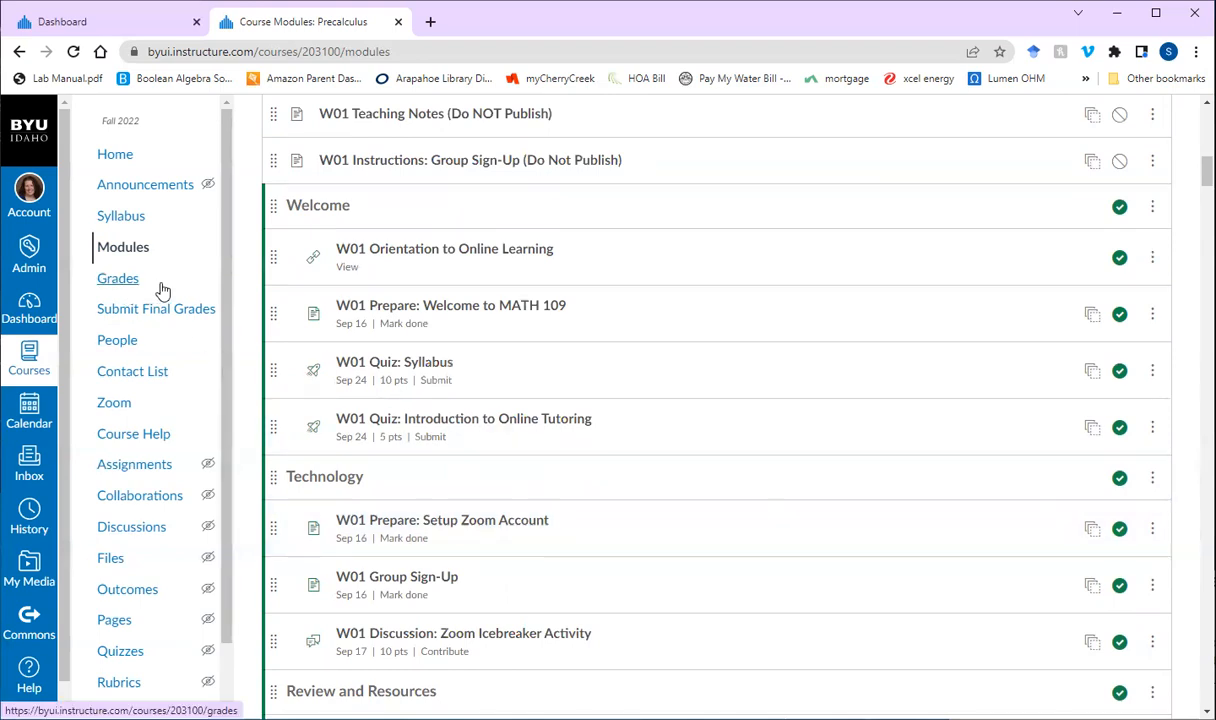
pyautogui.moveTo(303, 314)
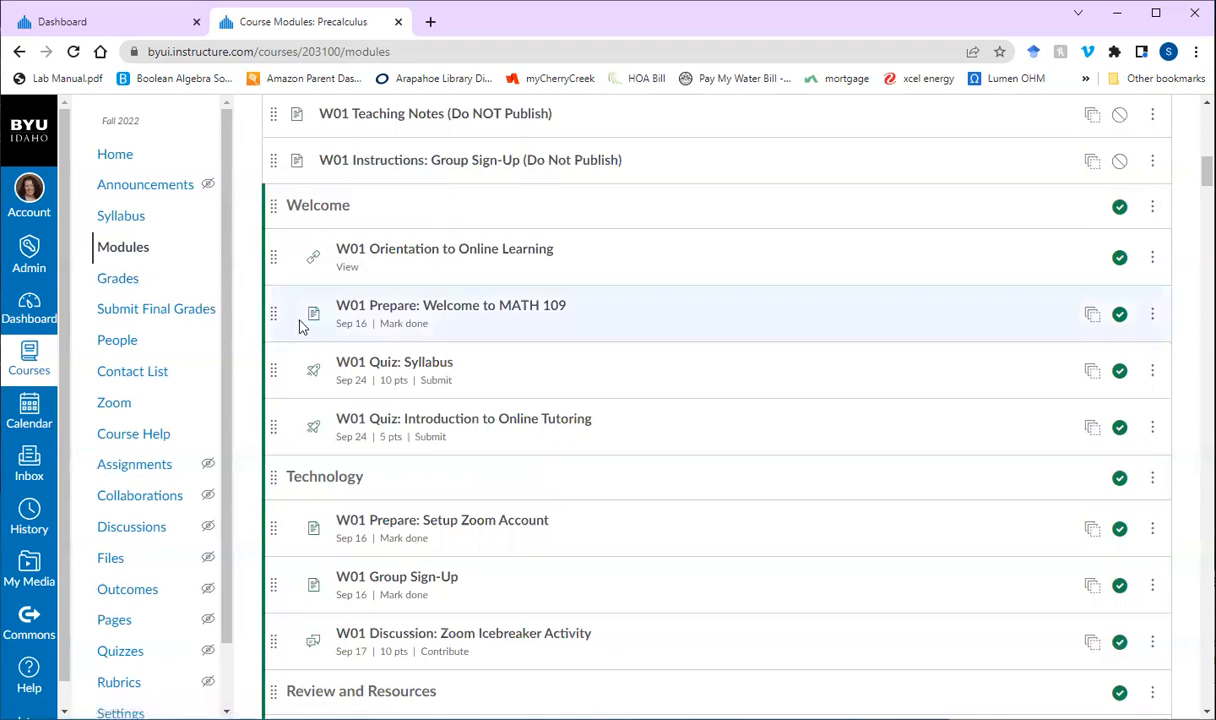
pyautogui.moveTo(218, 317)
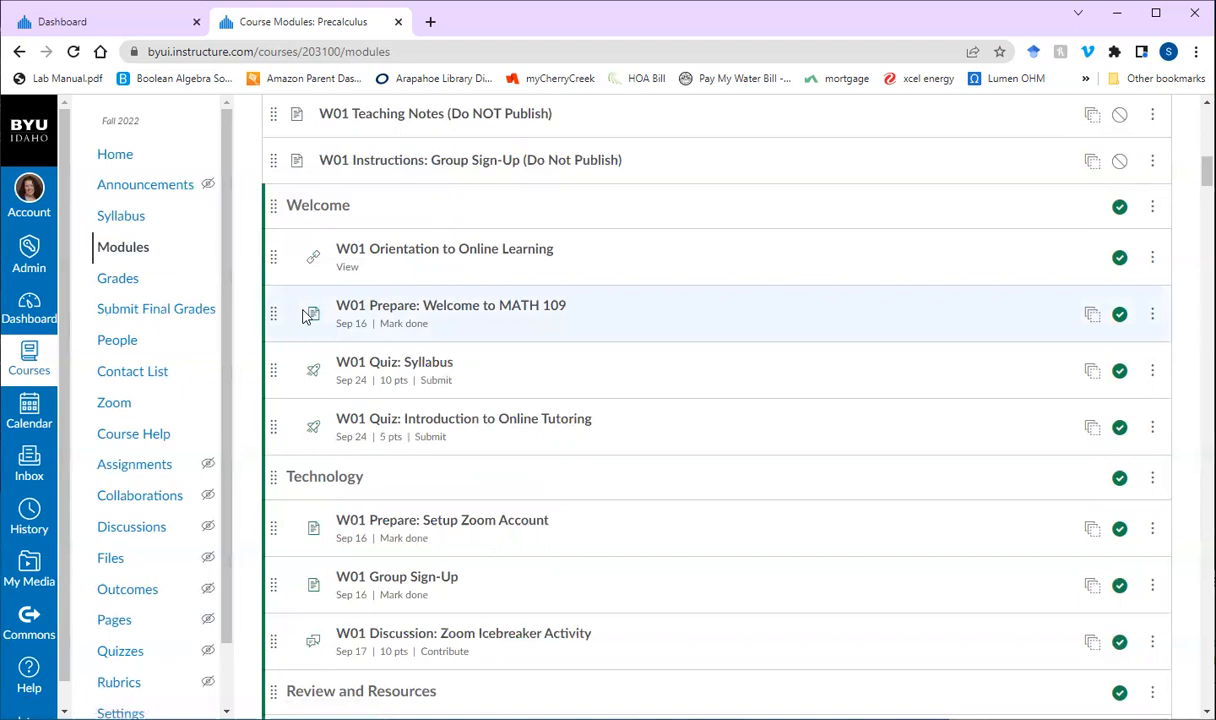
pyautogui.moveTo(338, 416)
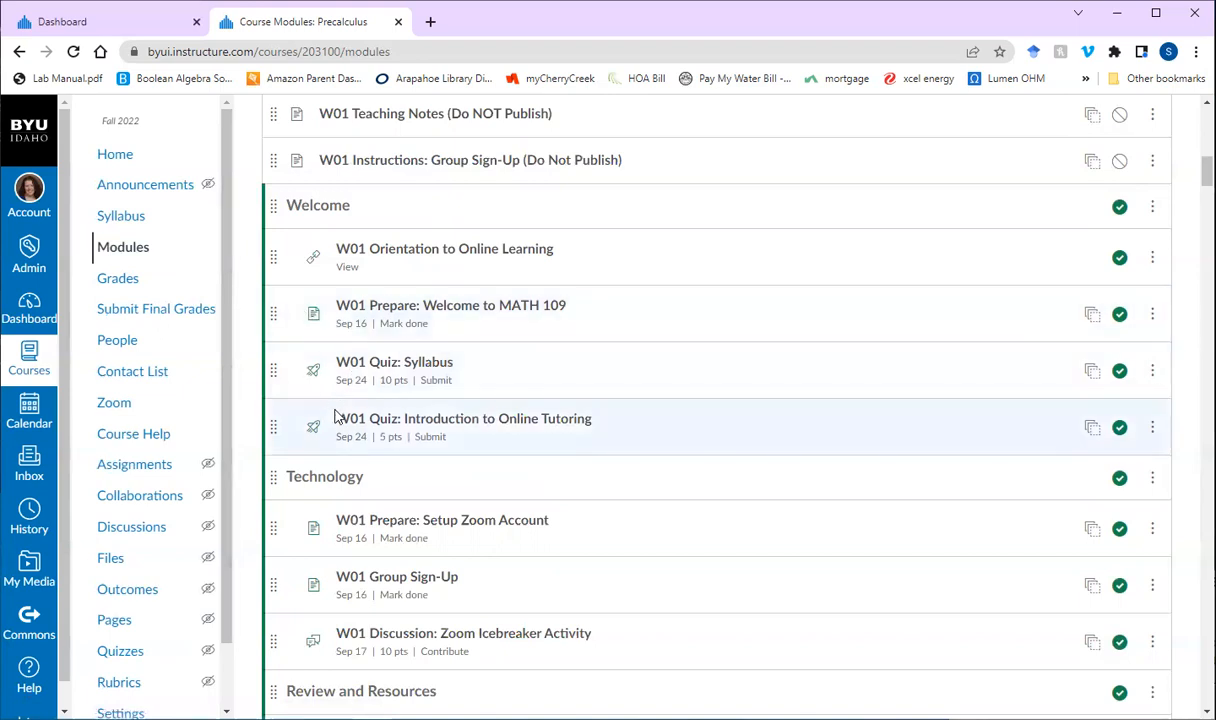
pyautogui.moveTo(140, 330)
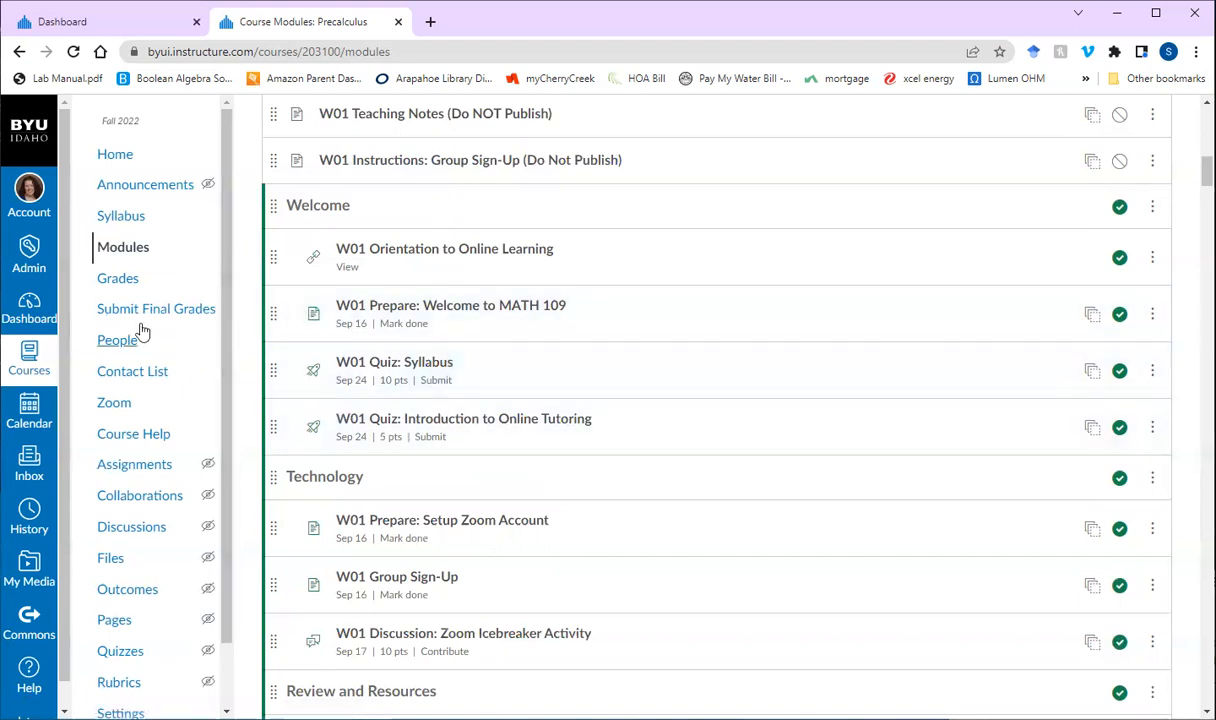